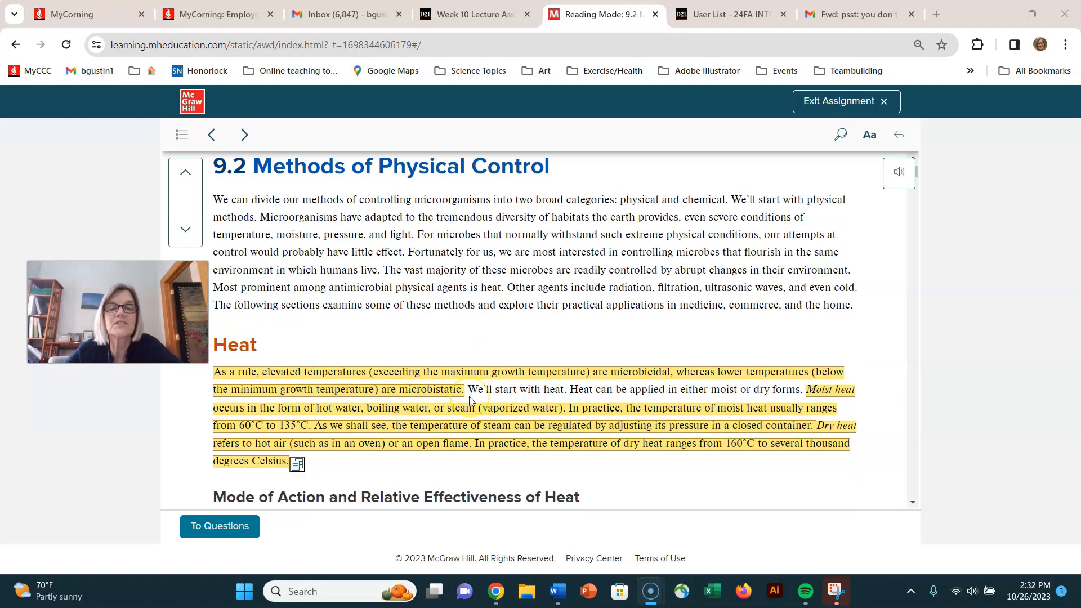
Scroll from the section introduction down to the Heat passage and Mode of Action paragraph.
scroll(down, 3)
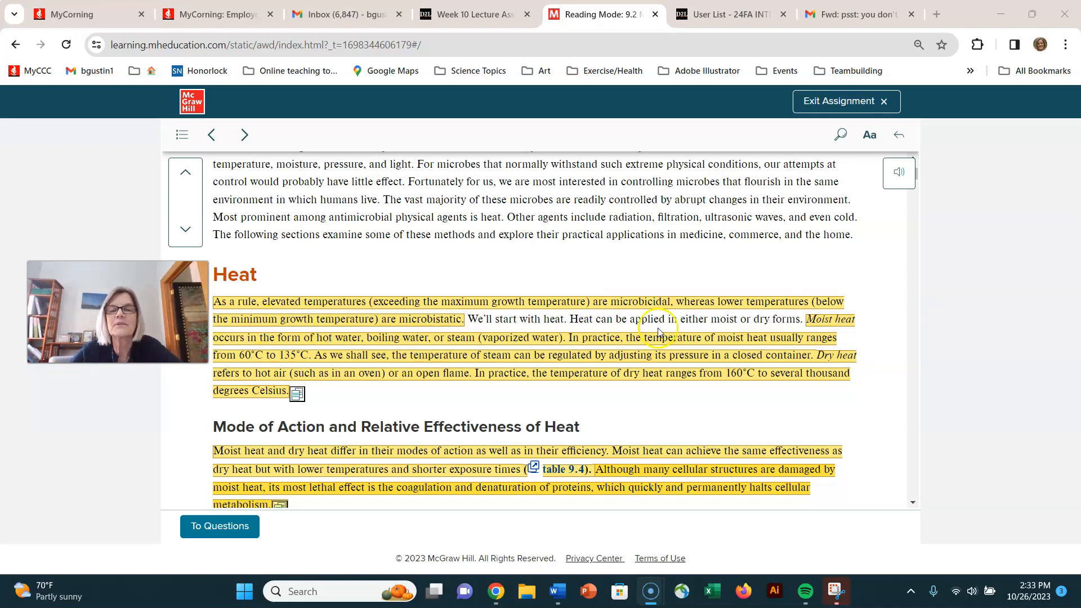
mouse_move(667, 300)
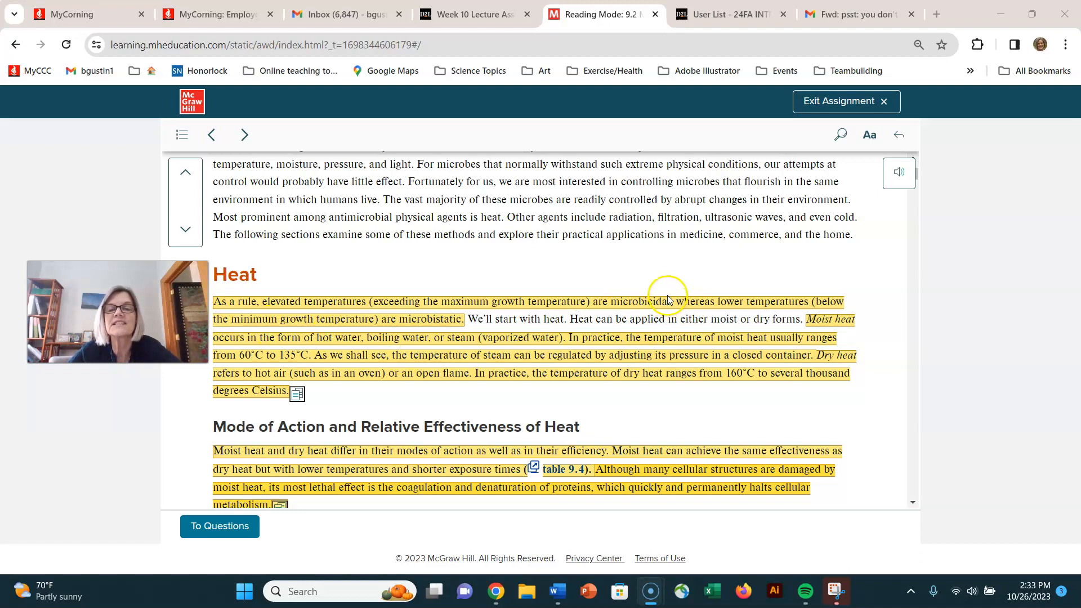
mouse_move(741, 306)
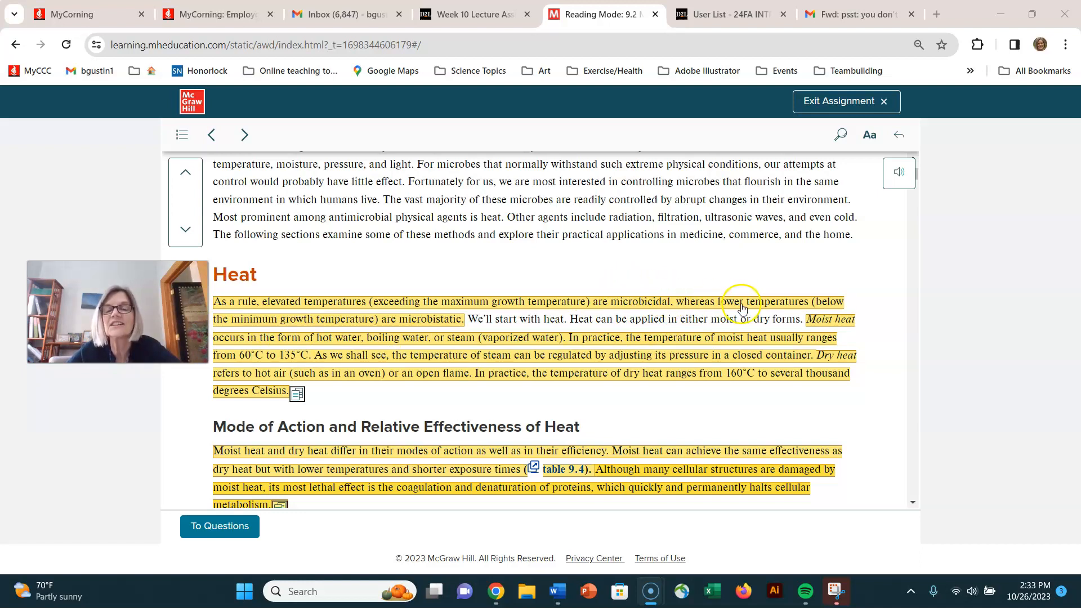
mouse_move(341, 334)
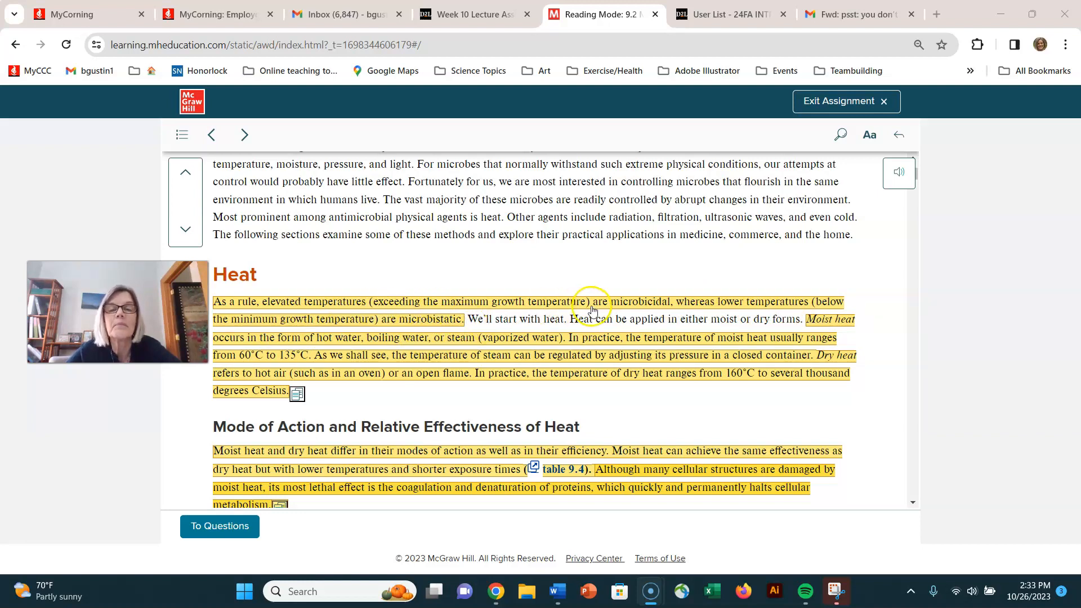
mouse_move(424, 285)
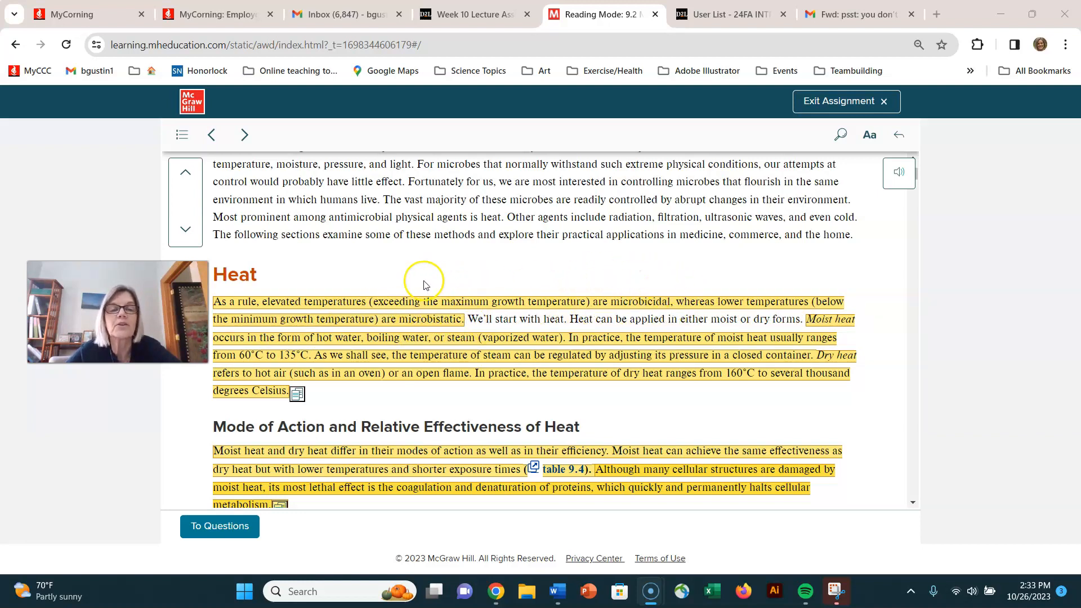
mouse_move(419, 308)
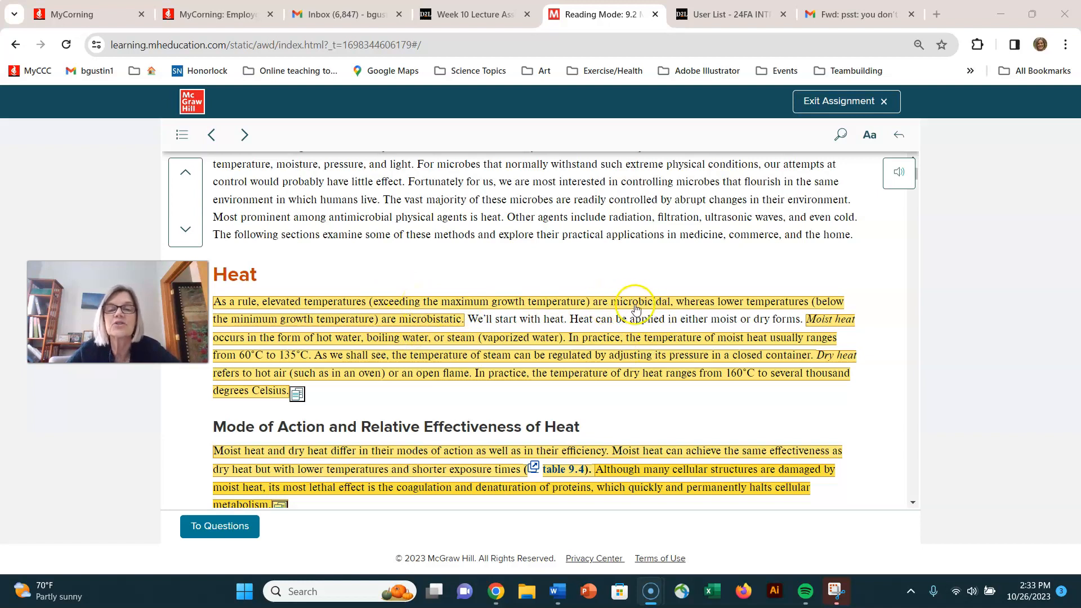
scroll(down, 3)
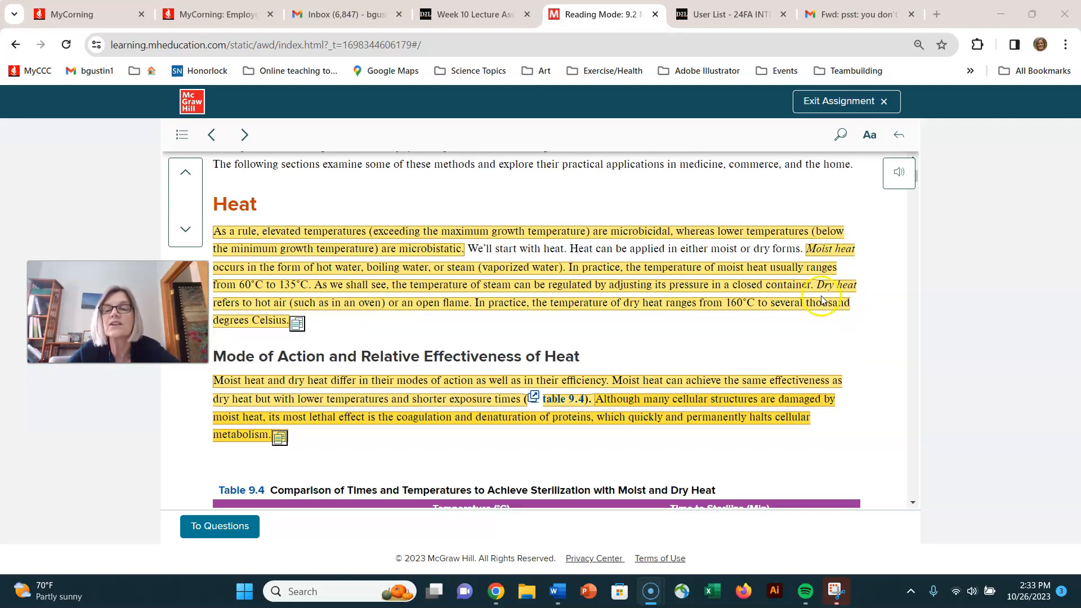
mouse_move(848, 257)
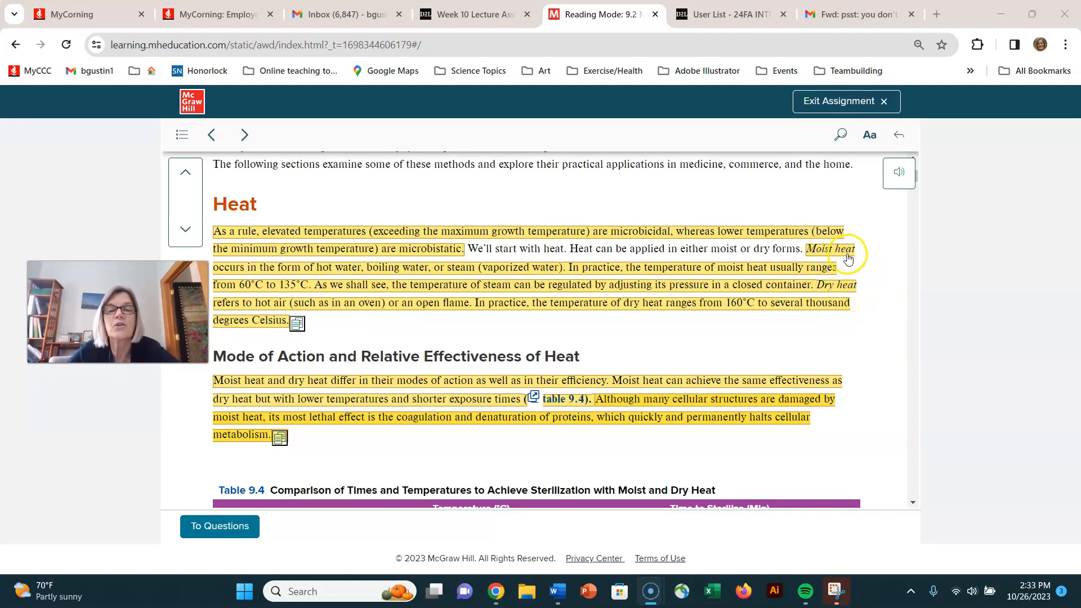
mouse_move(374, 270)
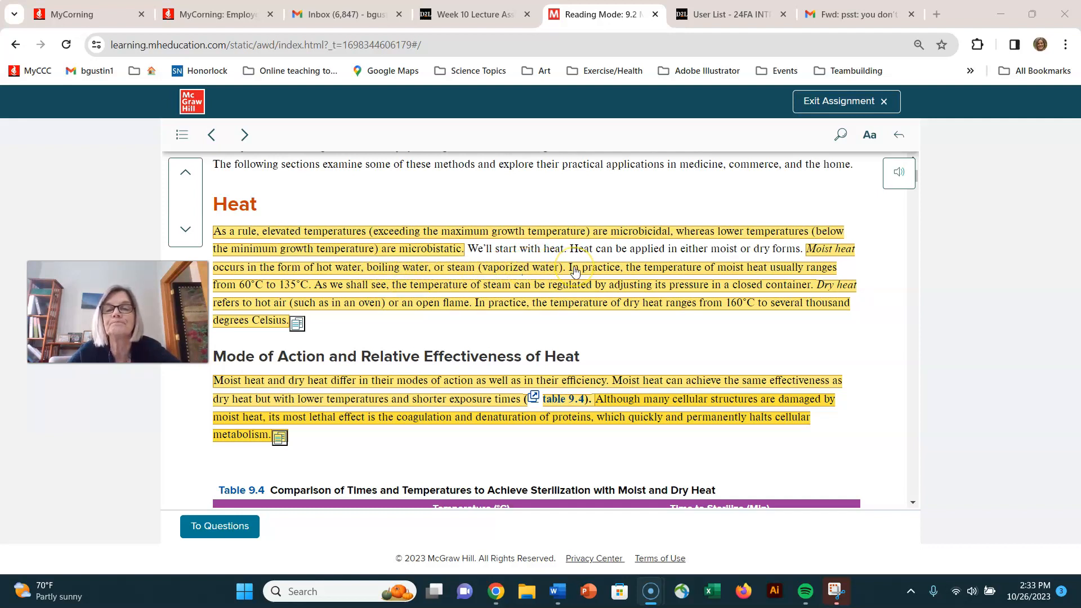
mouse_move(820, 295)
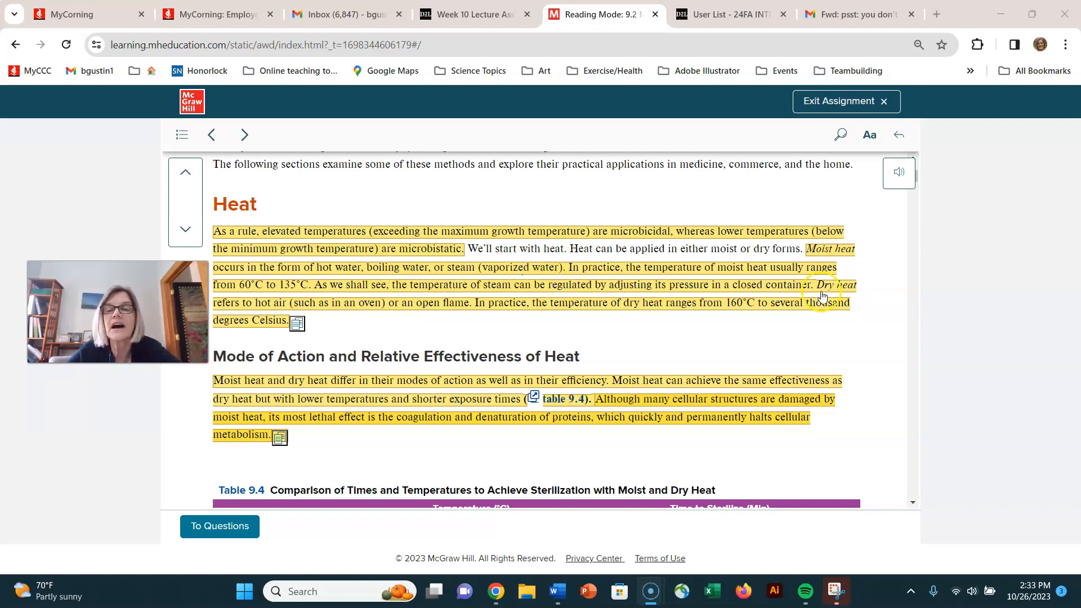
mouse_move(404, 314)
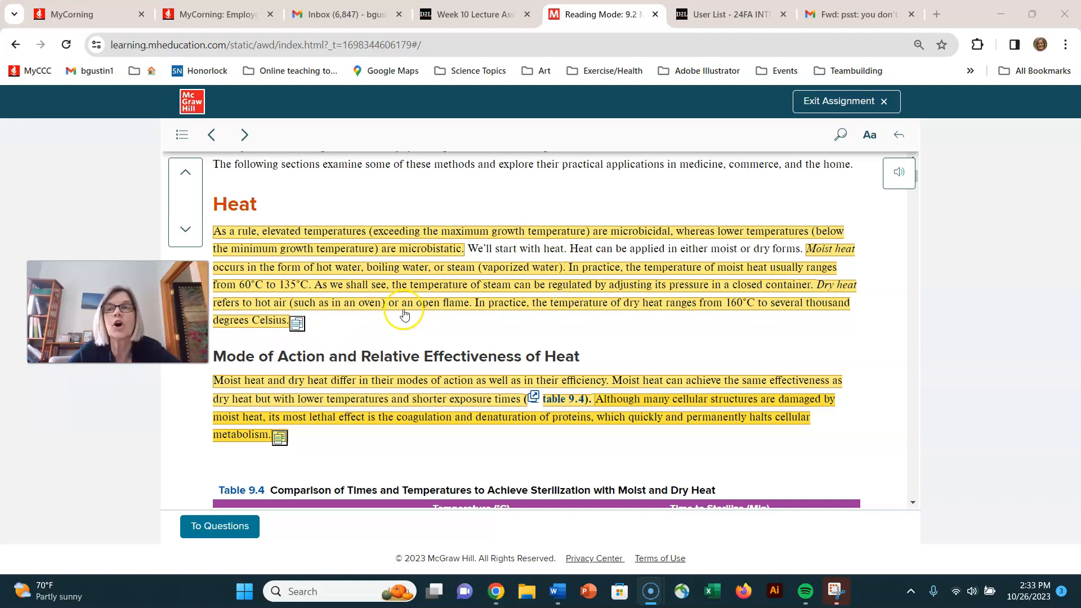
Scroll down below the Mode of Action paragraph to Table 9.4's moist and dry heat rows.
scroll(down, 3)
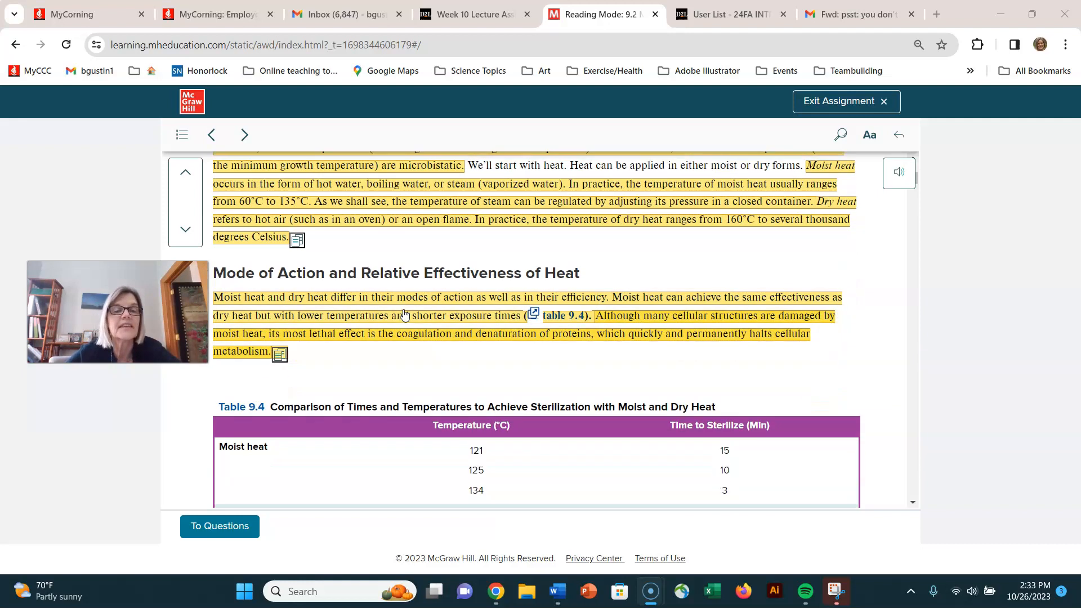
scroll(up, 3)
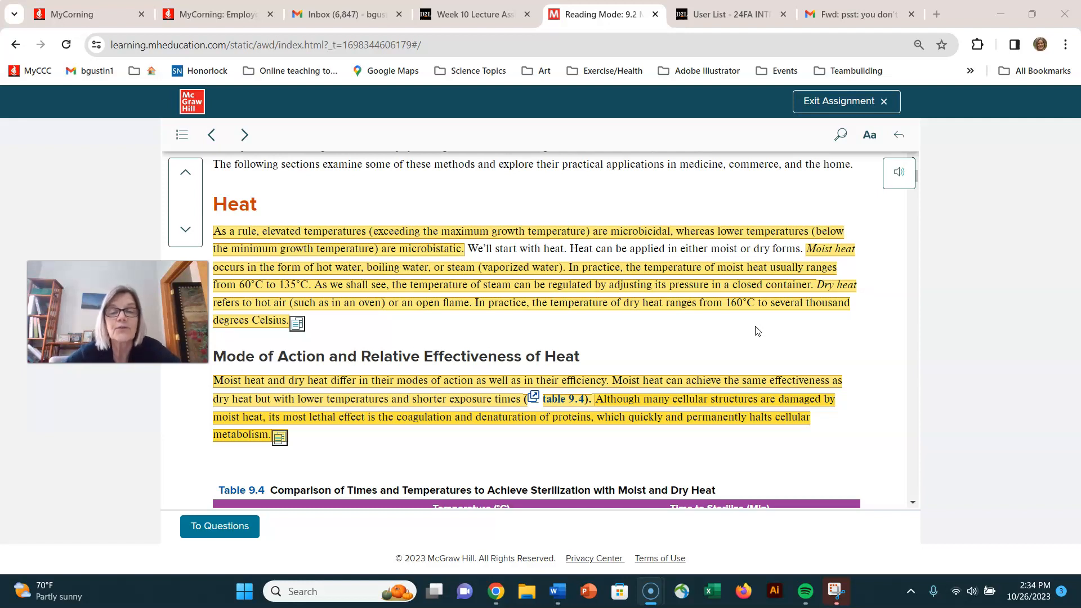
scroll(down, 3)
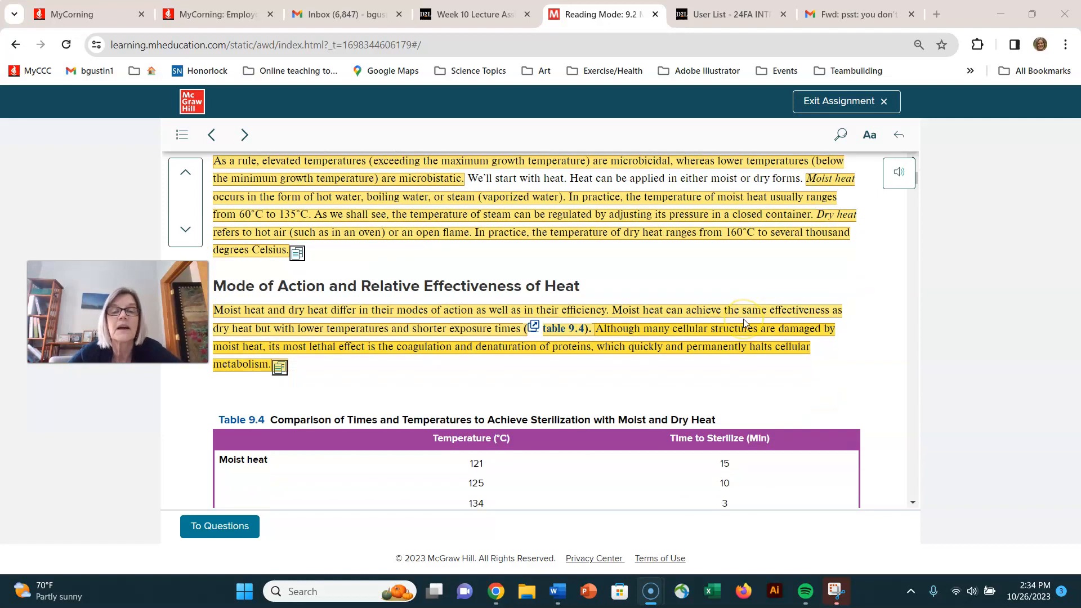
scroll(down, 3)
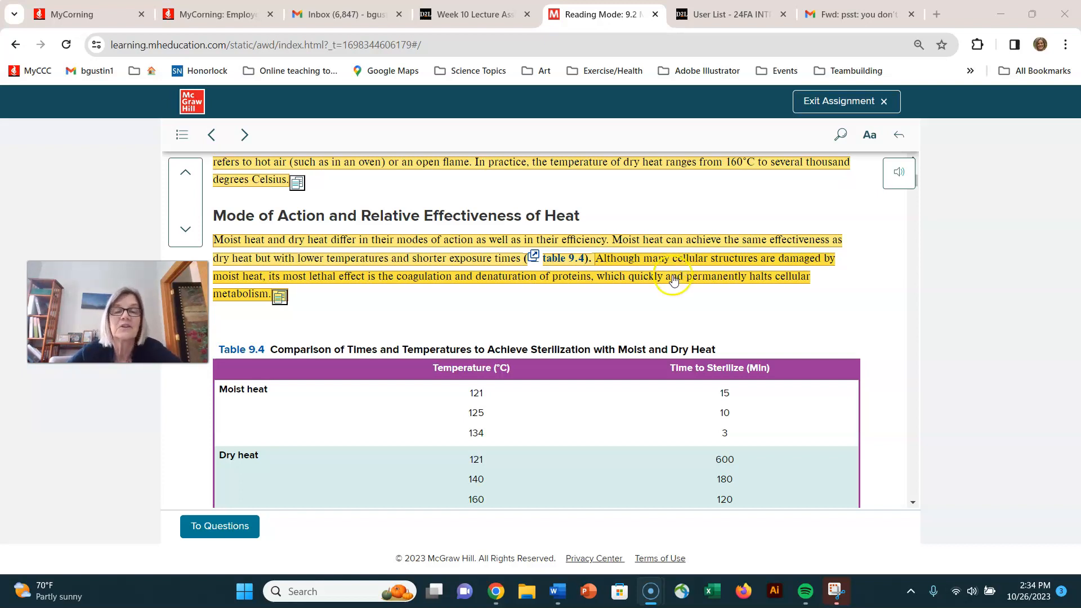
mouse_move(746, 281)
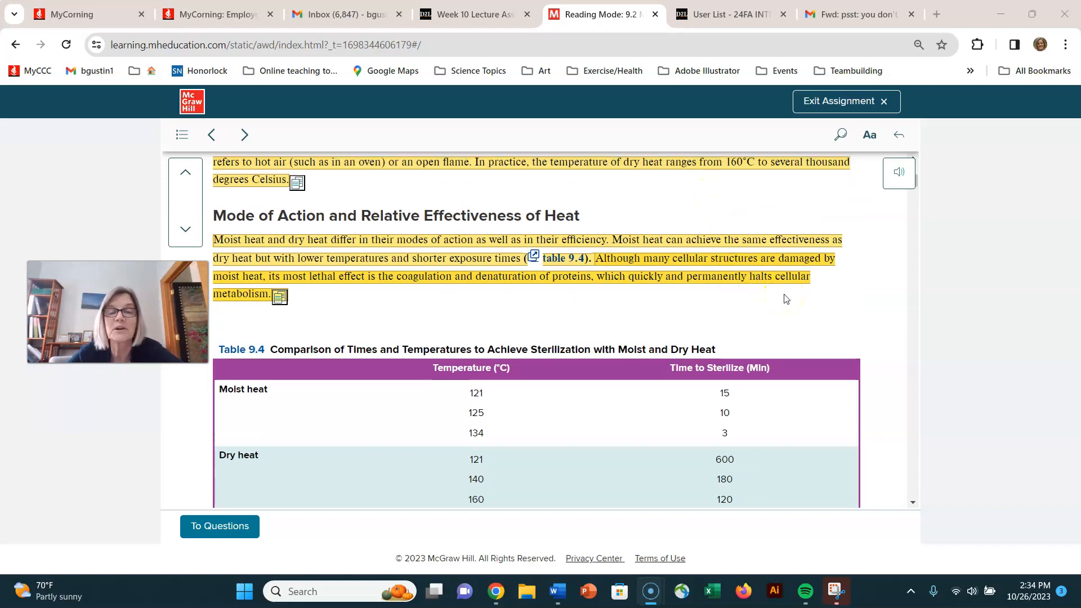
Scroll to the full Table 9.4, including the 170 °C dry heat row.
scroll(down, 3)
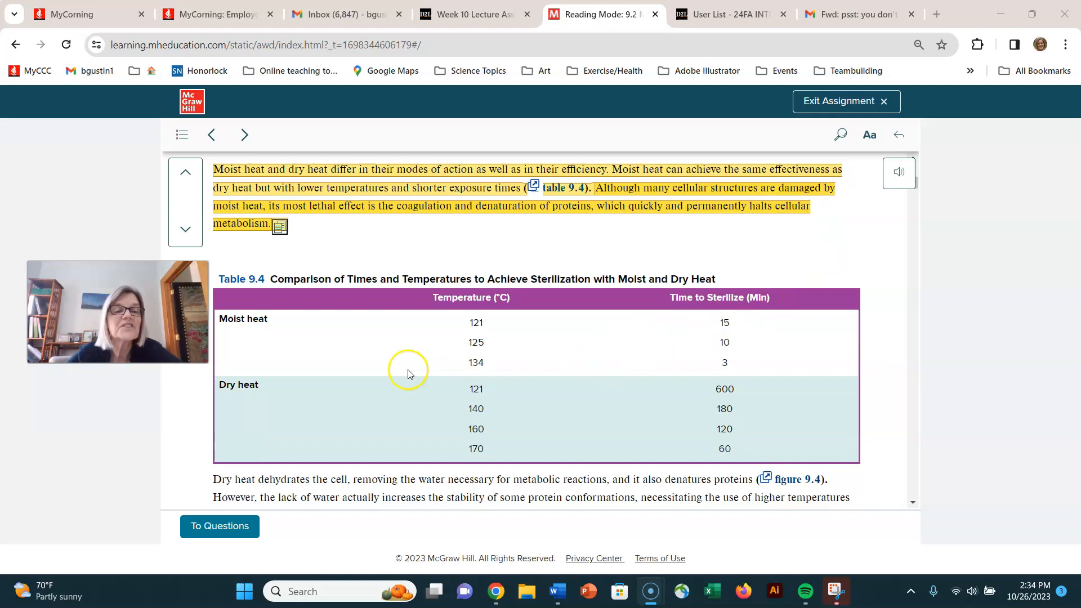
mouse_move(310, 342)
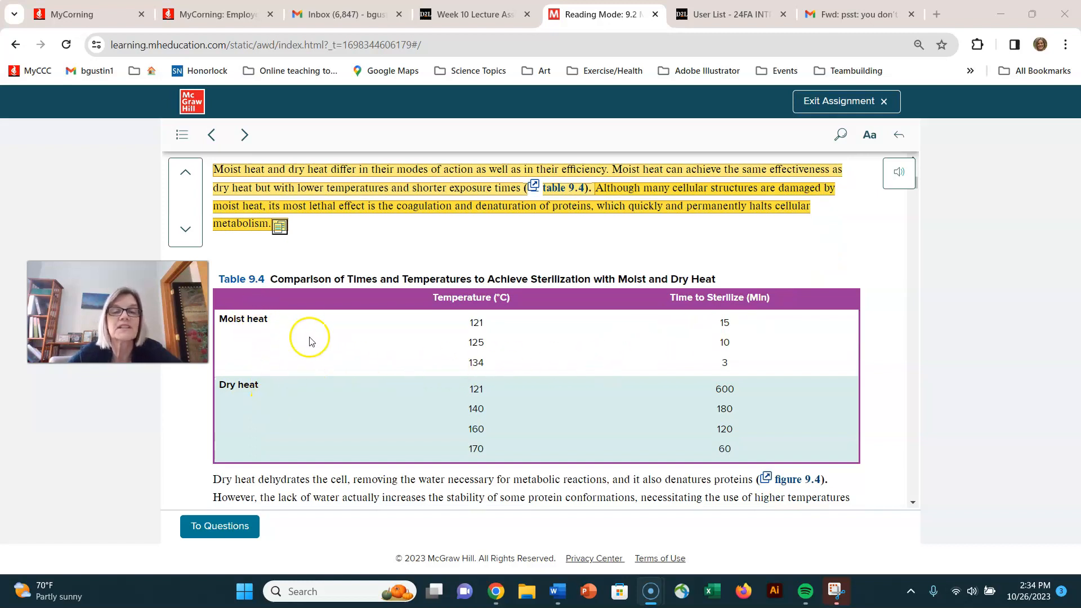
mouse_move(457, 332)
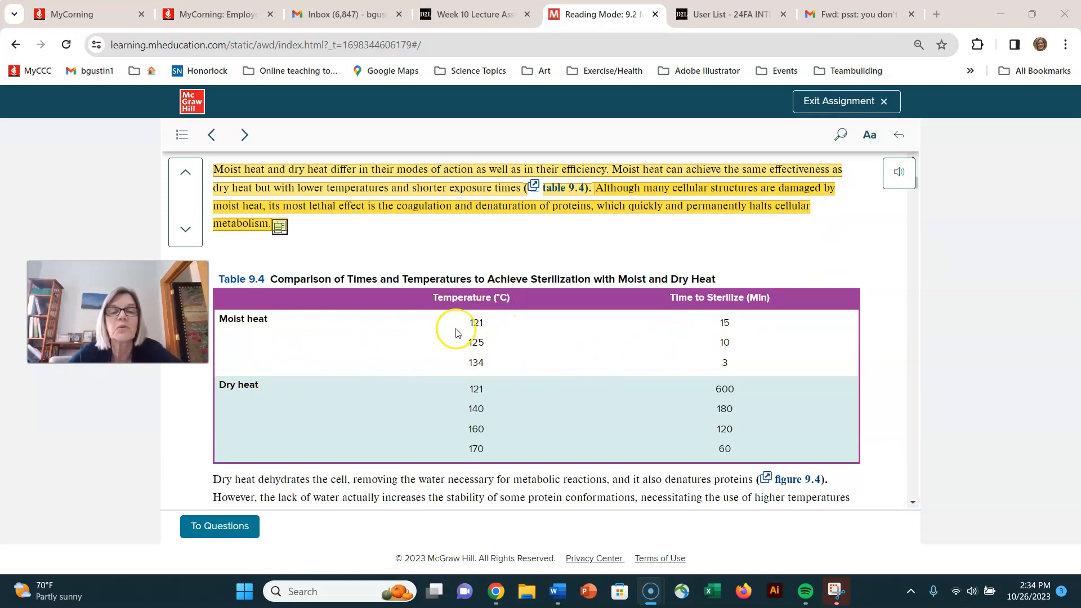
mouse_move(447, 307)
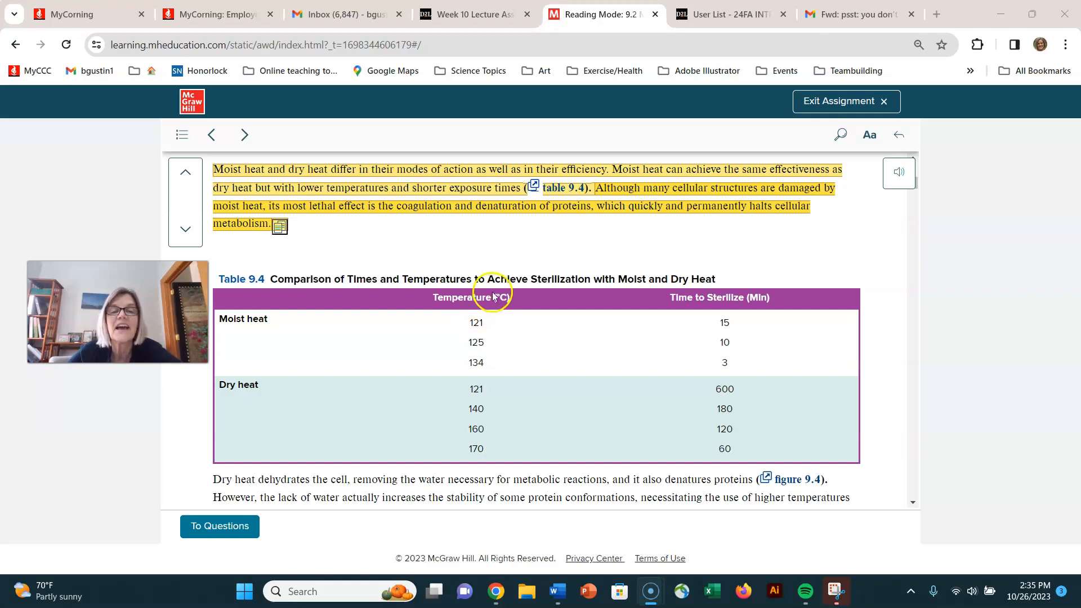
mouse_move(510, 305)
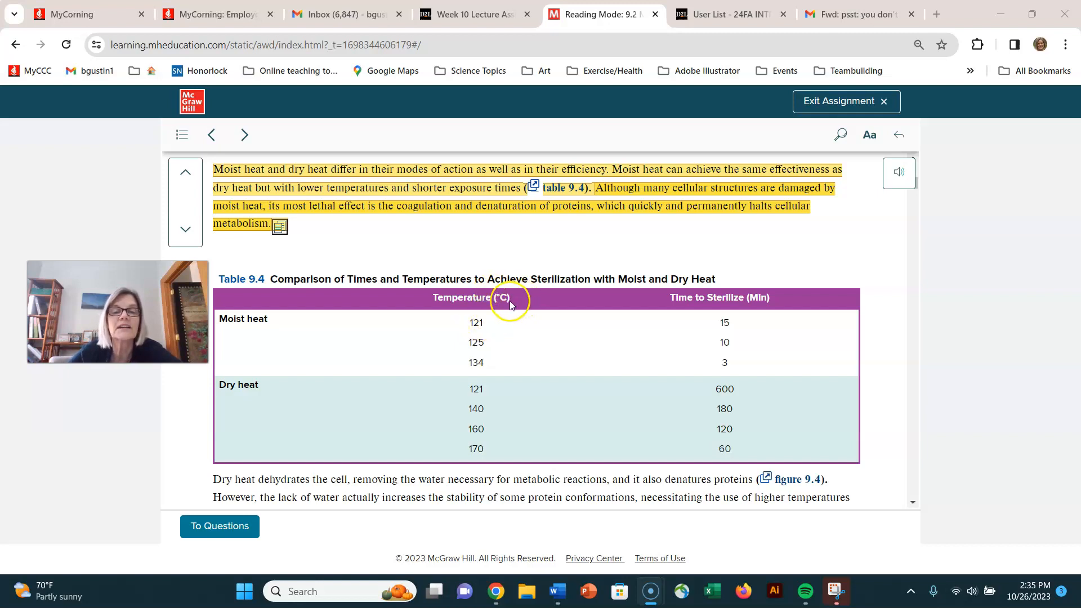
mouse_move(507, 317)
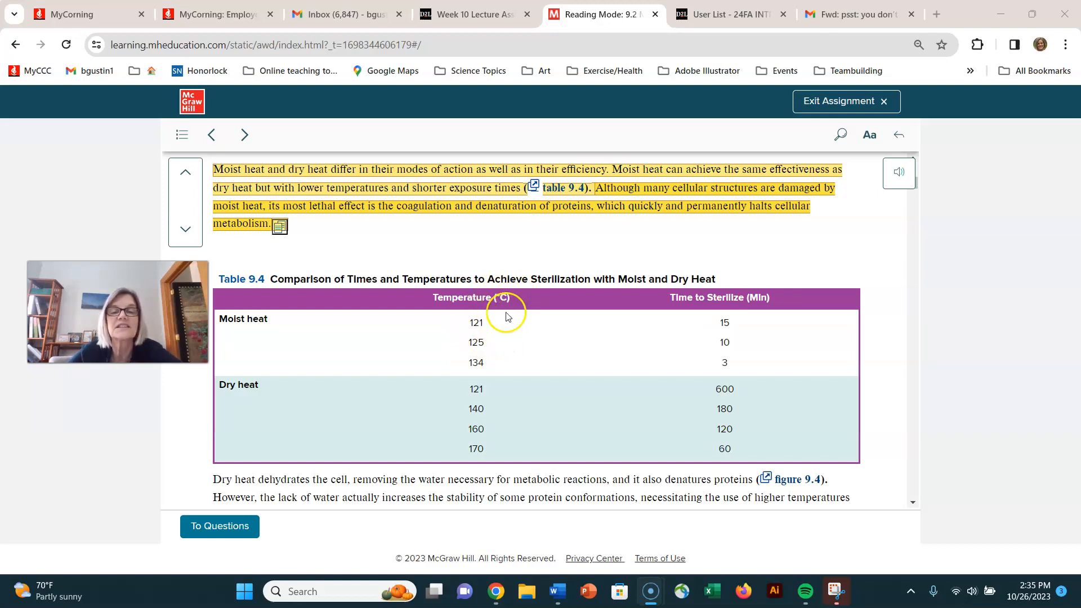
mouse_move(725, 333)
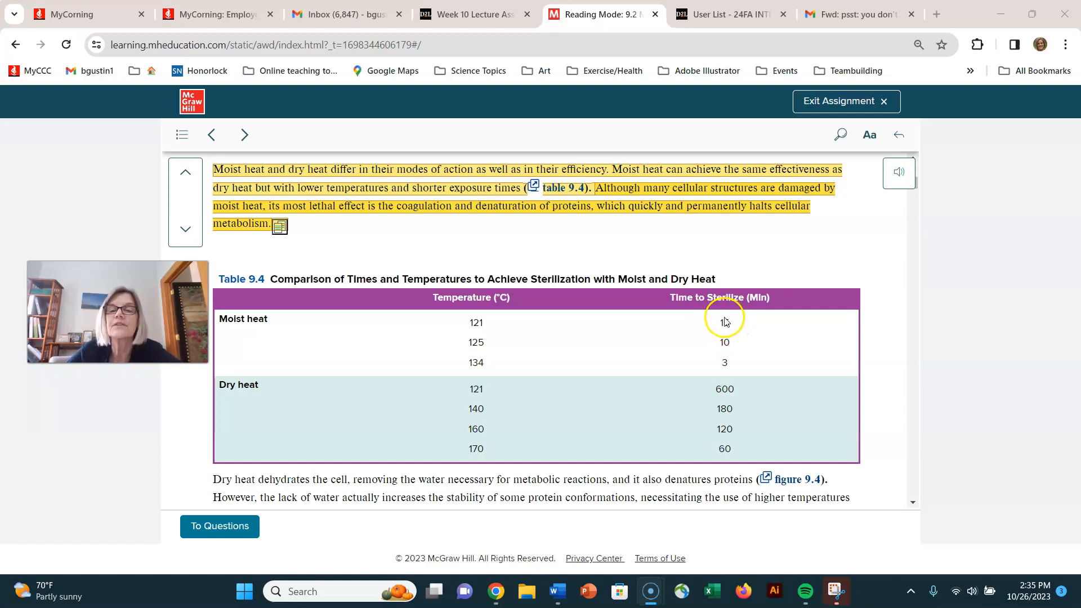
mouse_move(396, 362)
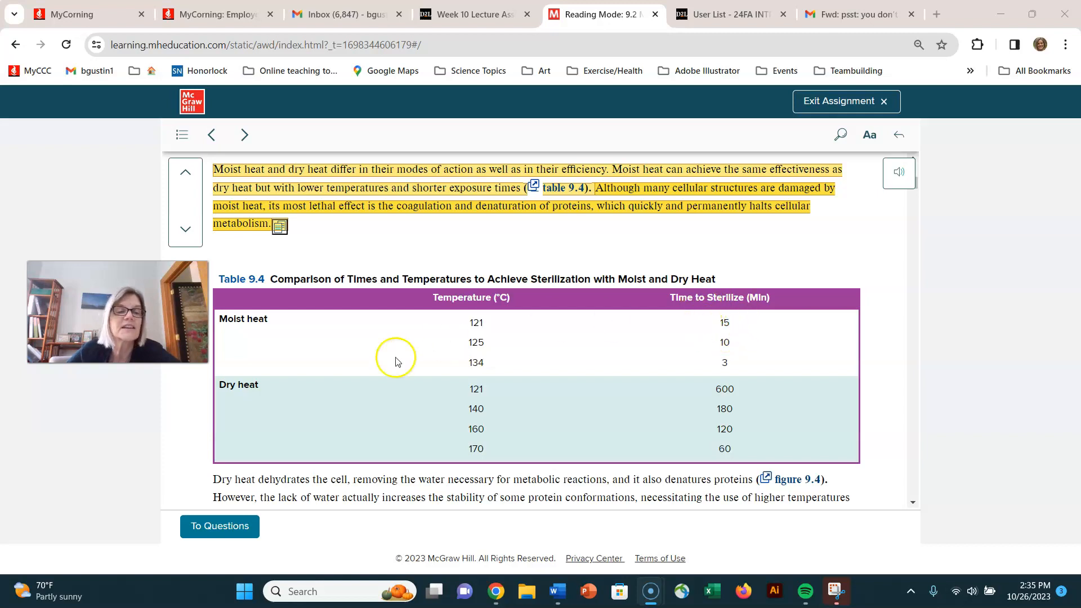
mouse_move(509, 394)
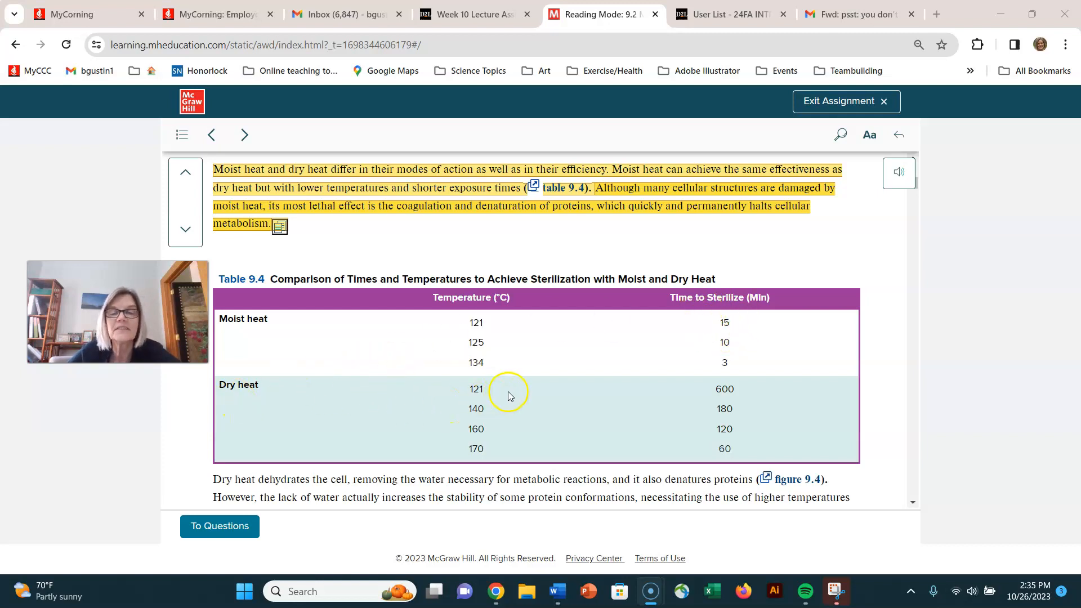
mouse_move(750, 390)
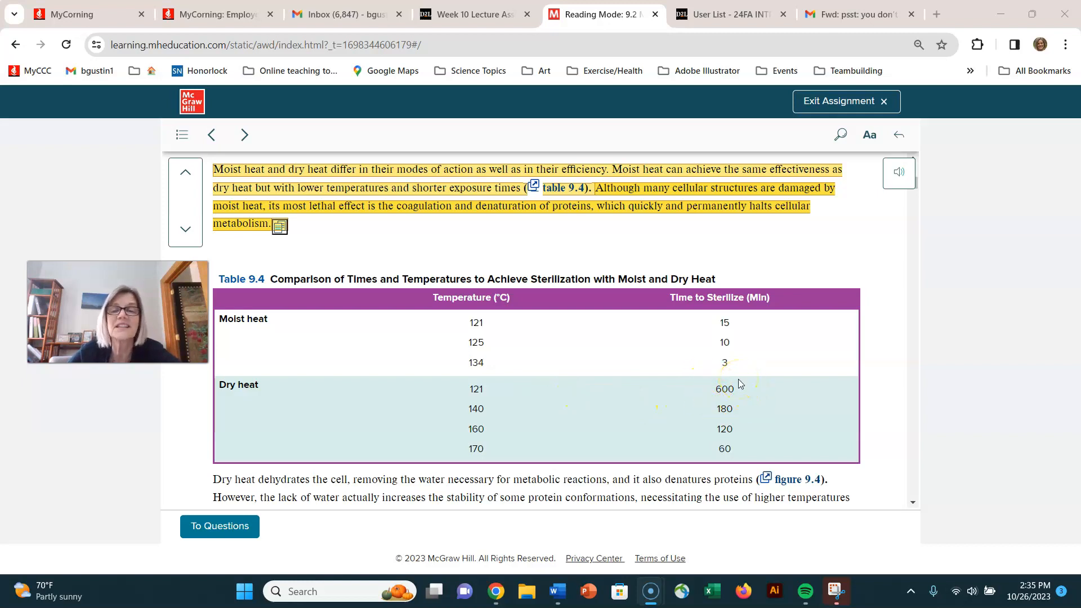
mouse_move(572, 384)
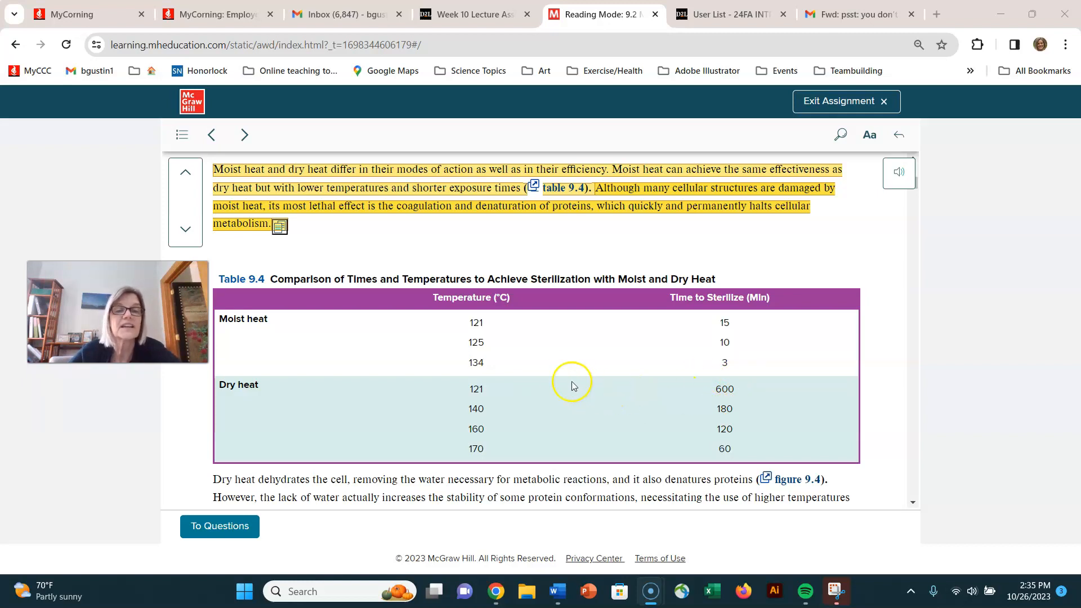
mouse_move(534, 341)
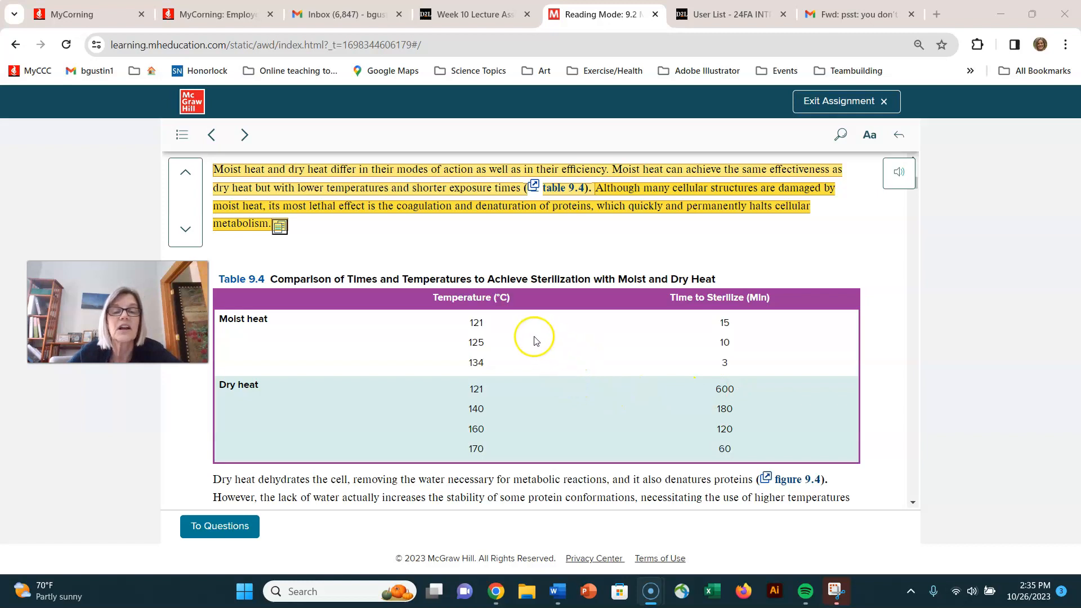
Scroll past the Figure 9.4 protein denaturation diagram to the Moist Heat Control Methods heading.
scroll(down, 3)
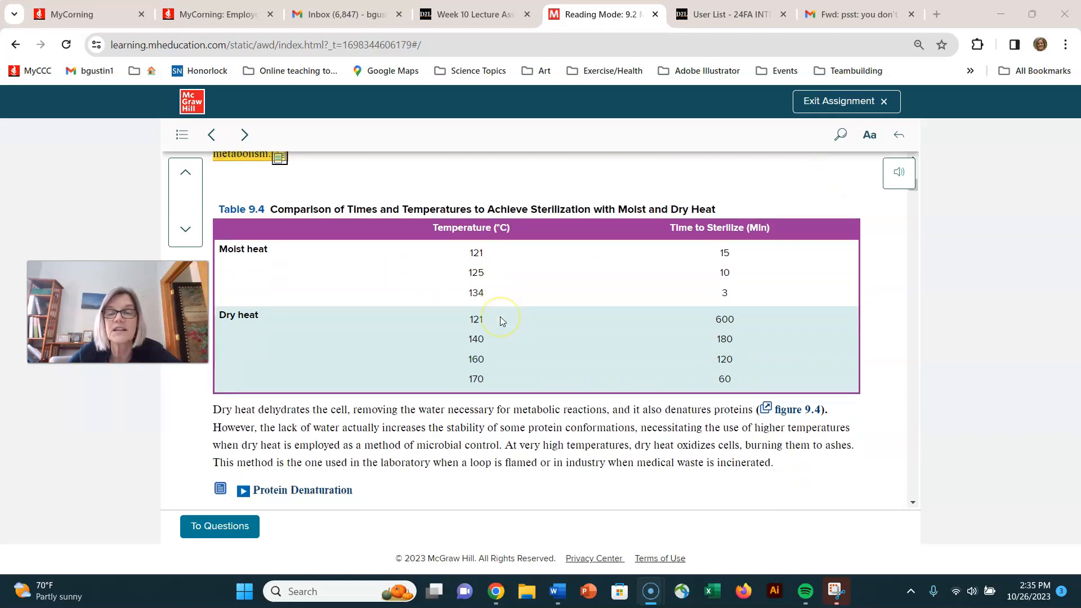
scroll(down, 3)
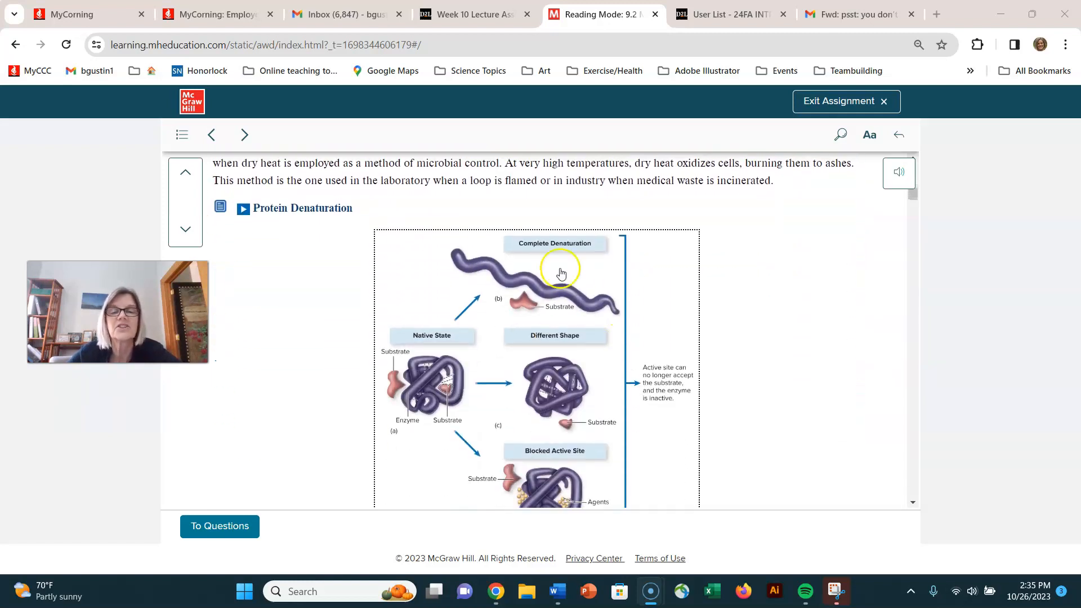
scroll(down, 3)
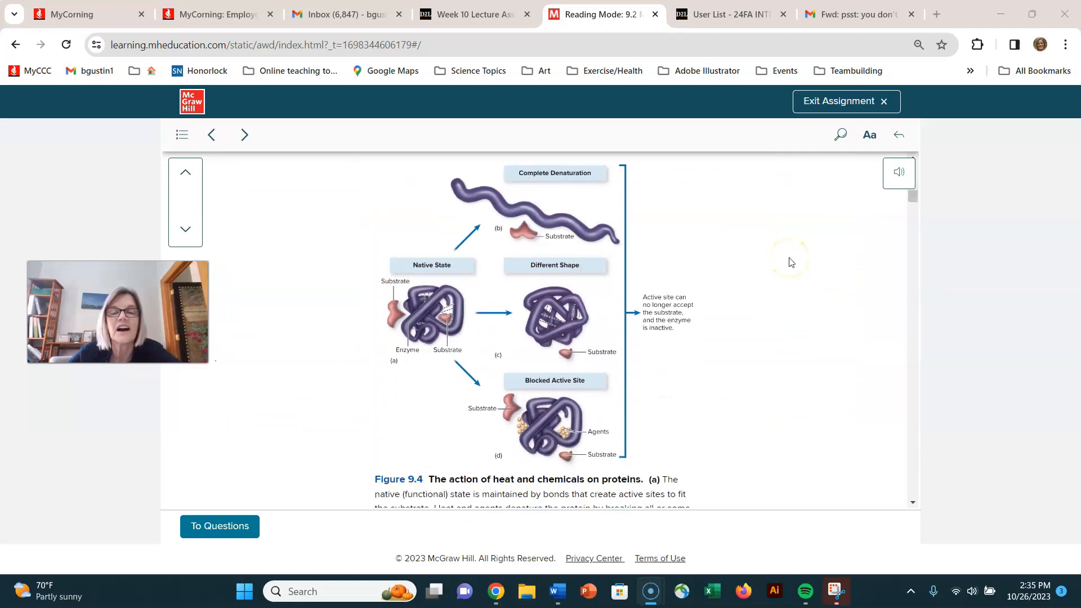
scroll(up, 3)
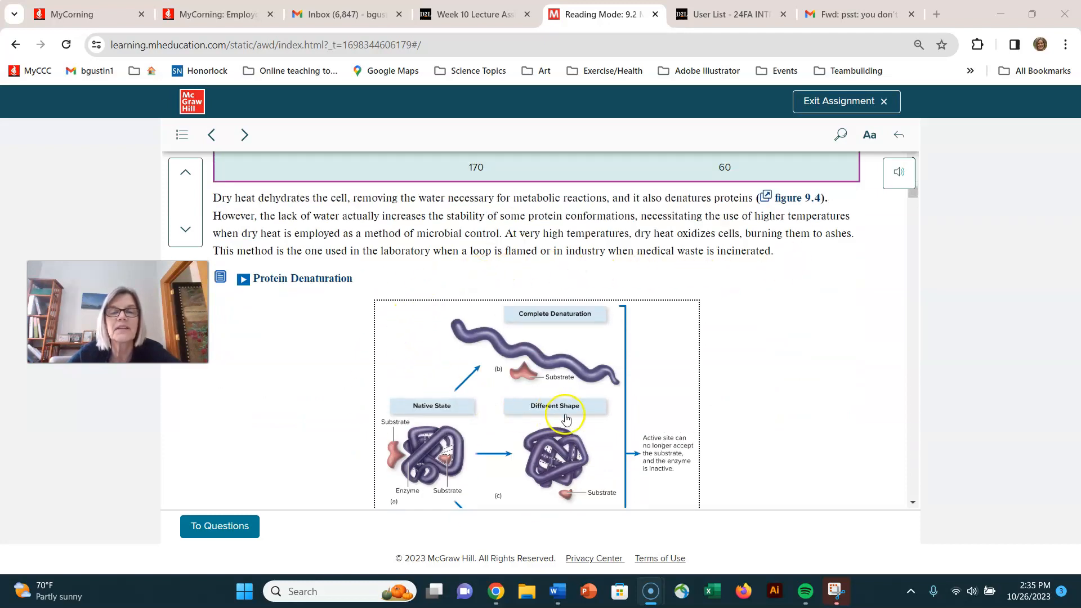
mouse_move(444, 293)
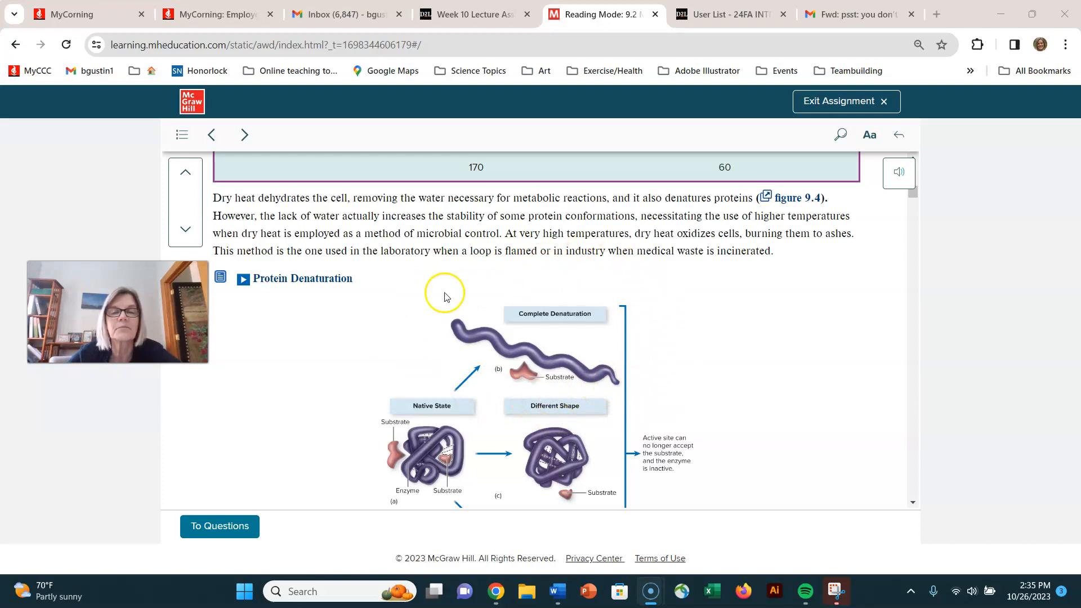
scroll(down, 3)
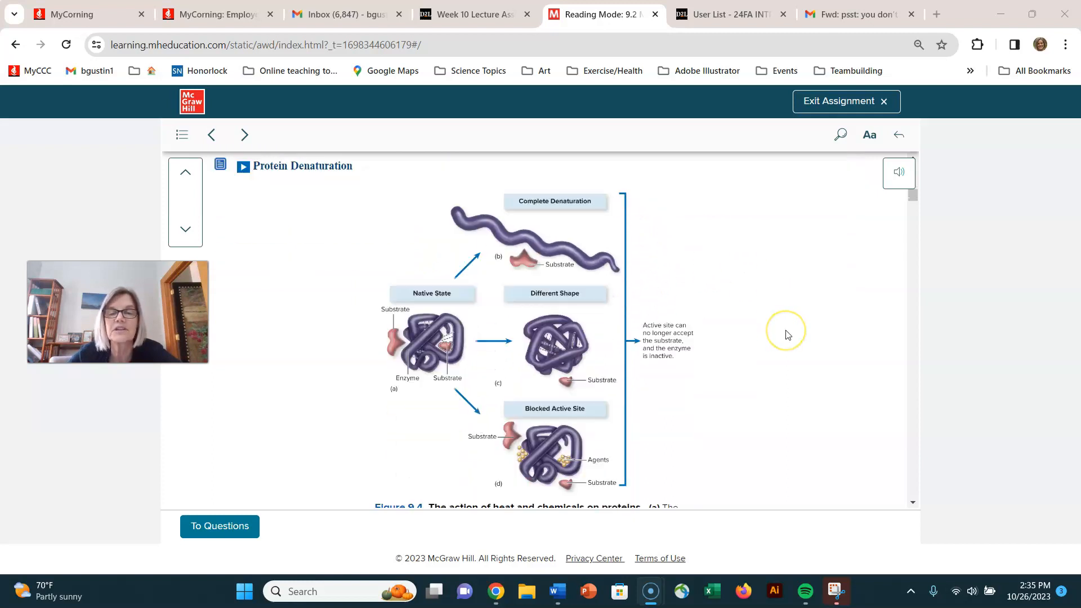
click(243, 135)
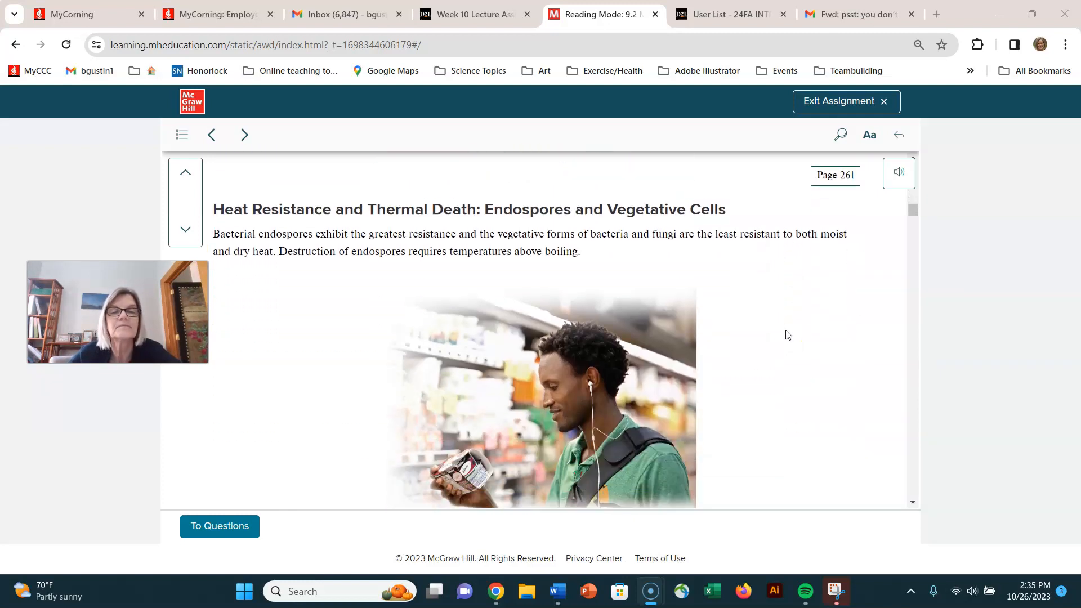
scroll(down, 3)
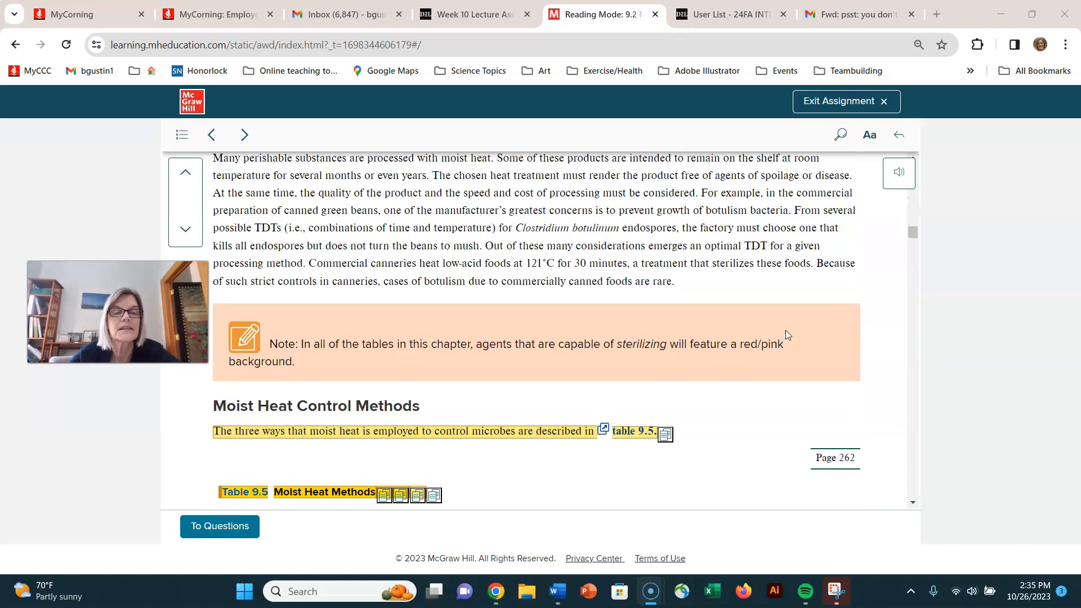
Scroll down to Table 9.5's first row, Boiling Water: Disinfection, with home applications.
scroll(down, 3)
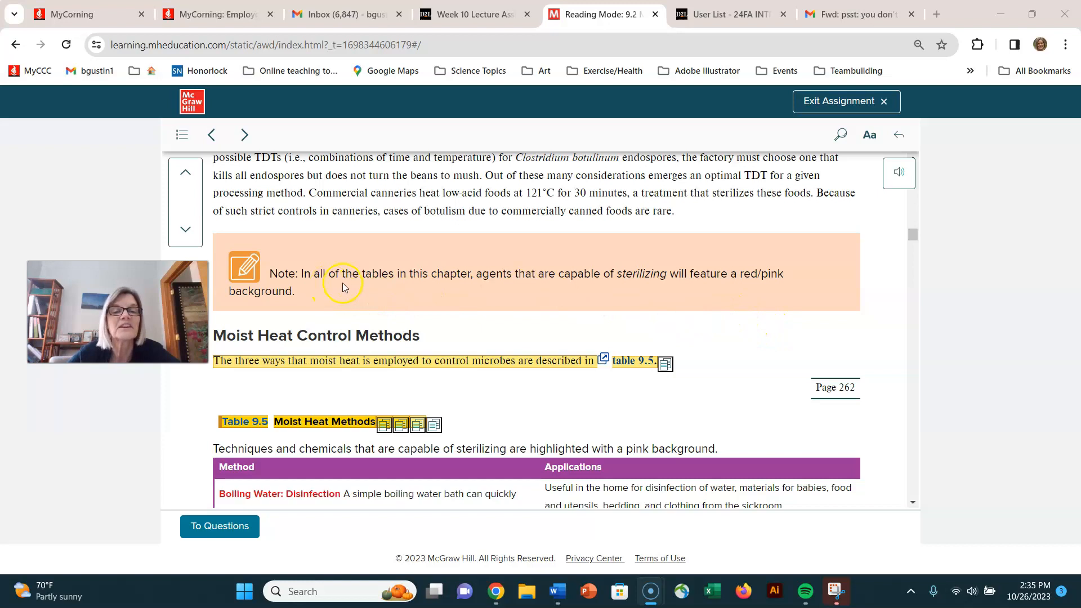
mouse_move(473, 295)
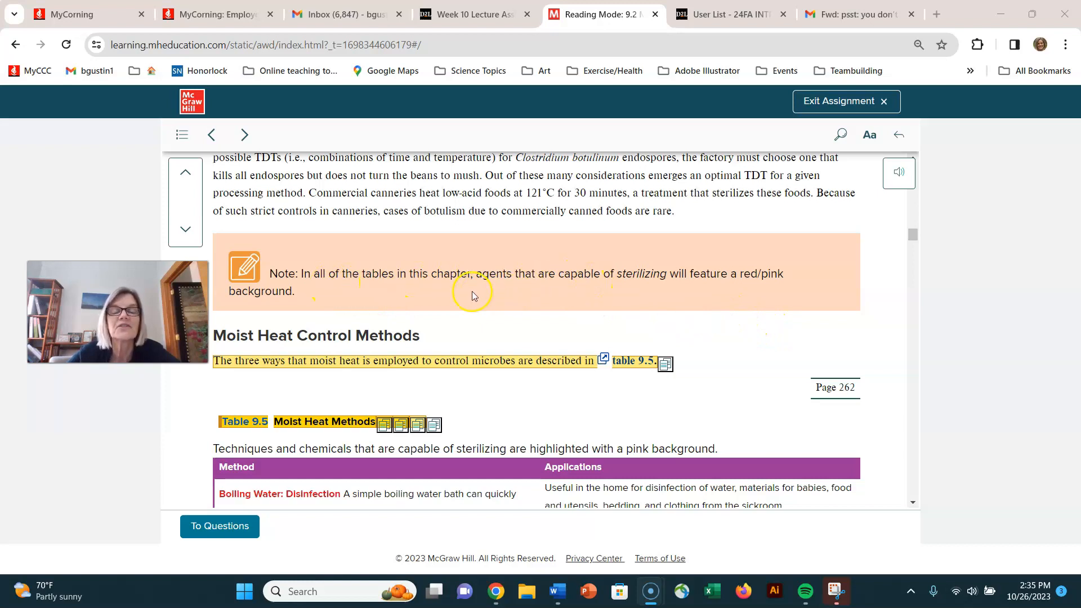
mouse_move(744, 280)
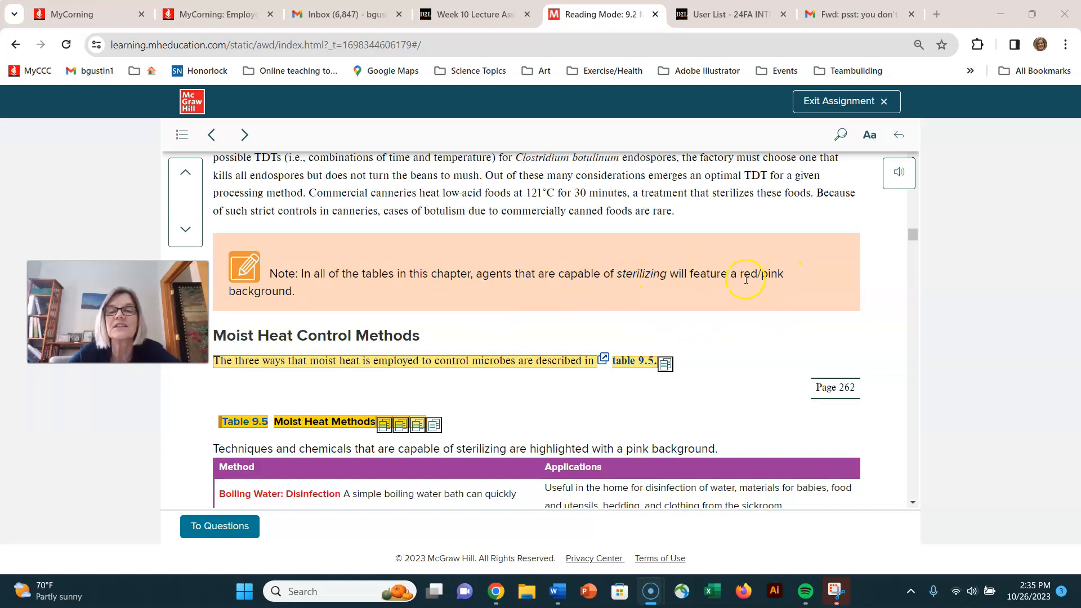
mouse_move(544, 293)
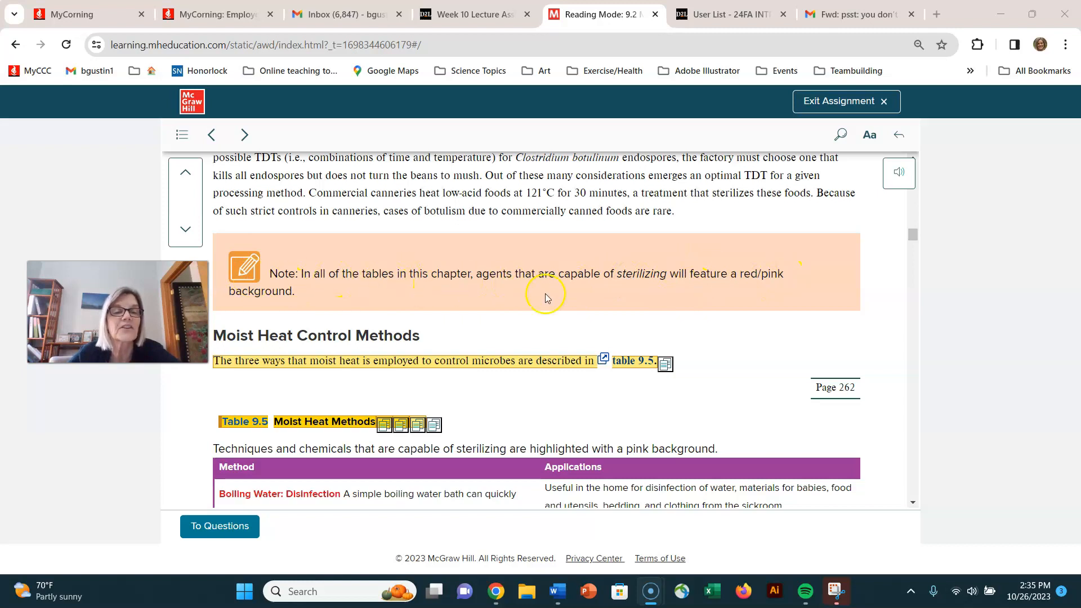
scroll(down, 3)
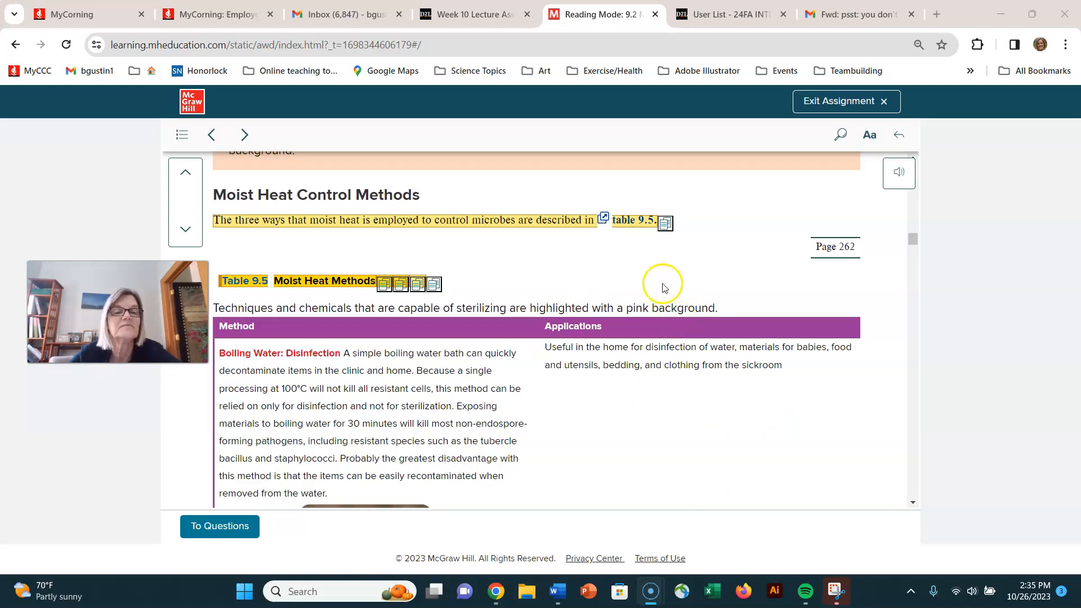
scroll(down, 3)
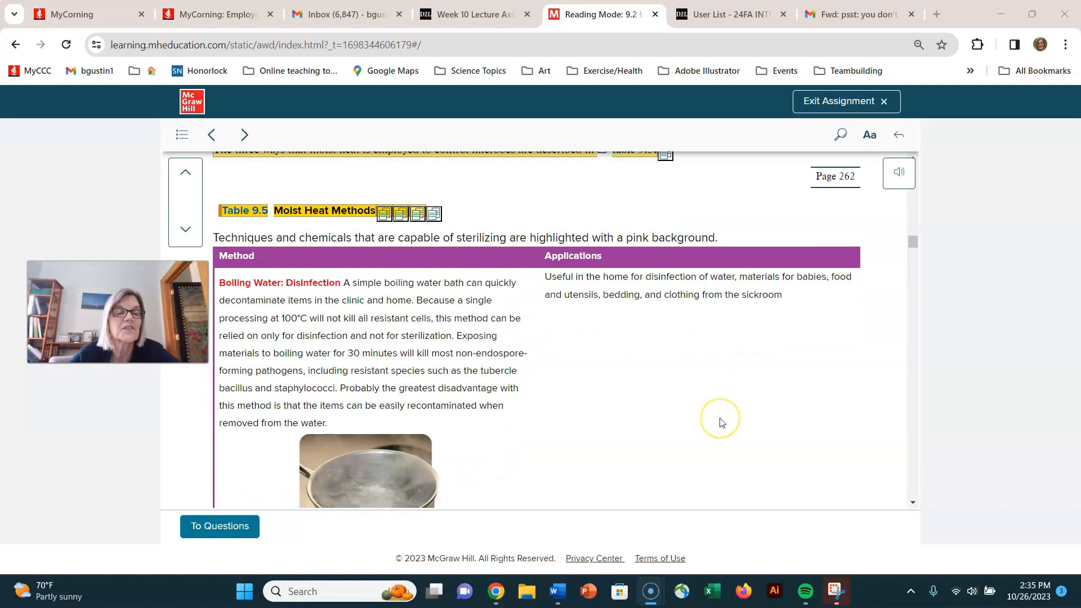
mouse_move(719, 423)
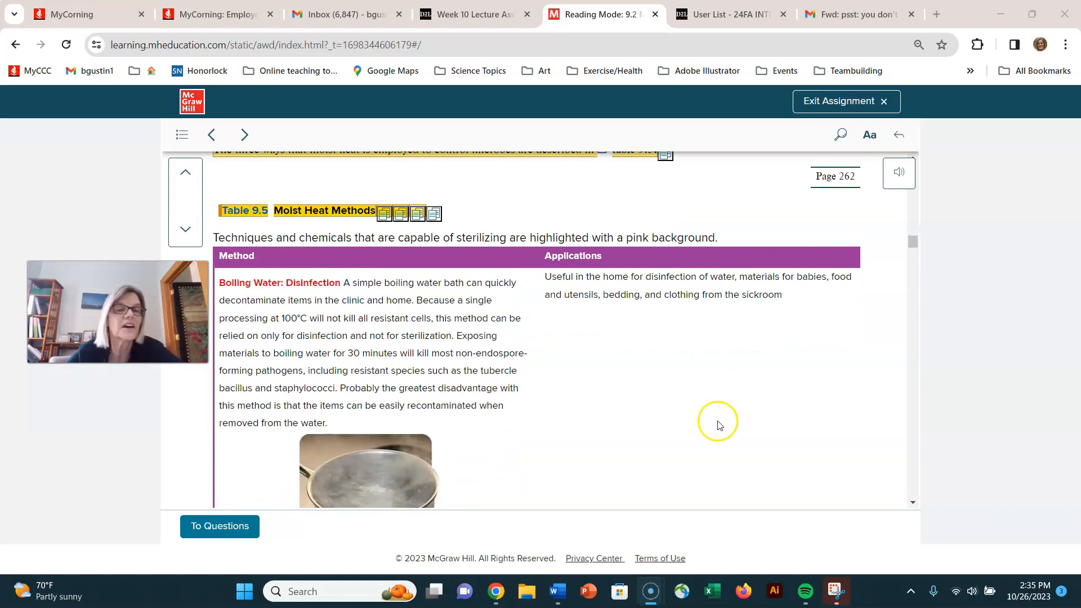
mouse_move(581, 387)
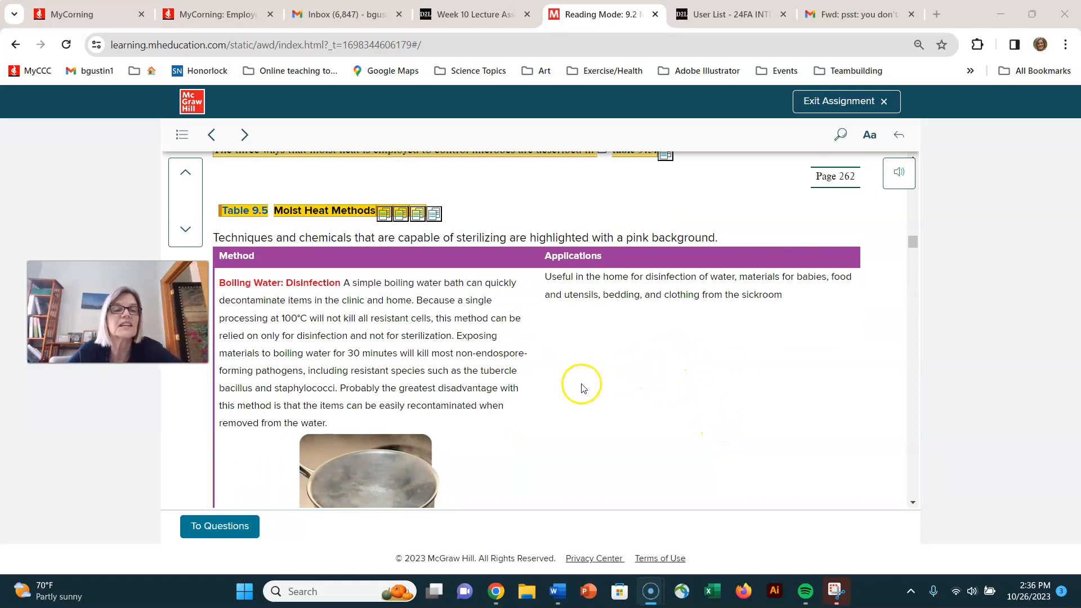
scroll(down, 3)
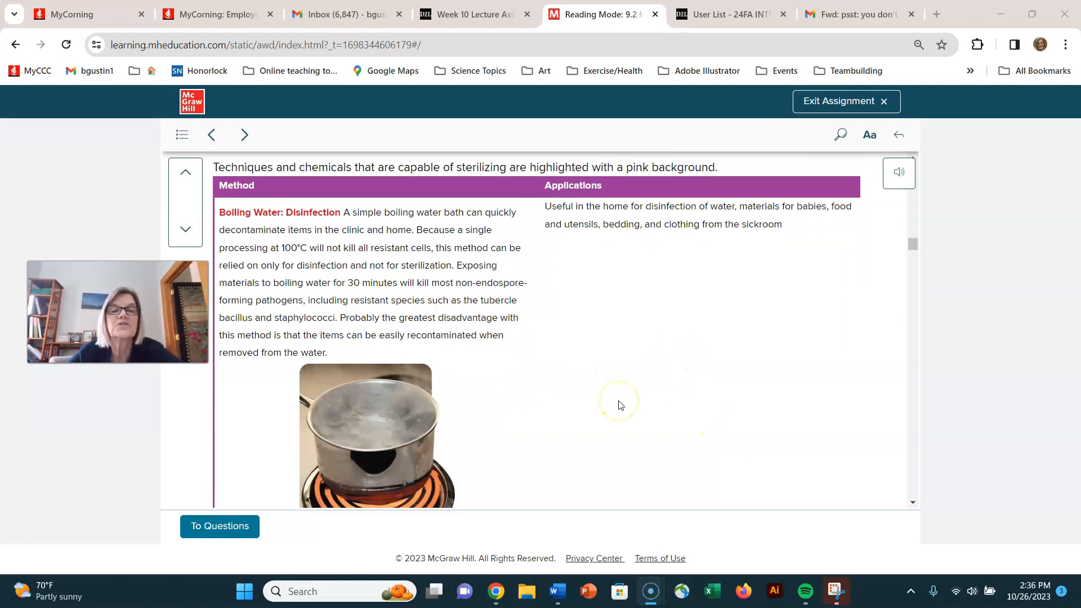
mouse_move(490, 321)
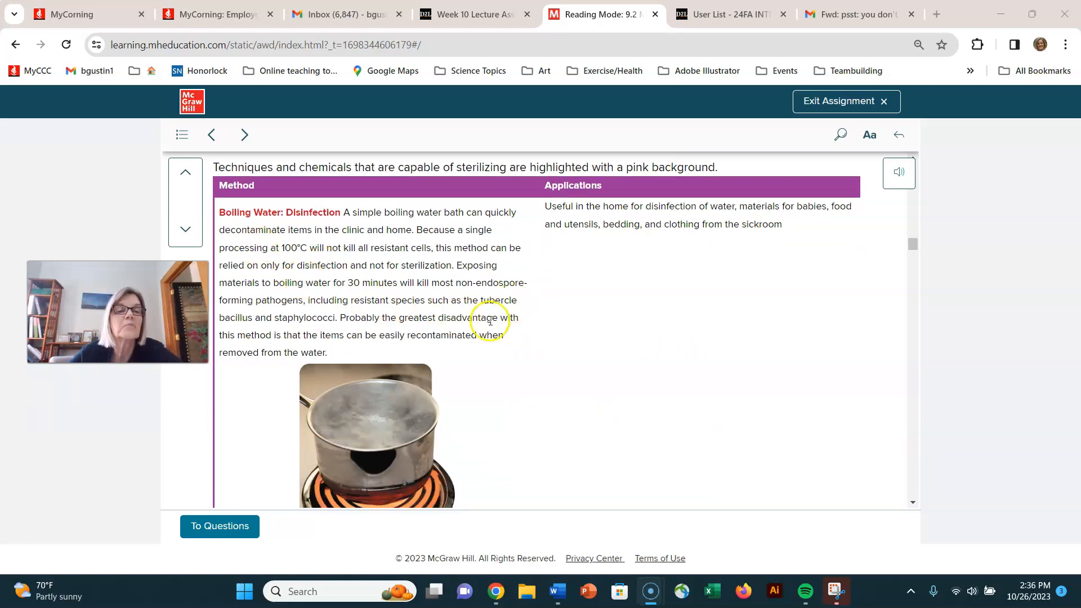
mouse_move(499, 352)
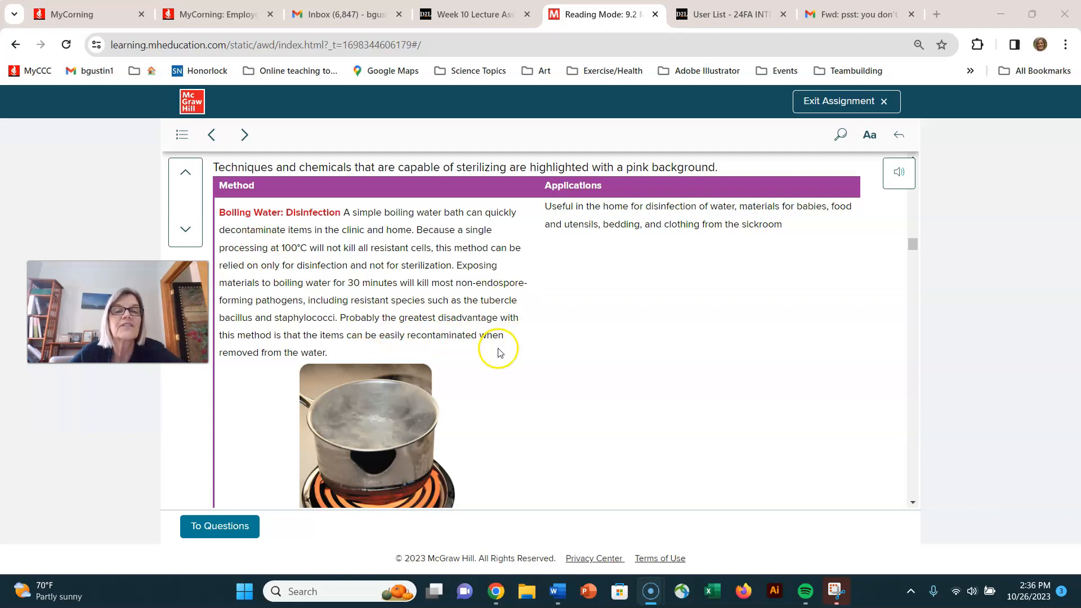
mouse_move(620, 384)
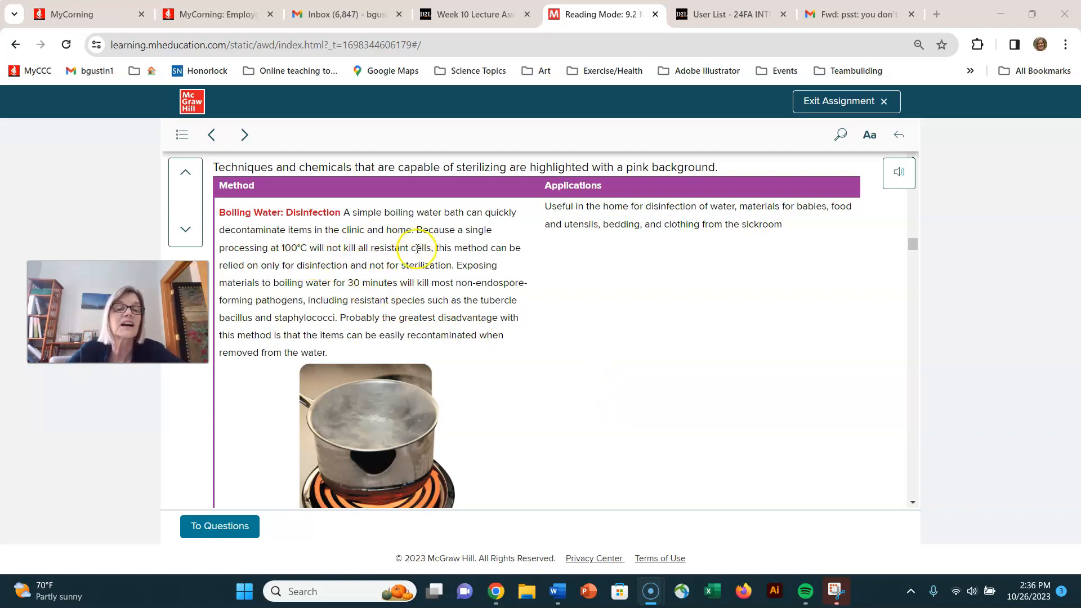
mouse_move(452, 269)
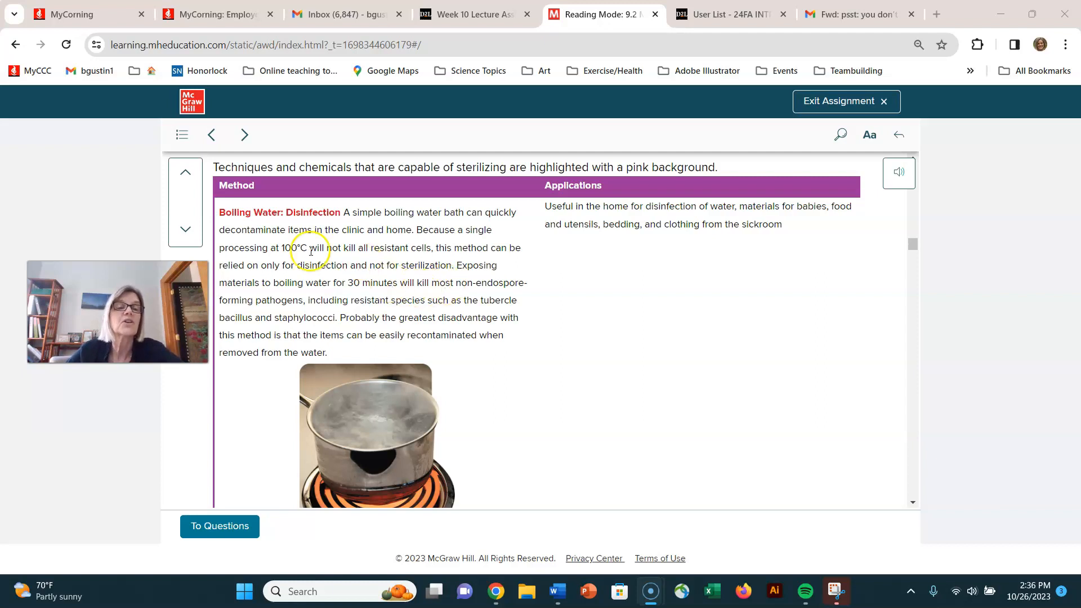
mouse_move(636, 306)
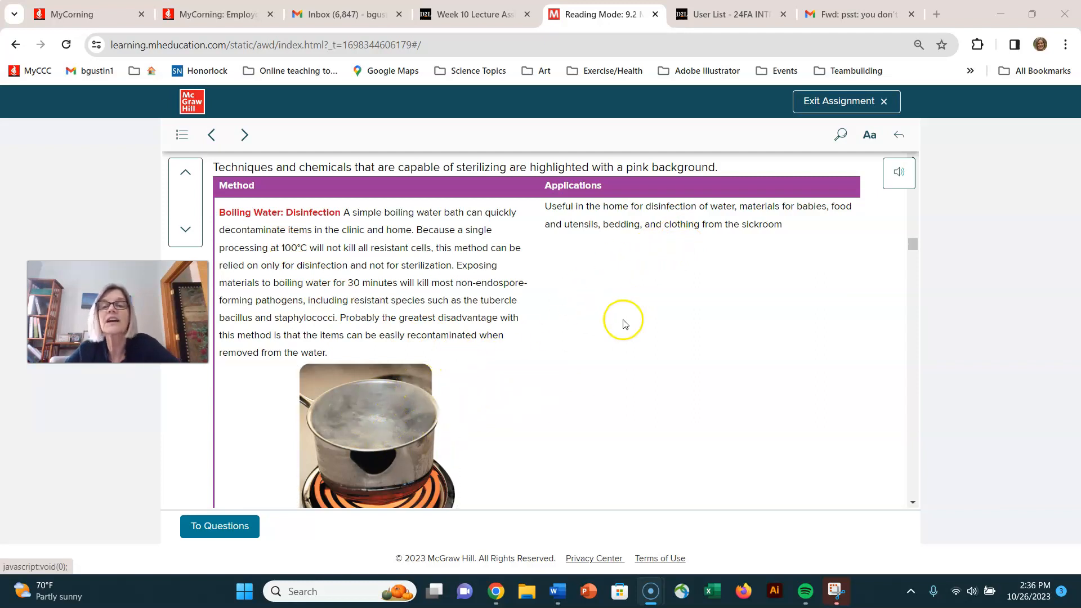
Scroll to the Pasteurization: Disinfection of Beverages row with its beverage and processing-plant photos.
scroll(down, 3)
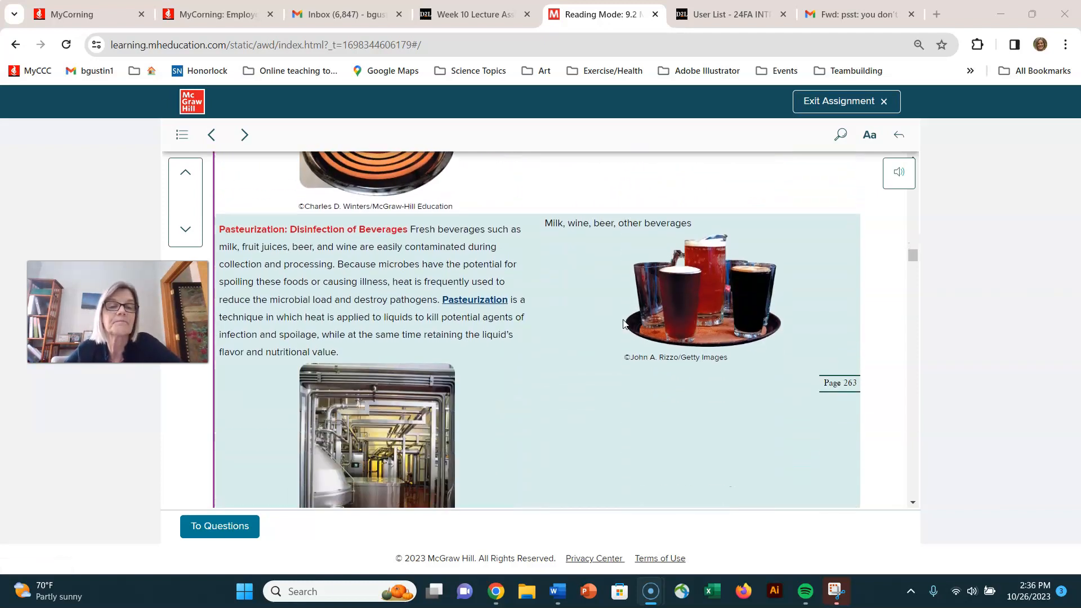
scroll(down, 3)
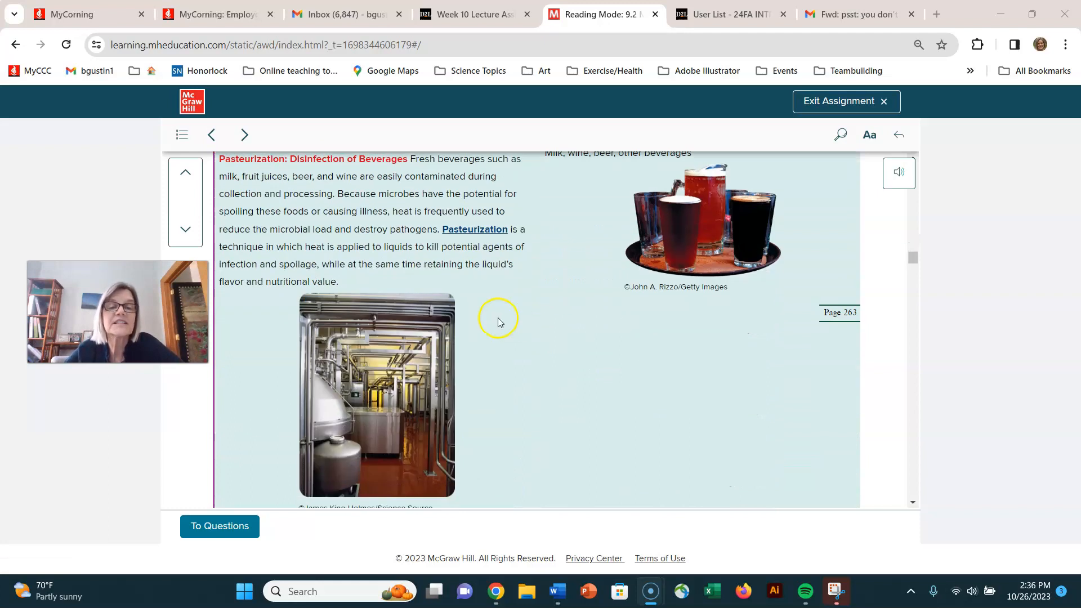
scroll(down, 3)
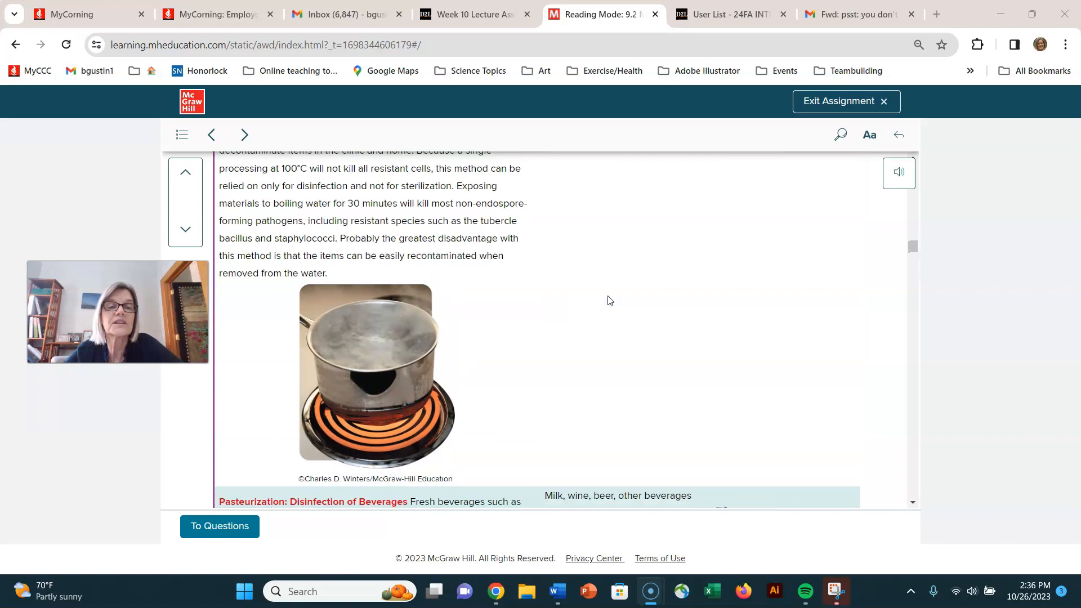
scroll(down, 3)
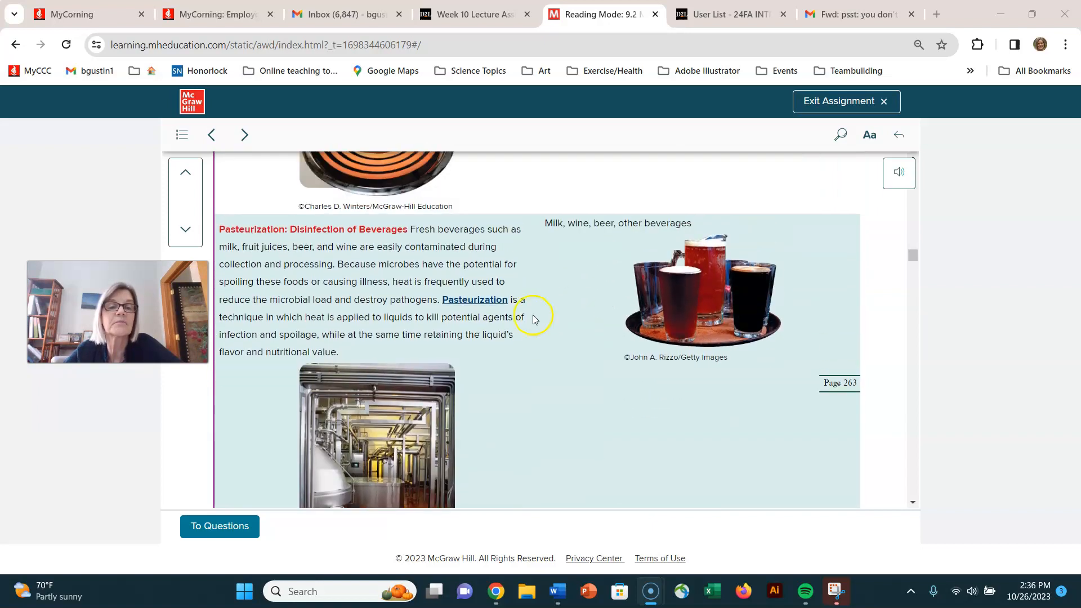
scroll(down, 3)
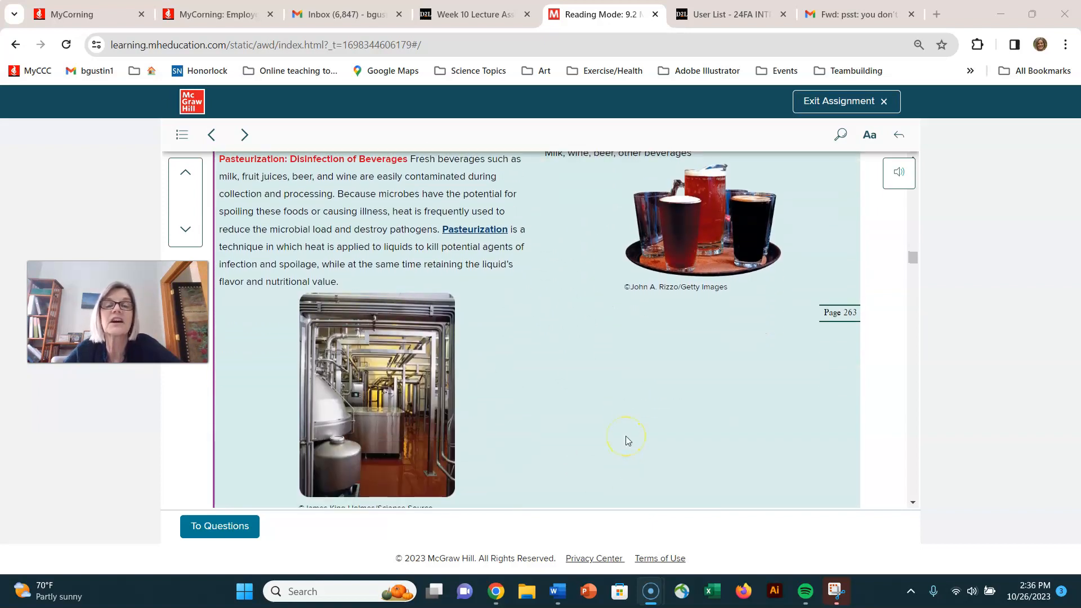
scroll(up, 3)
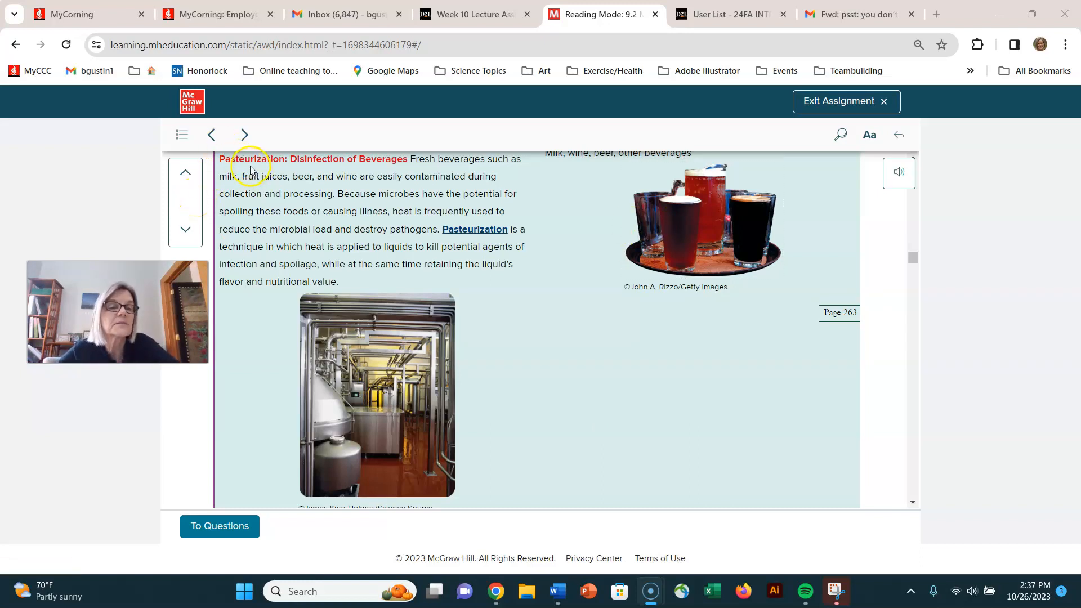
mouse_move(388, 150)
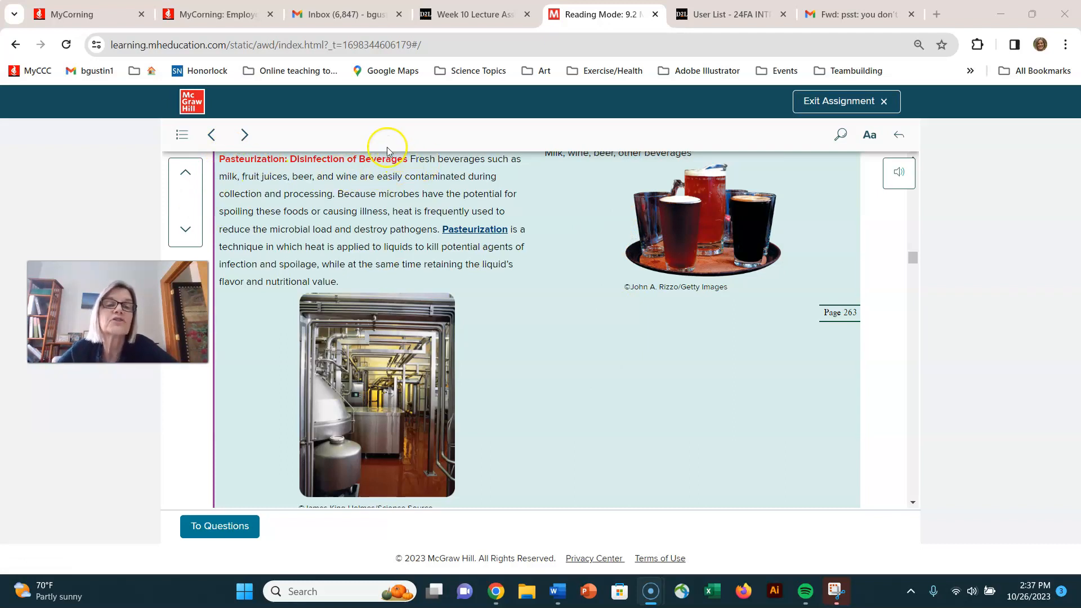
mouse_move(342, 172)
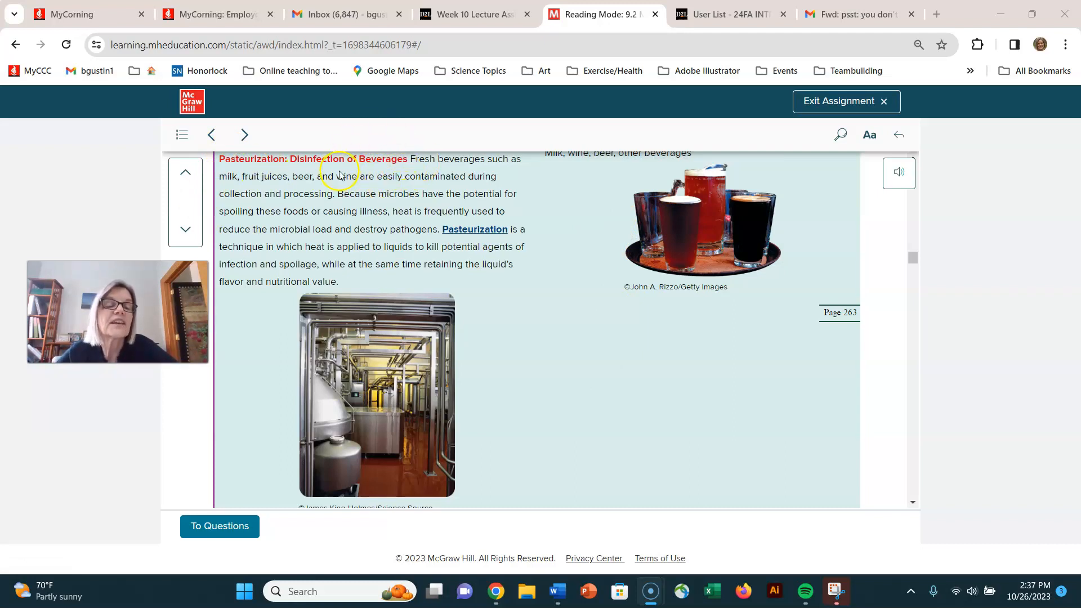
mouse_move(496, 357)
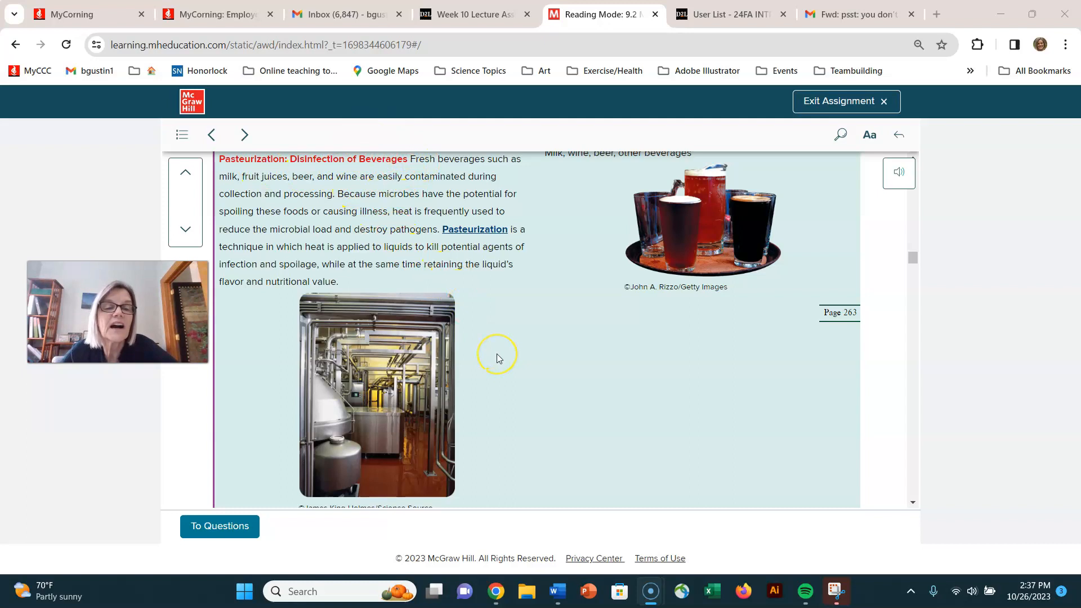
mouse_move(495, 358)
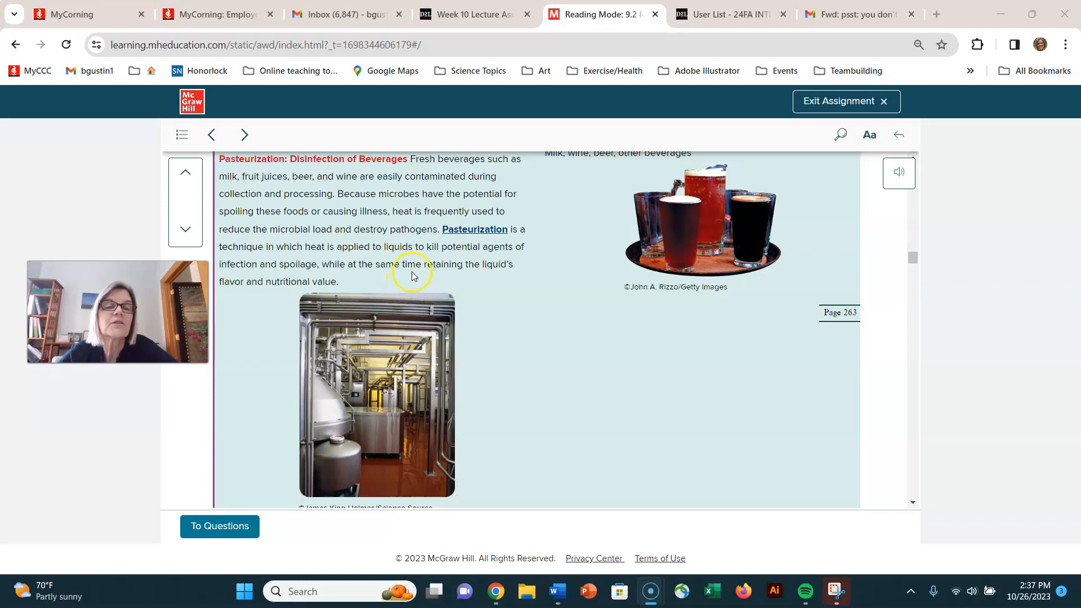
mouse_move(481, 281)
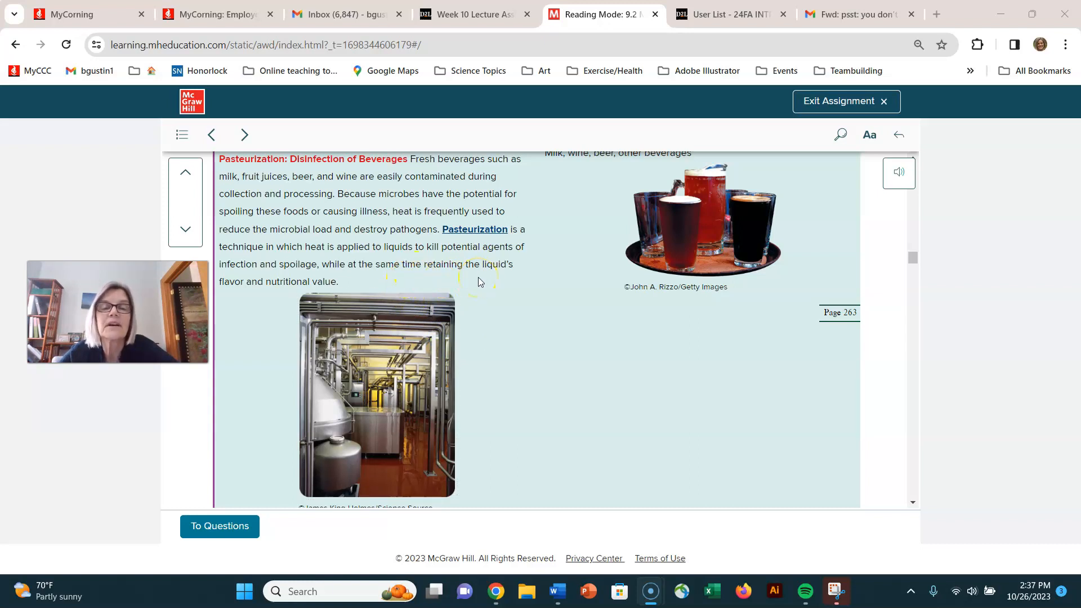
mouse_move(489, 291)
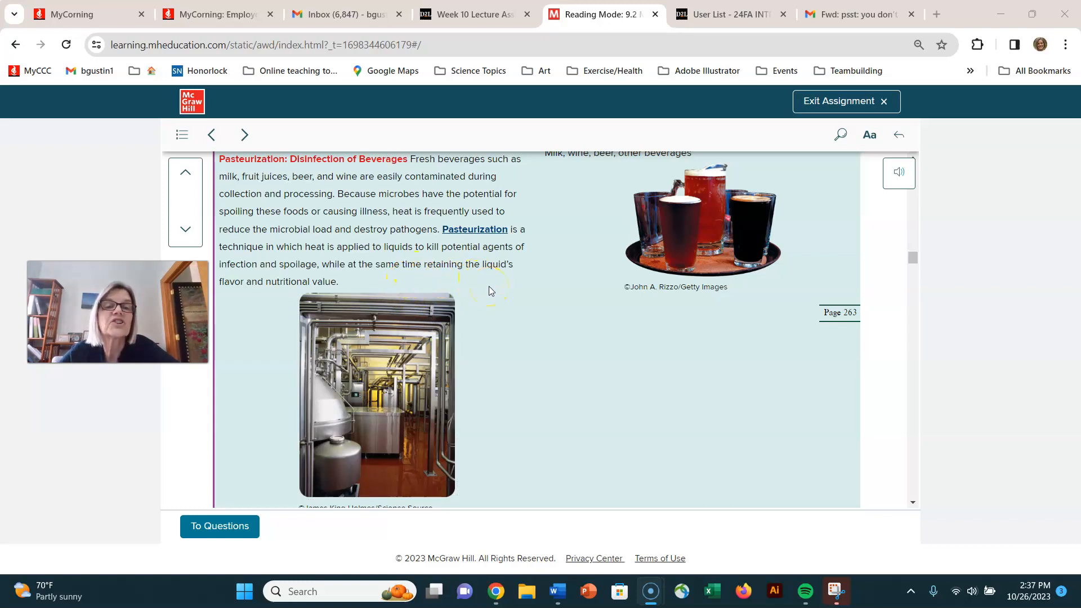
mouse_move(389, 194)
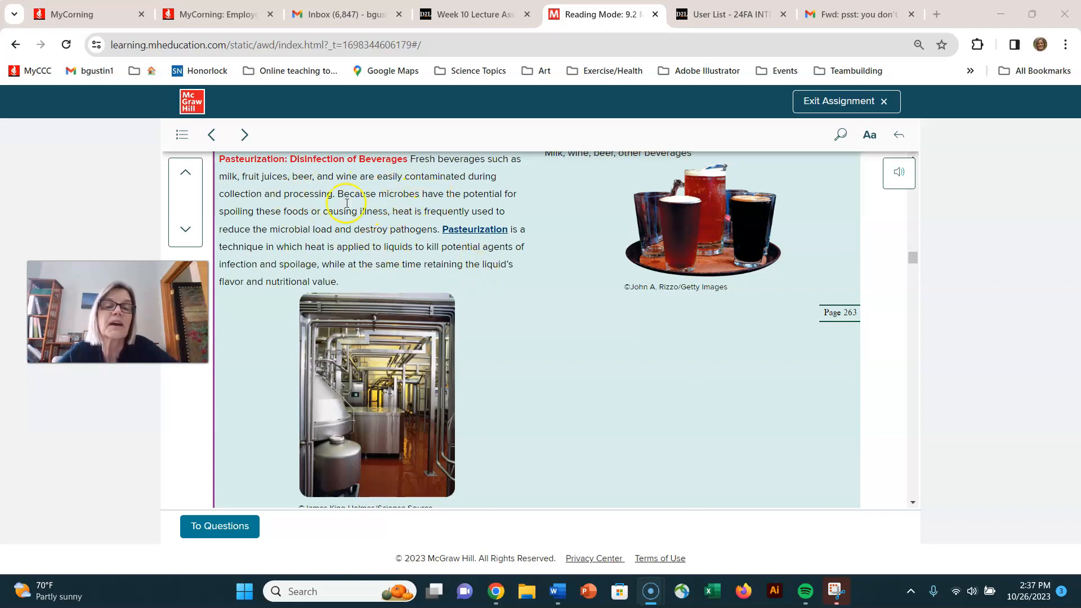
mouse_move(369, 221)
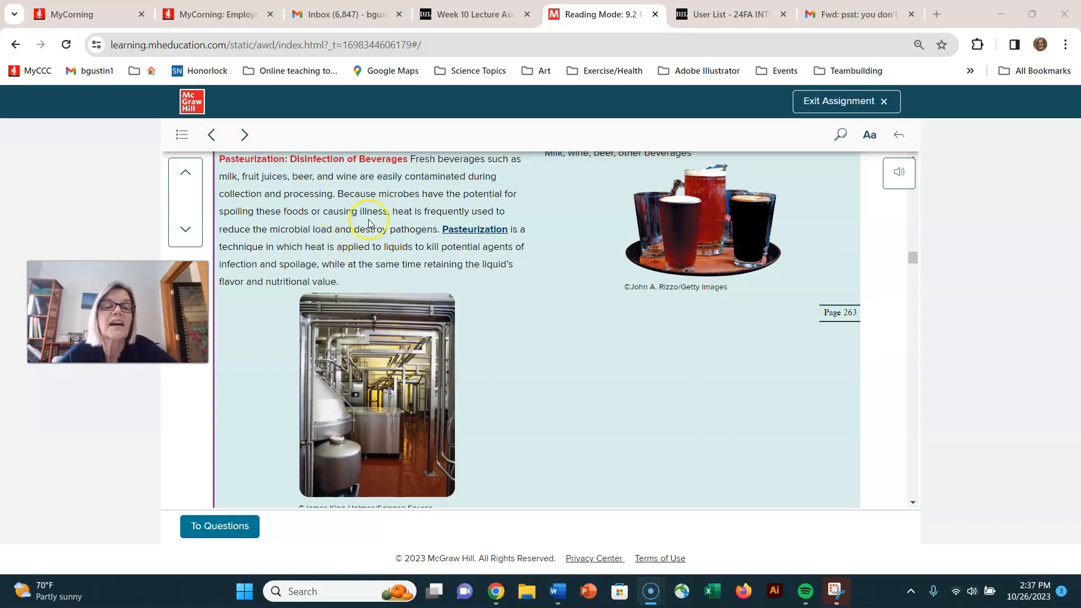
mouse_move(202, 237)
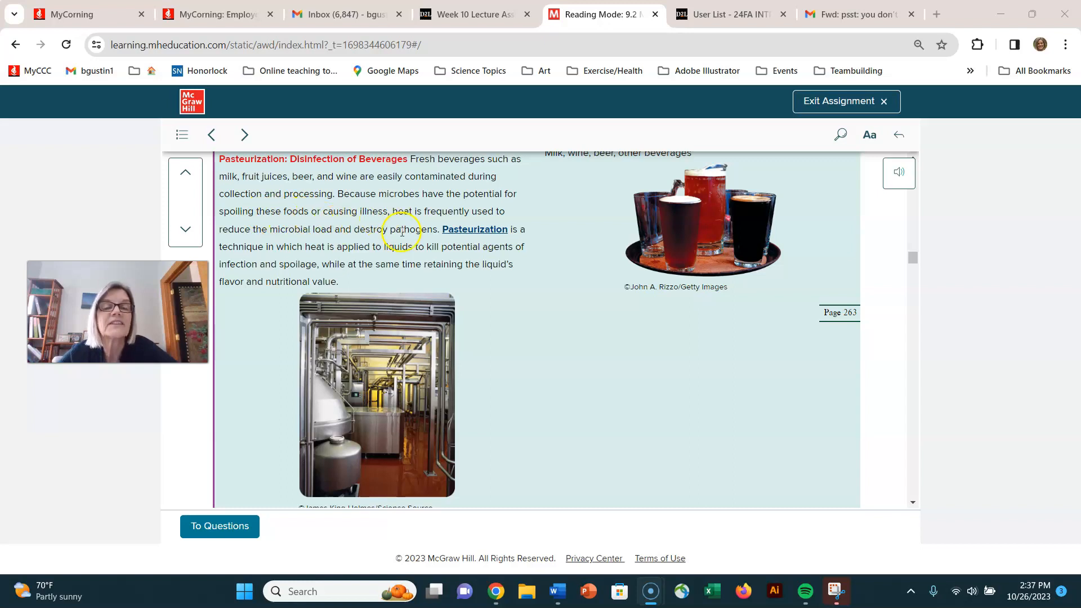
mouse_move(388, 289)
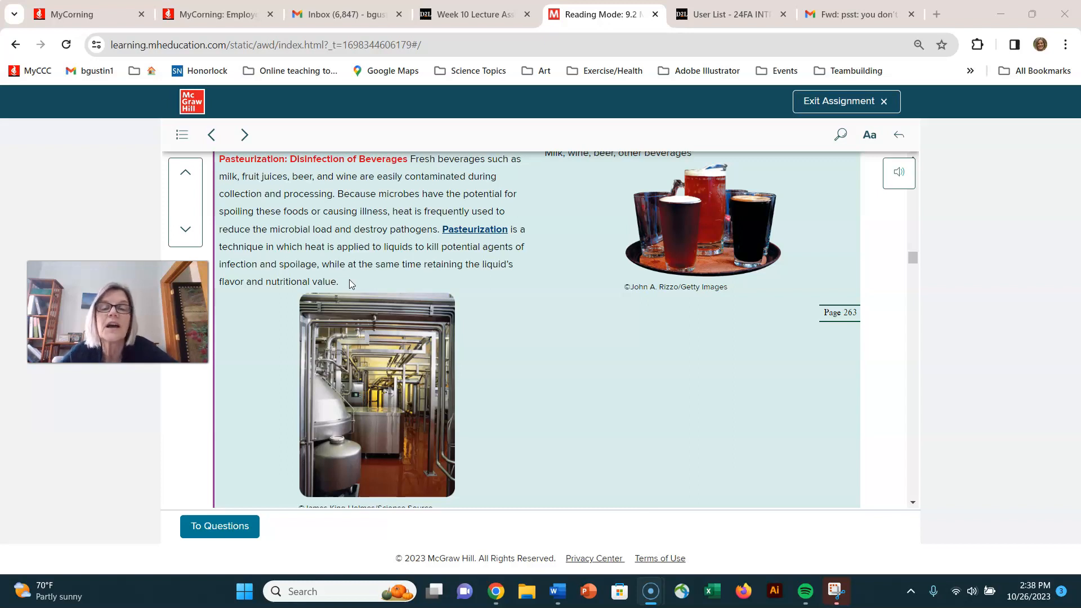
Scroll past the processing-plant photo to the flash, batch and ultrahigh-temperature pasteurization paragraph.
scroll(down, 3)
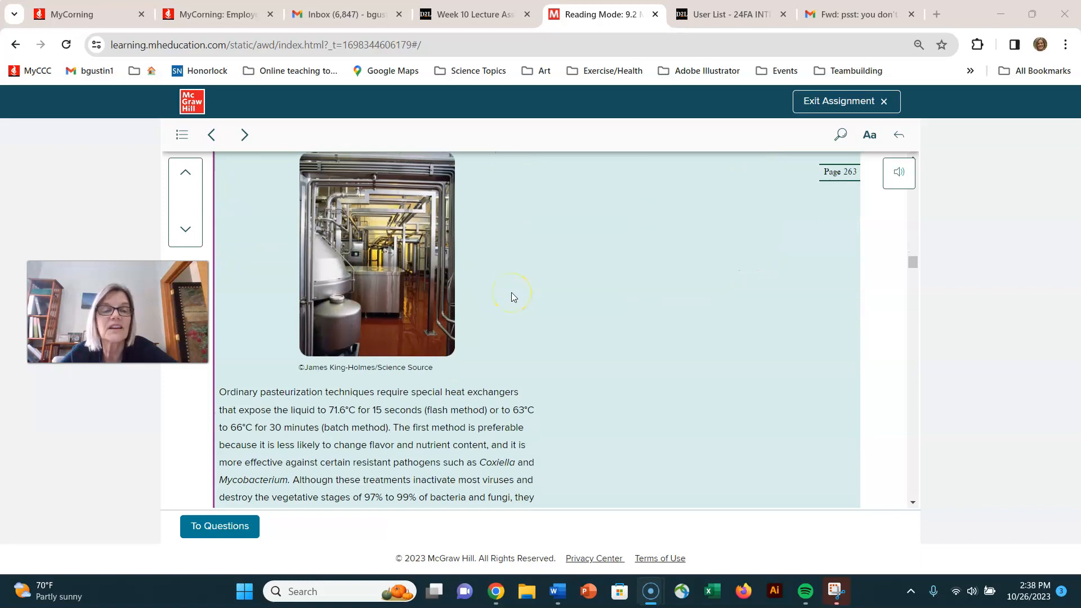
scroll(down, 3)
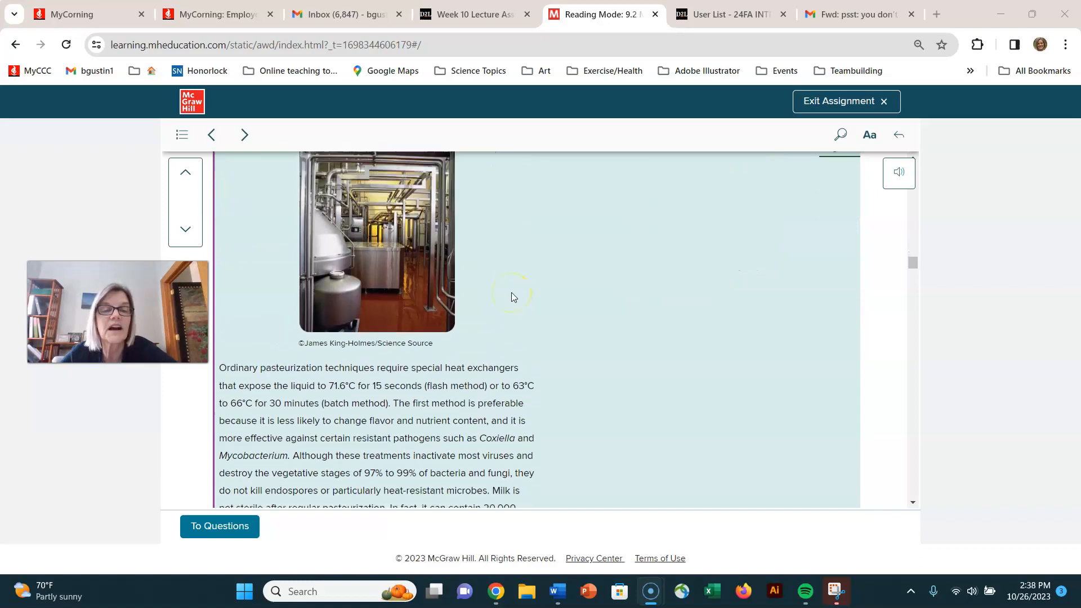
scroll(up, 3)
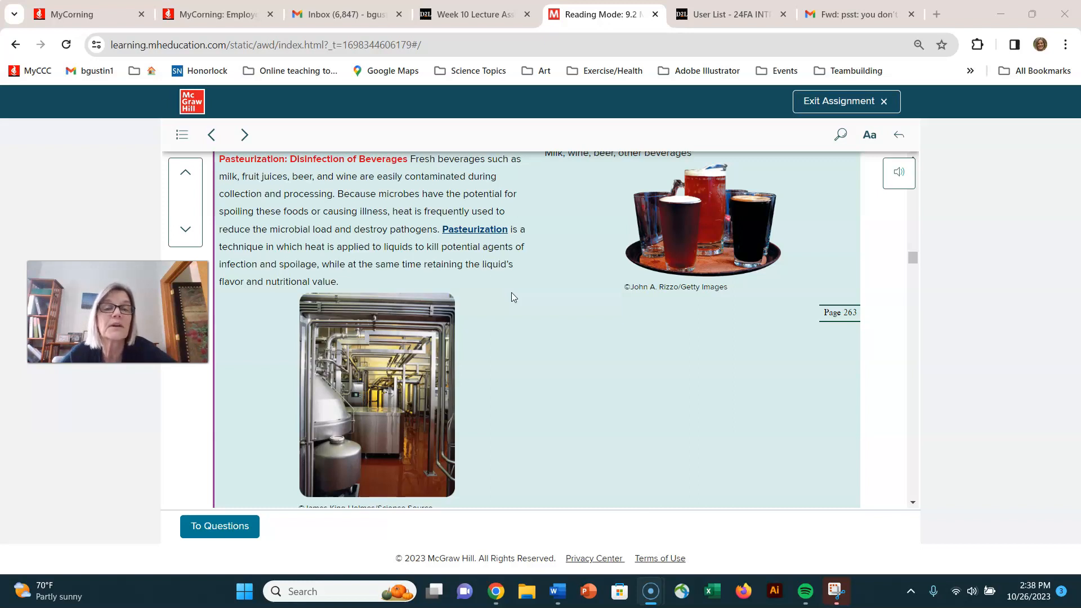
scroll(down, 3)
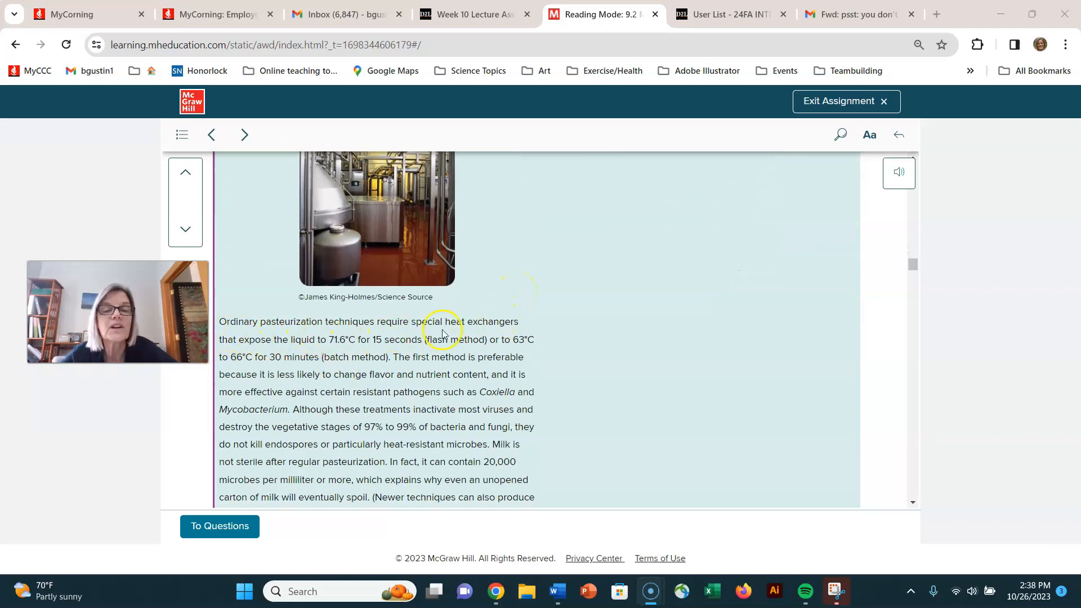
mouse_move(299, 354)
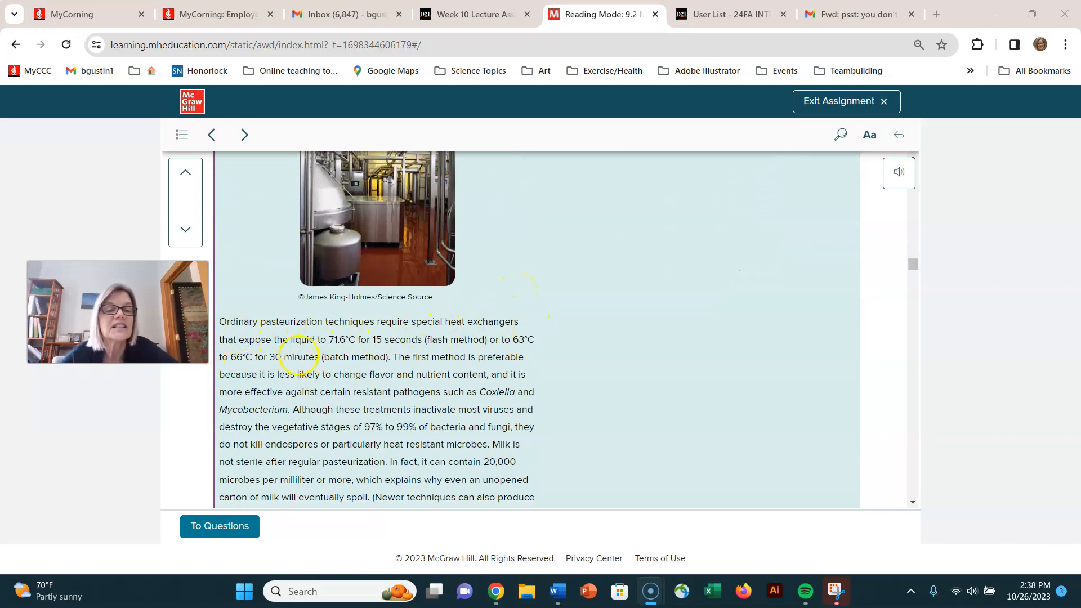
mouse_move(348, 353)
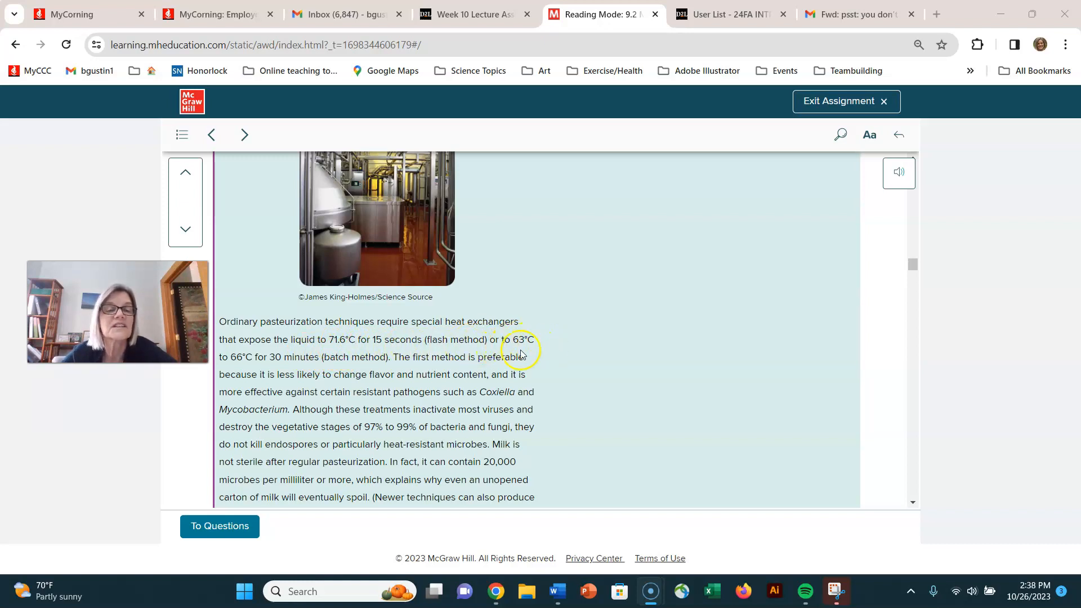
mouse_move(303, 357)
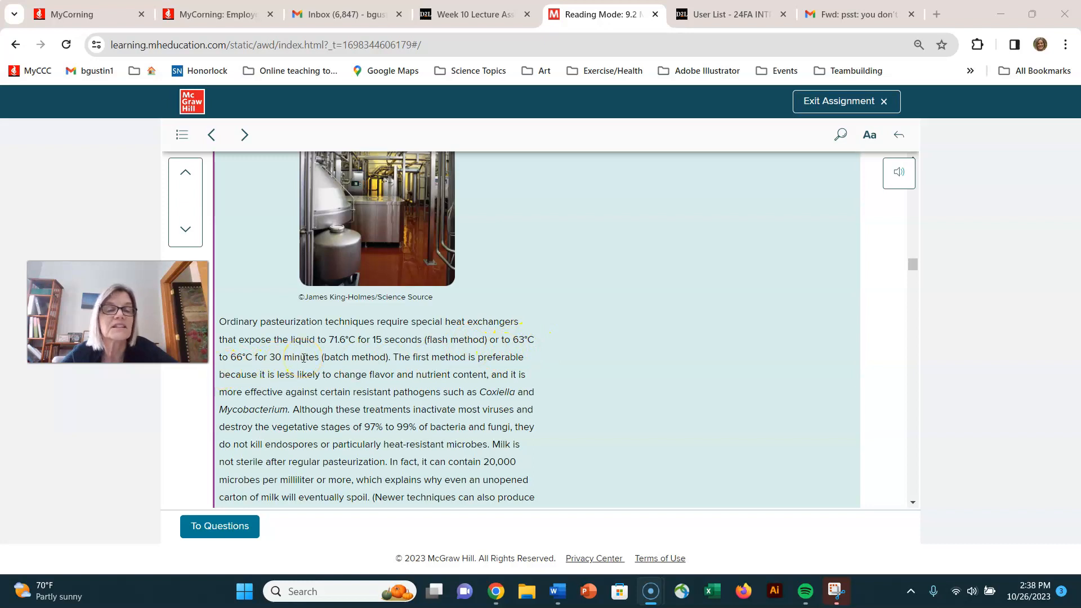
mouse_move(353, 353)
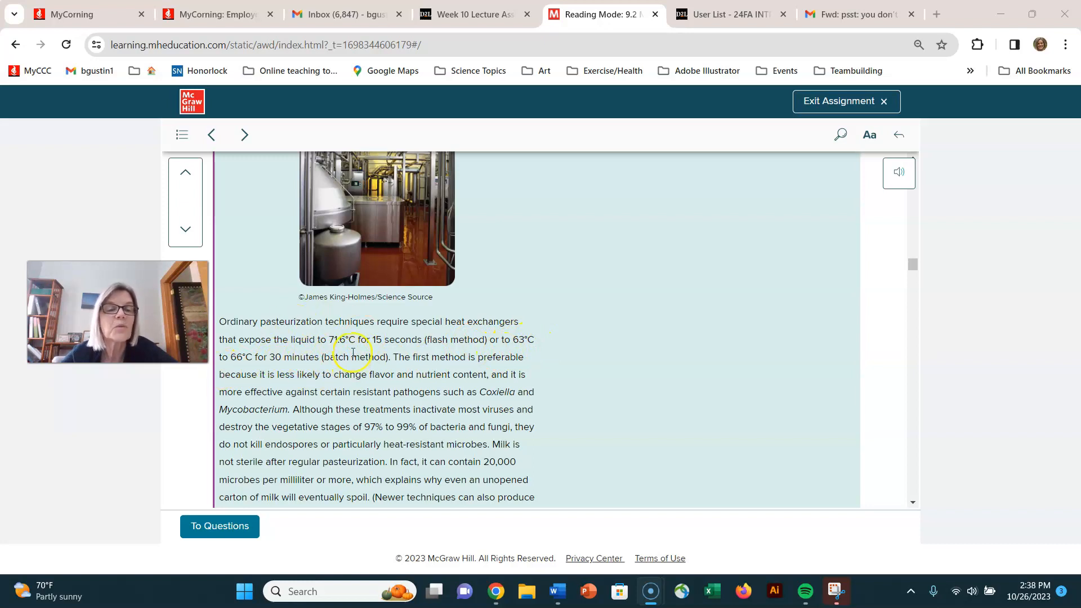
mouse_move(335, 333)
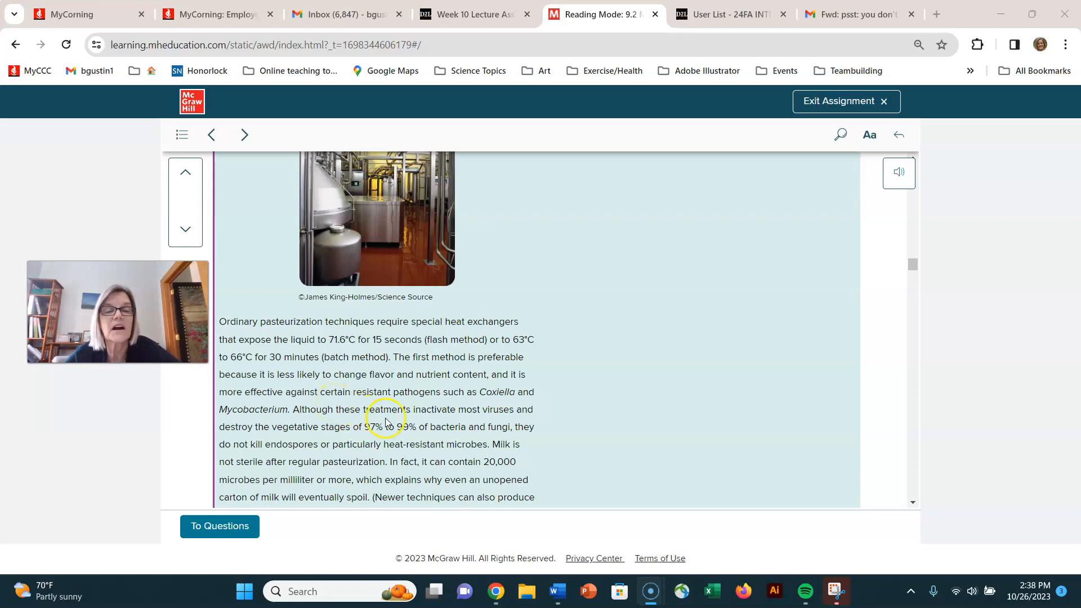
scroll(down, 3)
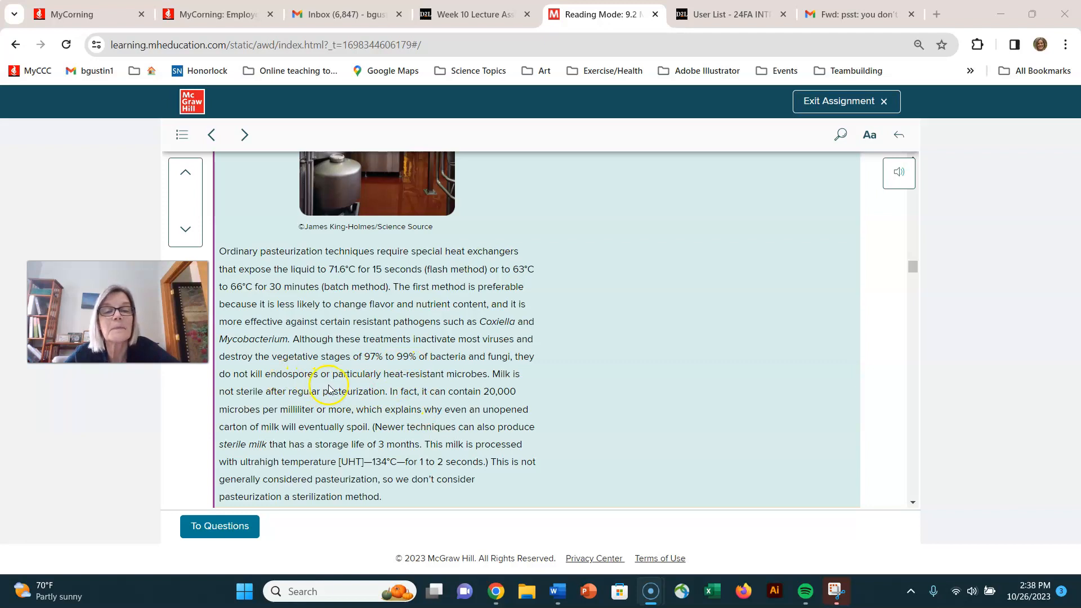
mouse_move(385, 353)
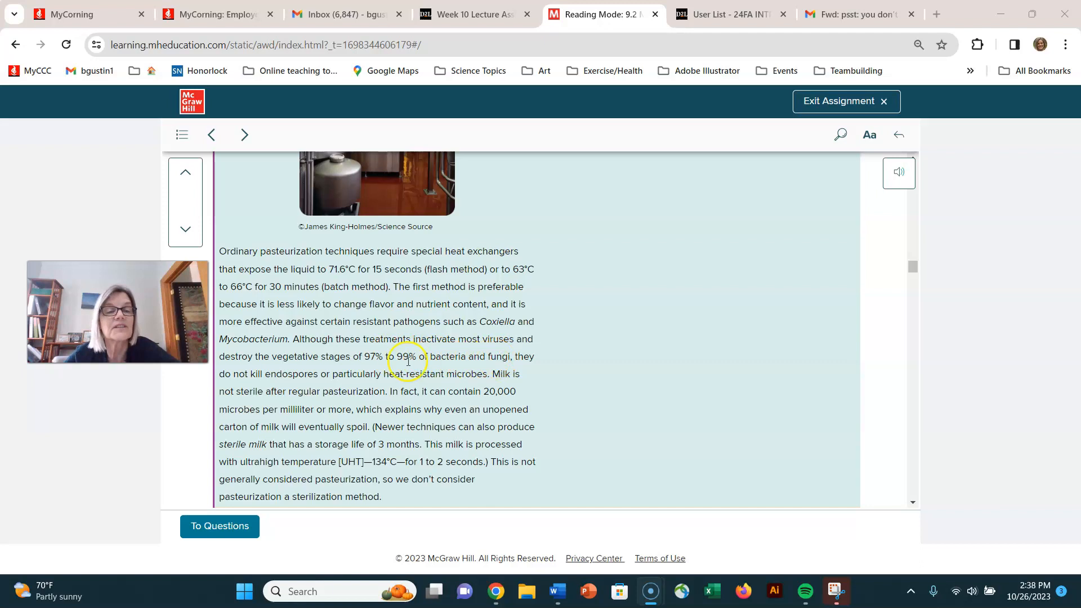
mouse_move(362, 397)
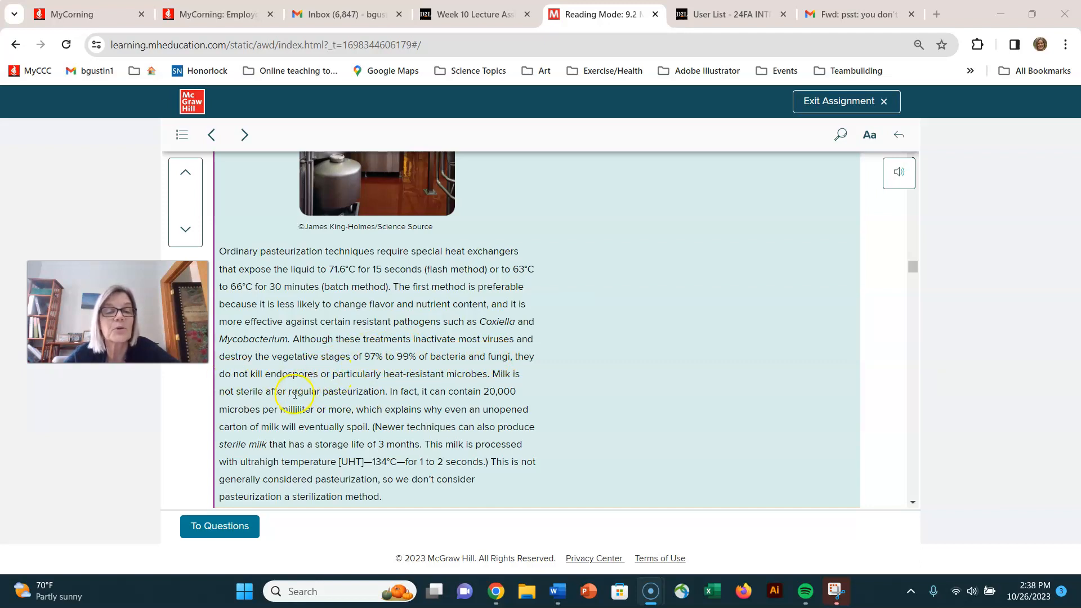
scroll(up, 3)
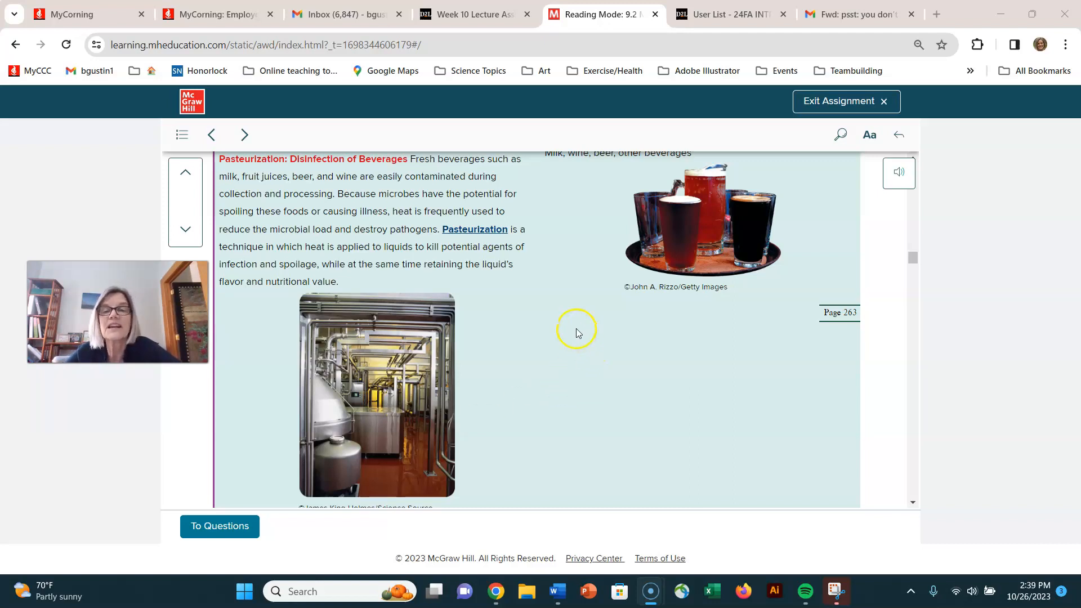
mouse_move(623, 335)
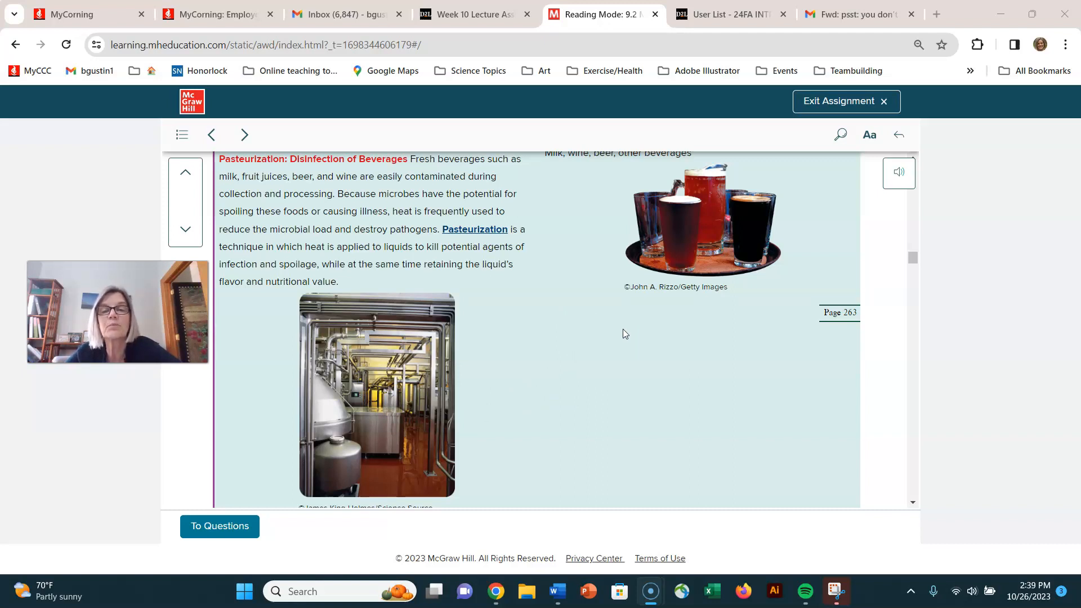
scroll(down, 3)
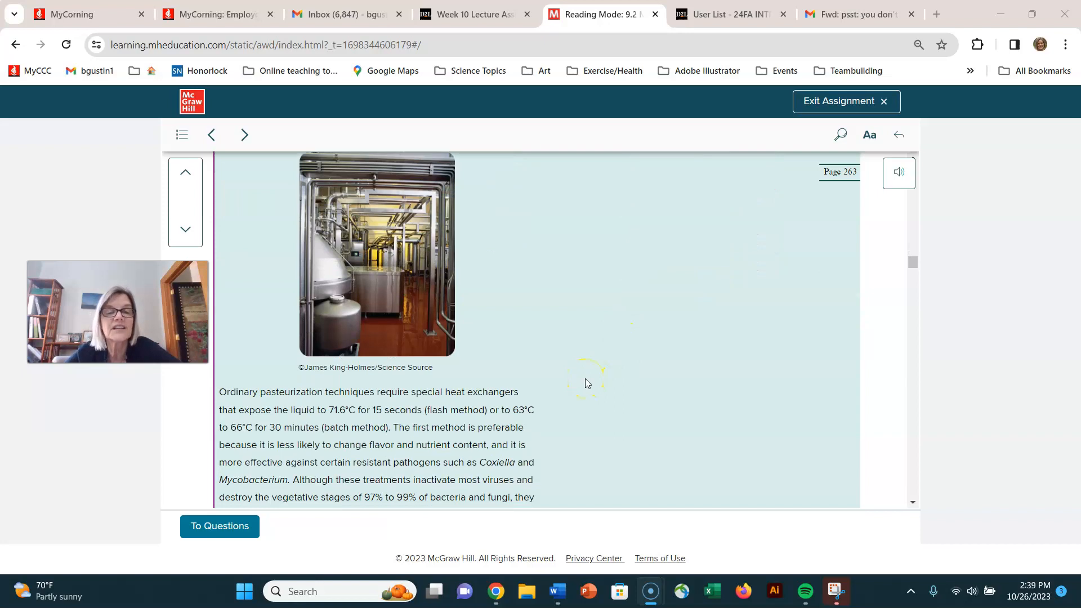
Scroll down to the Steam Under Pressure: Autoclaving passage on pressure-temperature combinations.
scroll(down, 3)
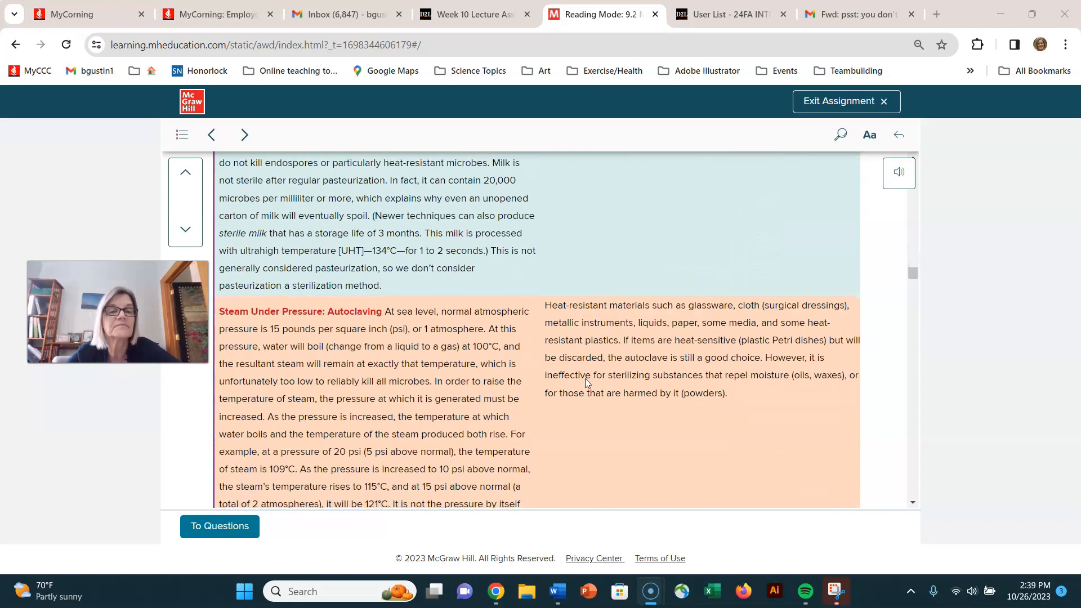
scroll(down, 3)
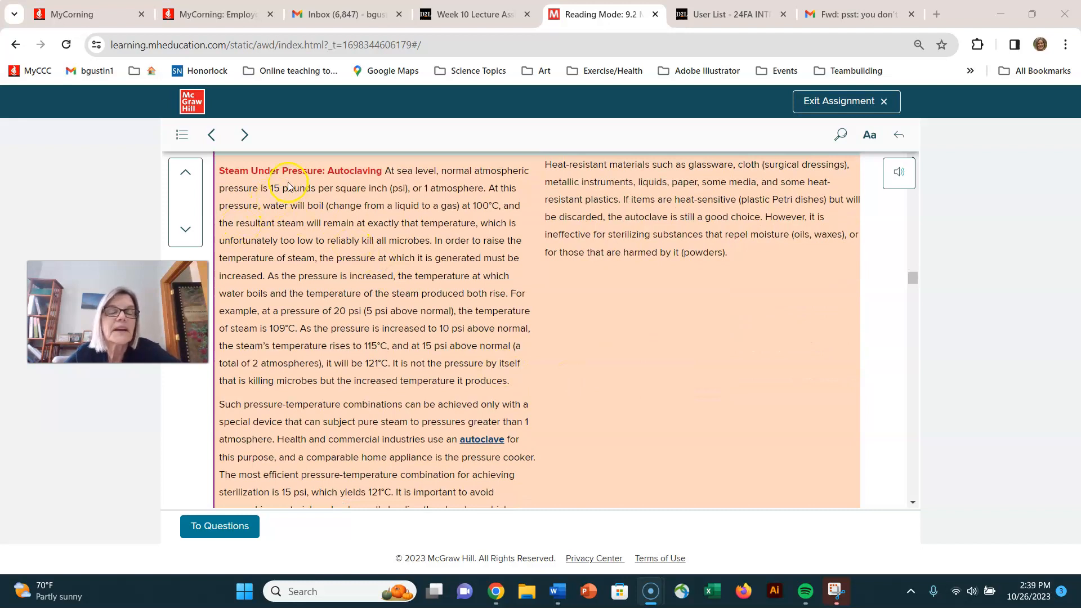
mouse_move(341, 205)
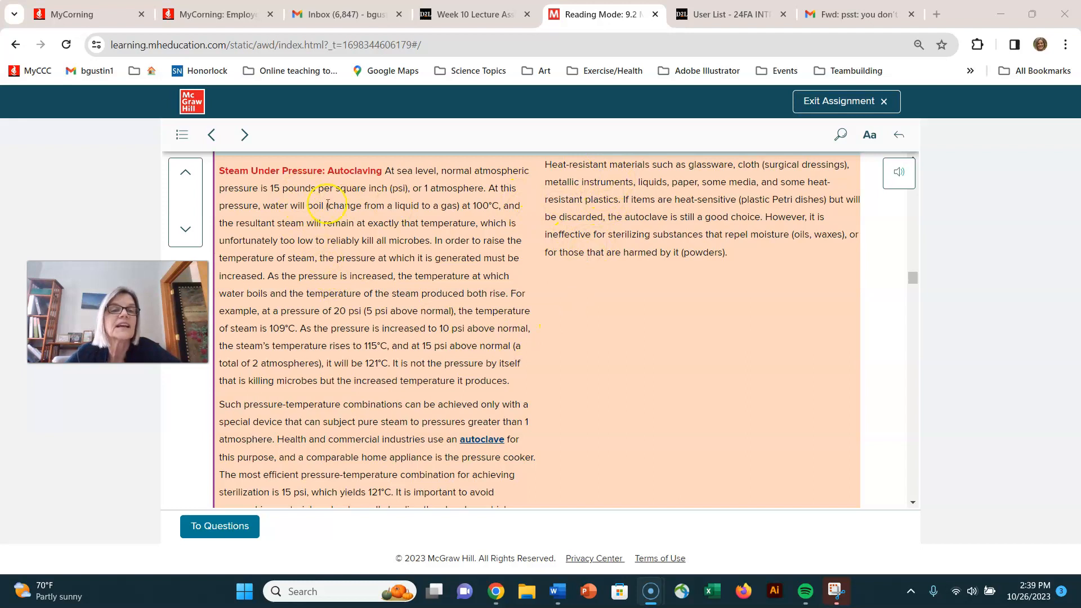
mouse_move(270, 179)
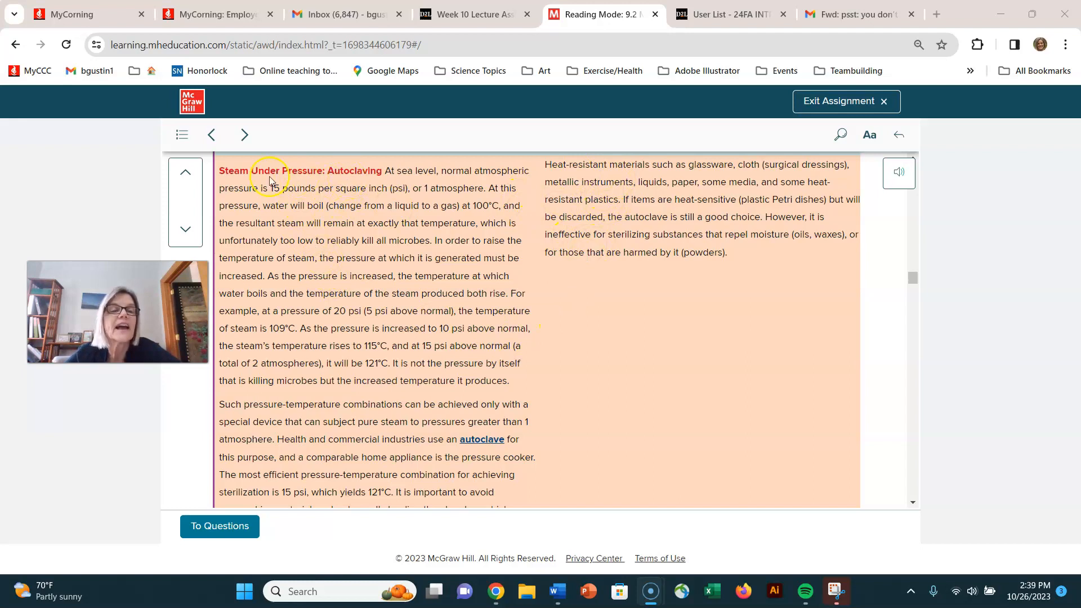
scroll(down, 3)
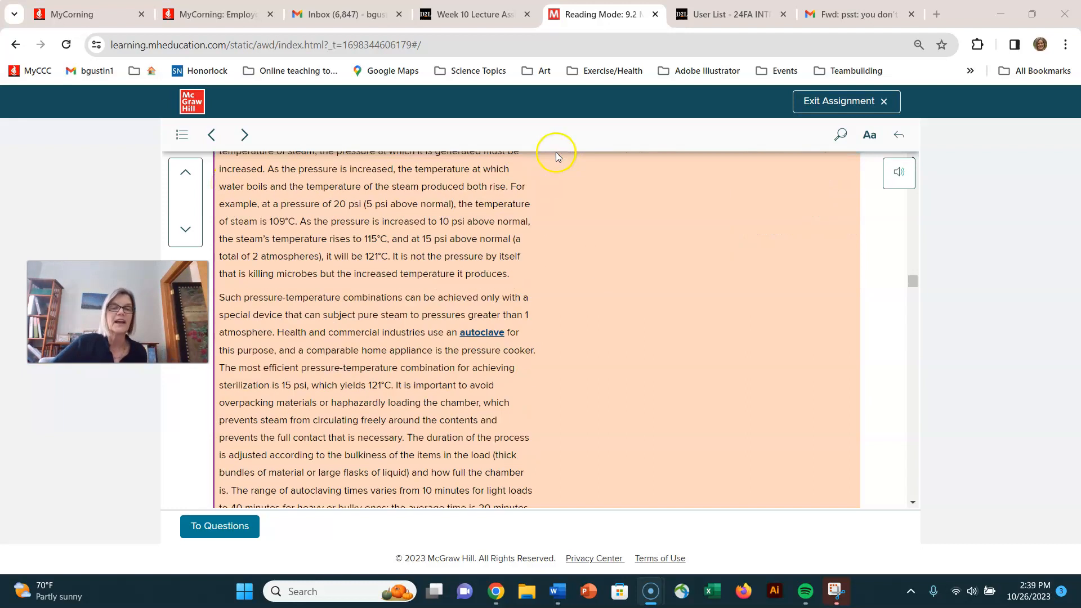
Scroll through the autoclave photos and labeled steam-chamber diagram below the autoclaving times paragraph.
scroll(down, 3)
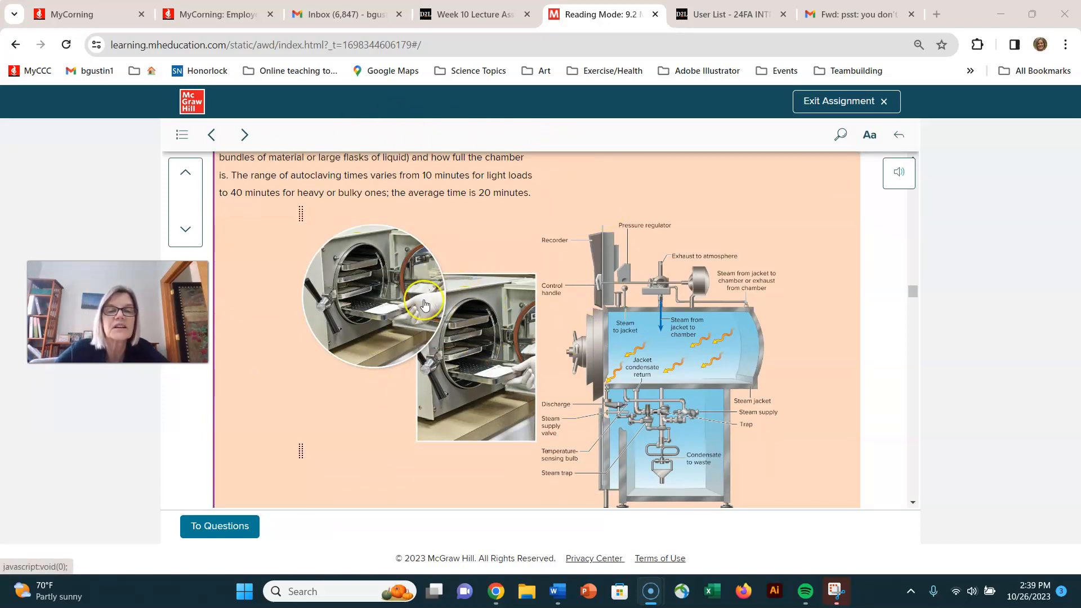
mouse_move(470, 360)
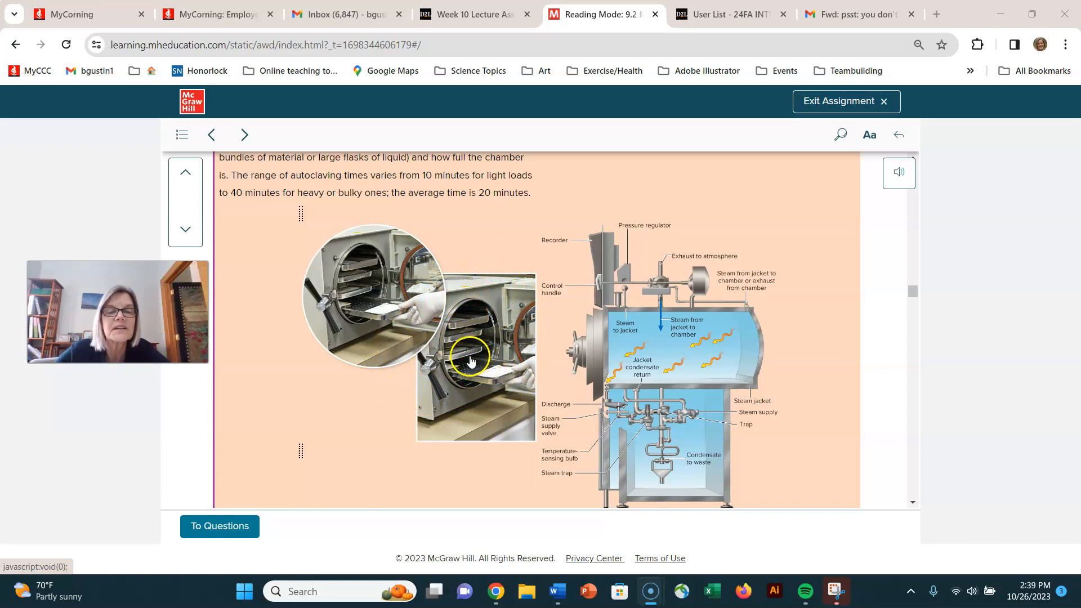
mouse_move(447, 325)
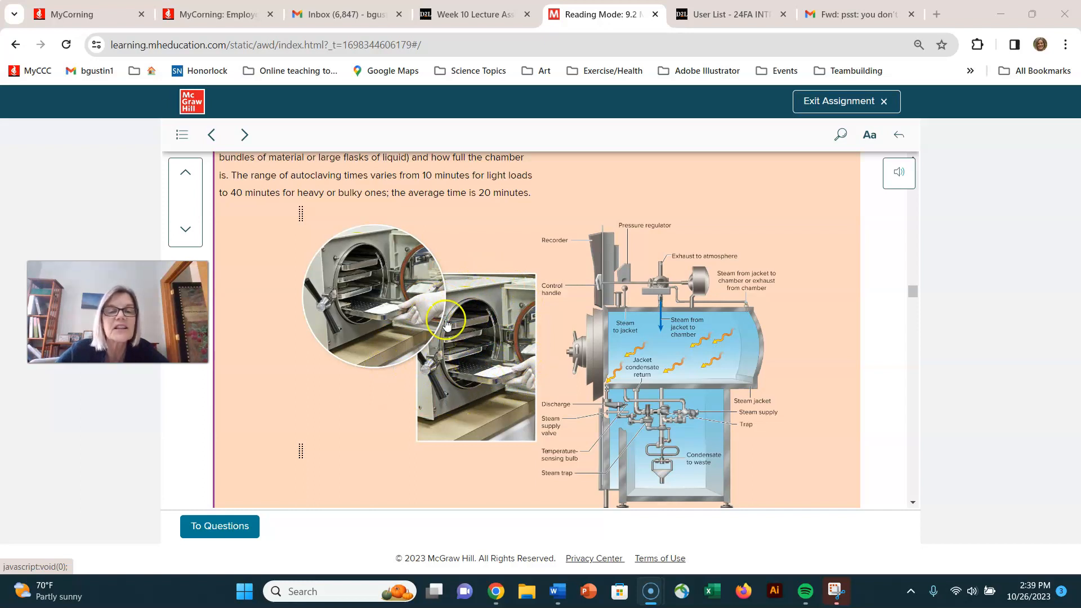
mouse_move(443, 379)
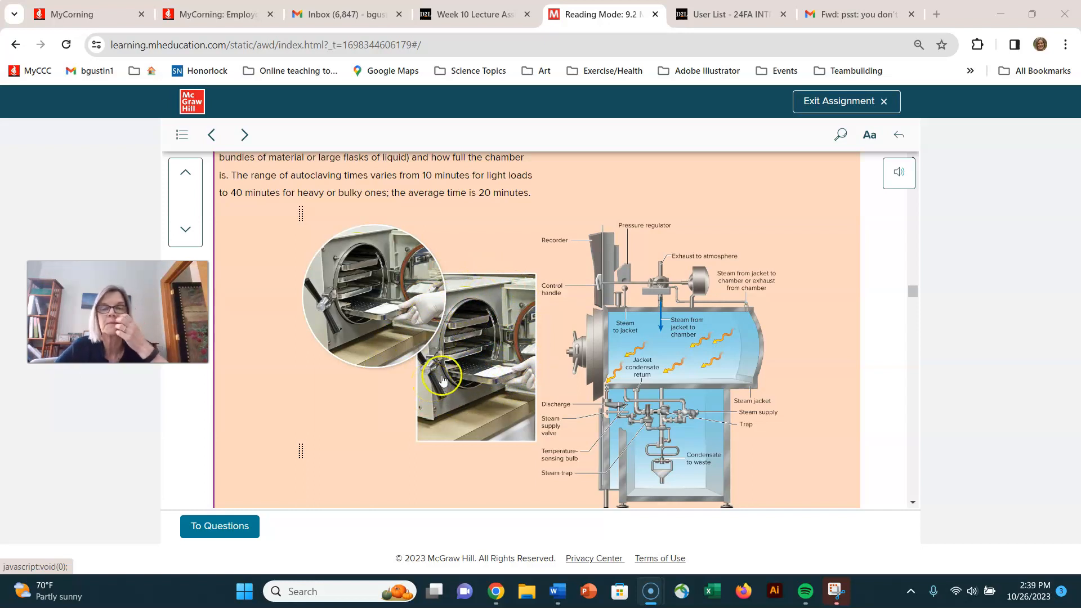
mouse_move(597, 264)
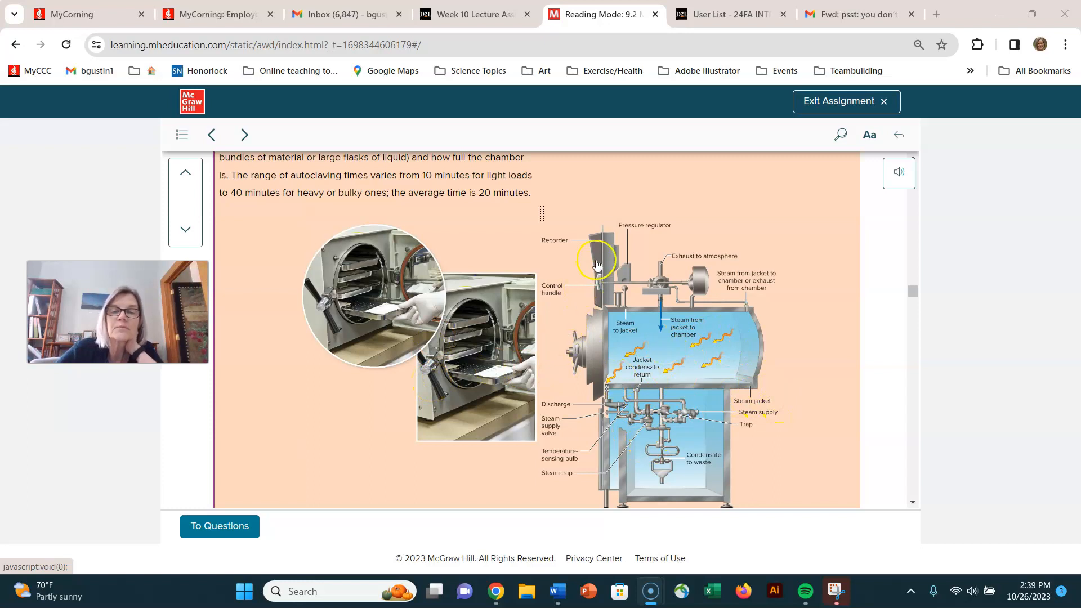
scroll(down, 3)
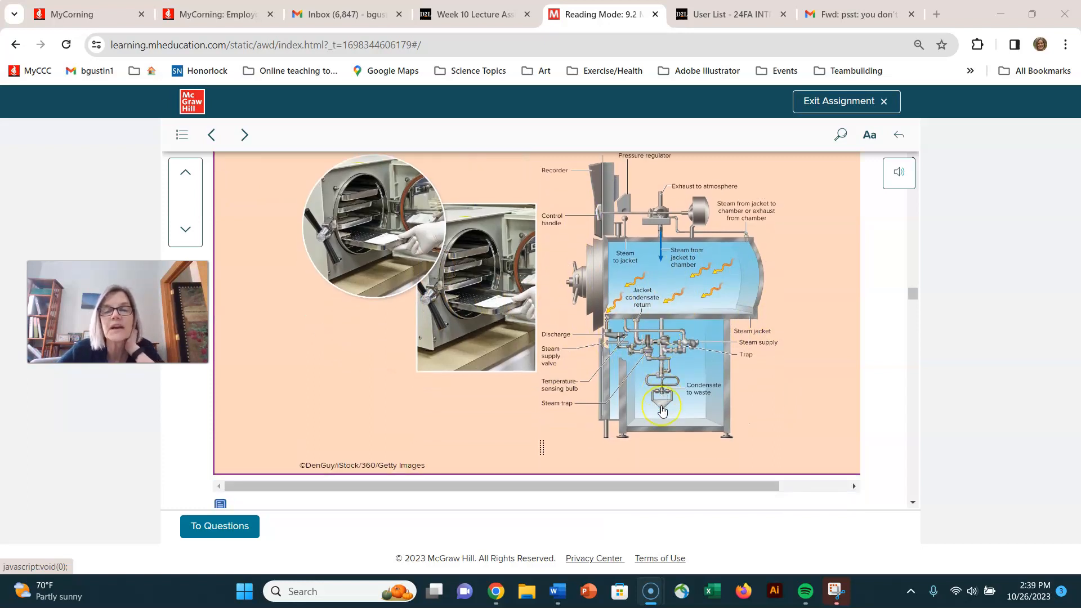
scroll(up, 3)
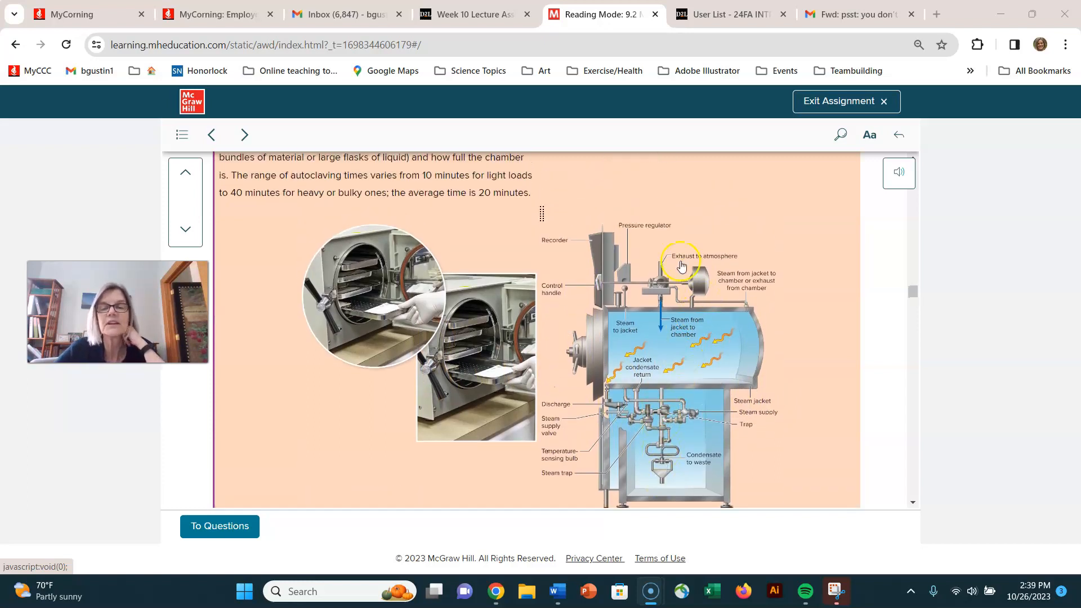
mouse_move(568, 405)
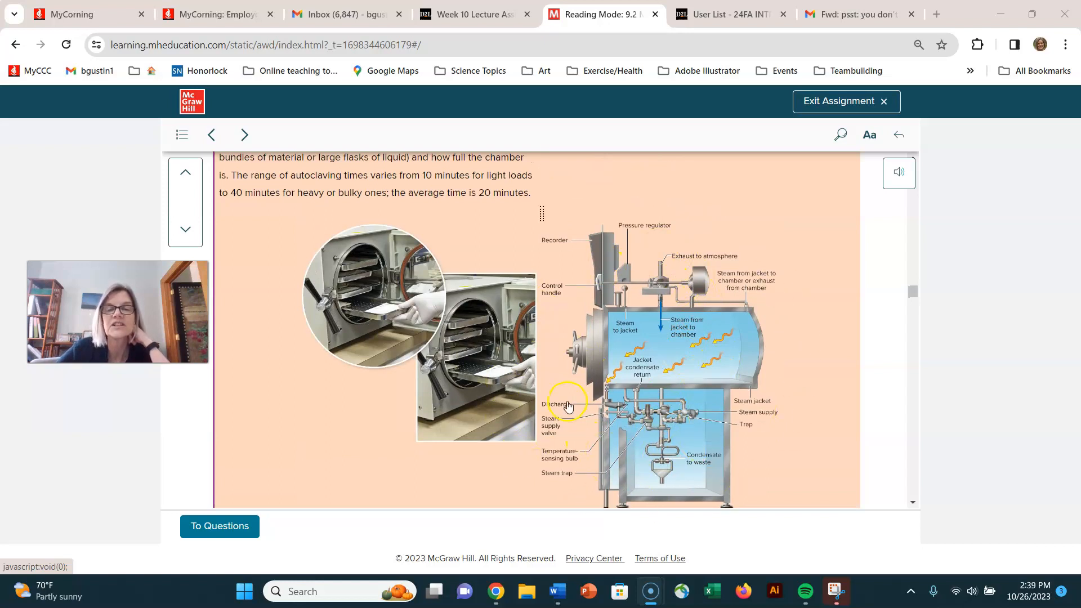
mouse_move(737, 280)
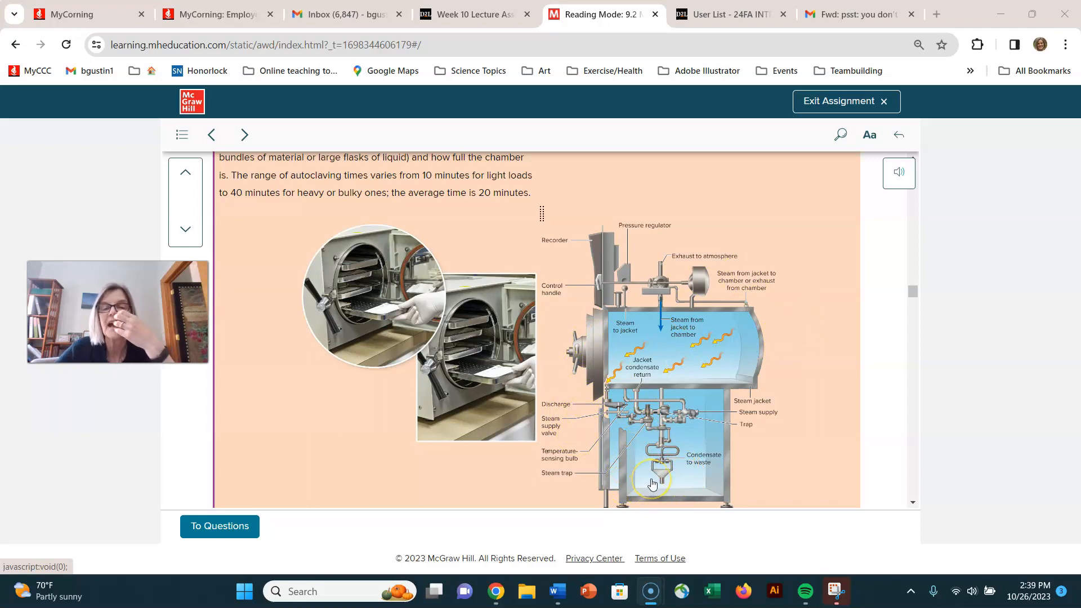
mouse_move(629, 337)
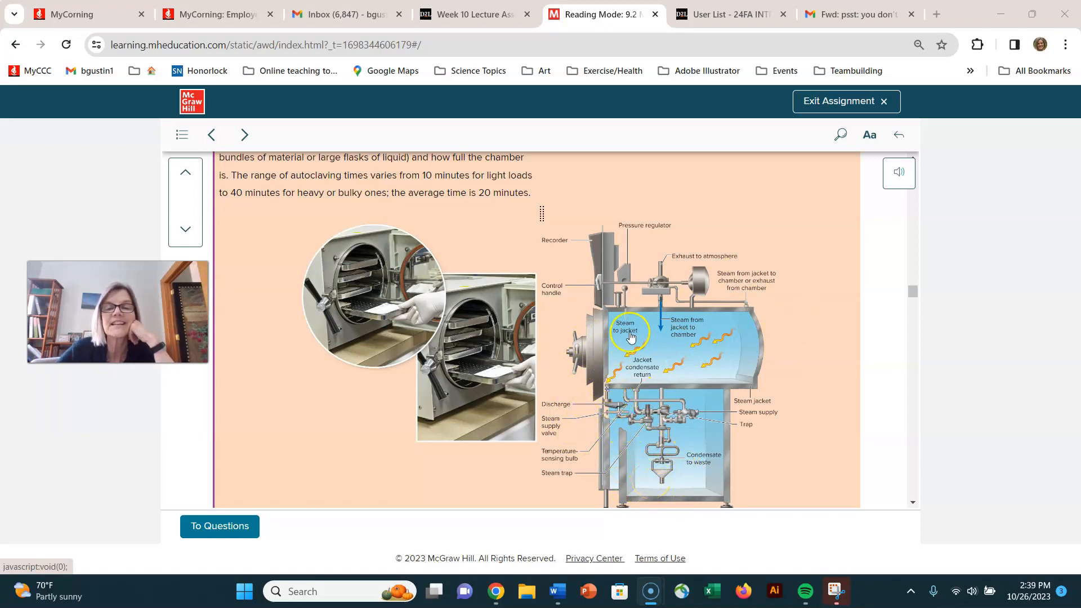
mouse_move(599, 327)
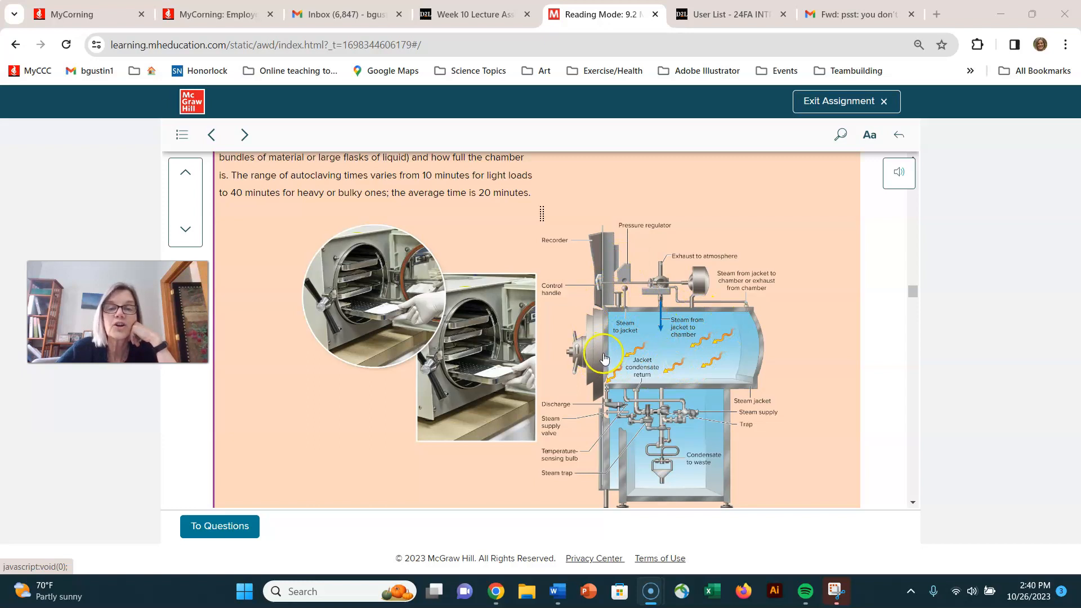
mouse_move(685, 379)
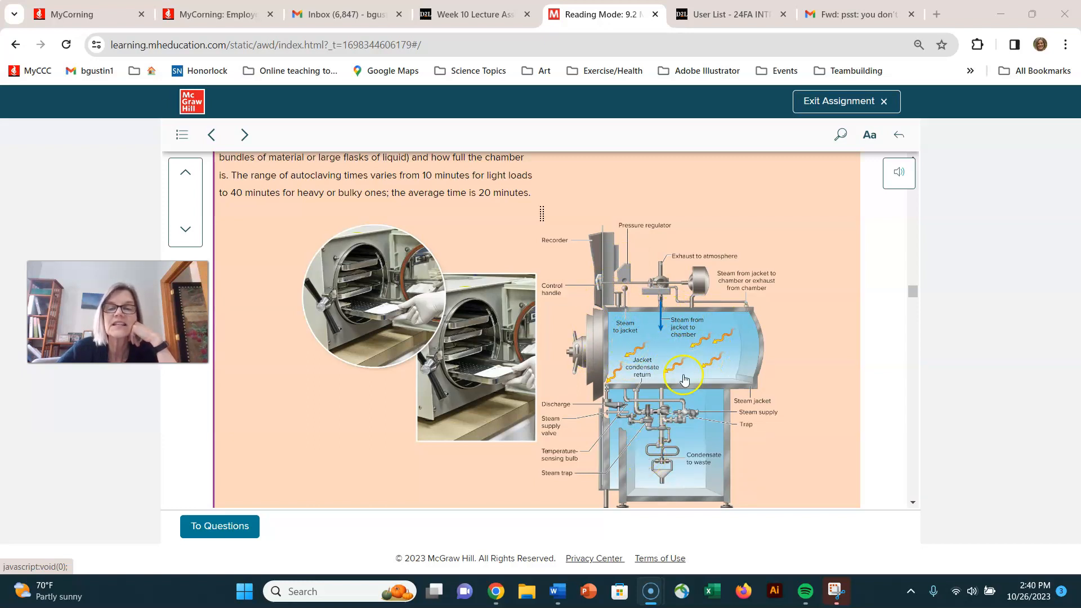
mouse_move(744, 317)
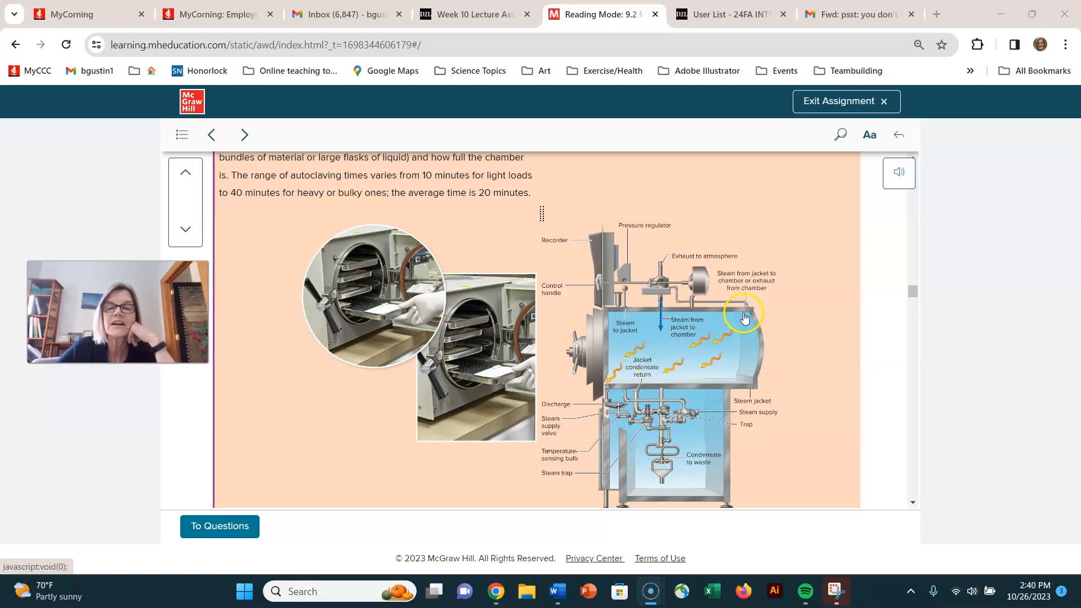
mouse_move(749, 348)
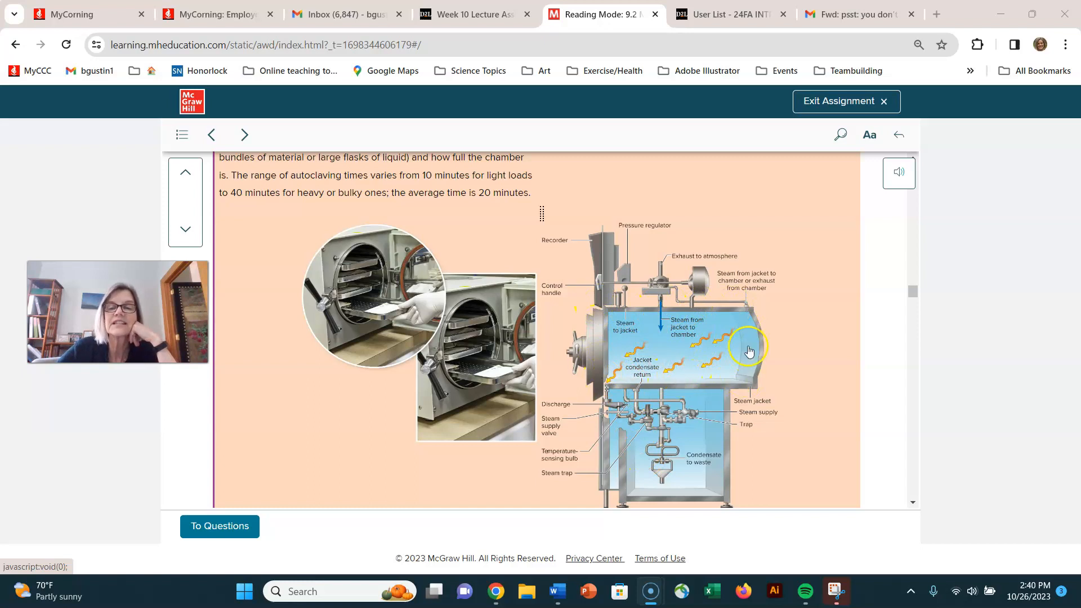
mouse_move(600, 379)
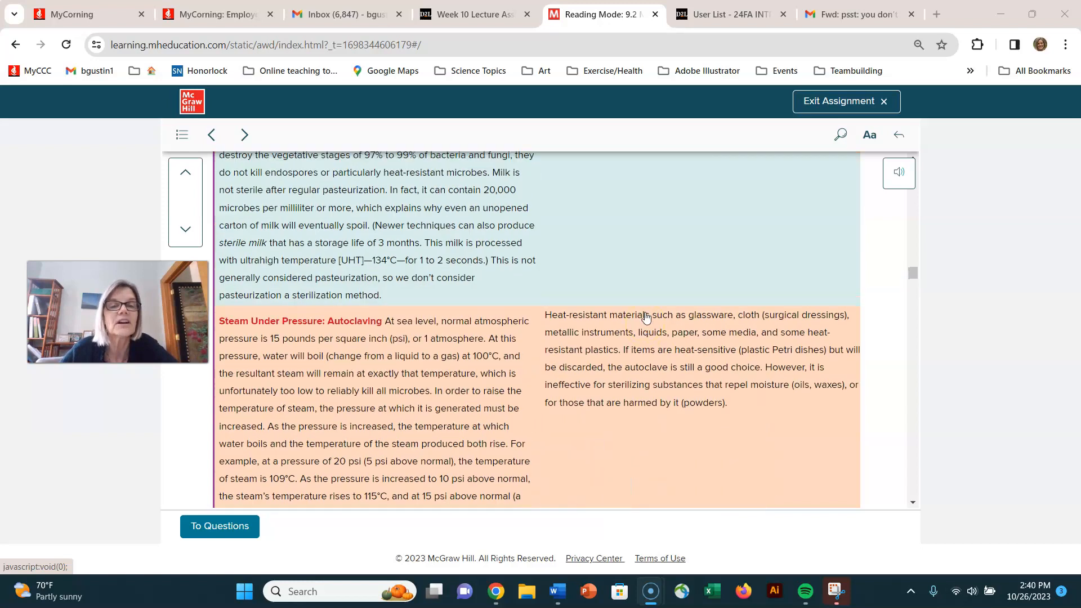
Scroll back to the autoclave paragraph on 15 psi at 121°C and 10–40 minute times.
scroll(up, 3)
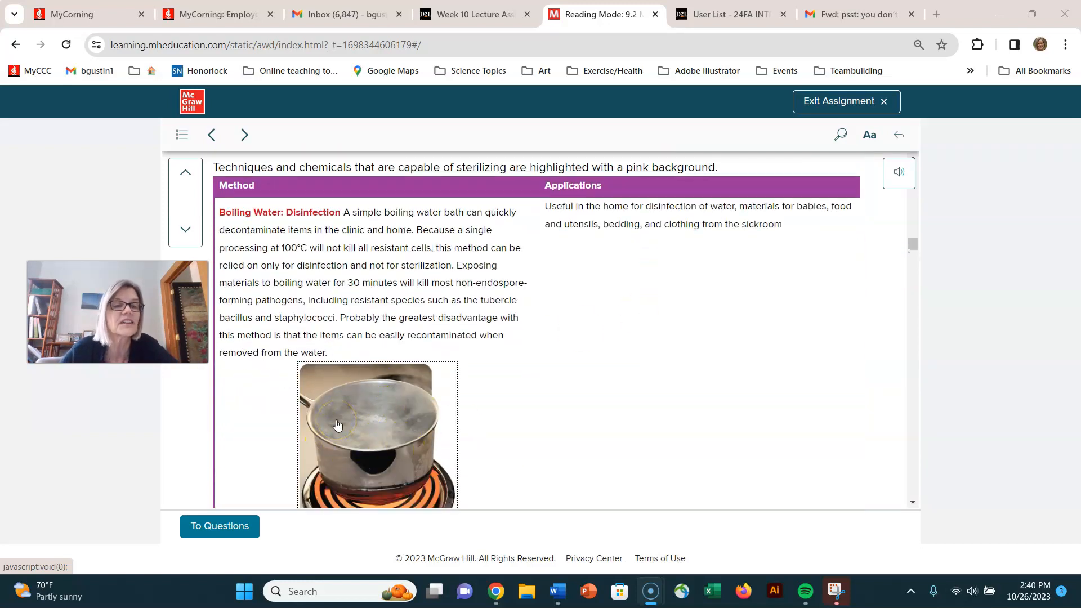
scroll(down, 3)
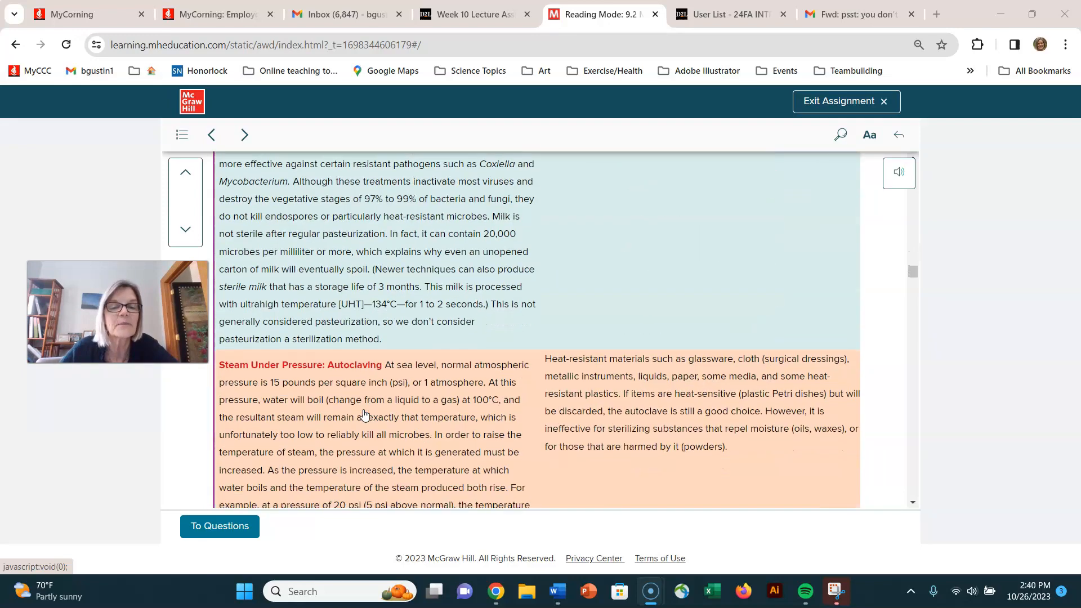
scroll(down, 3)
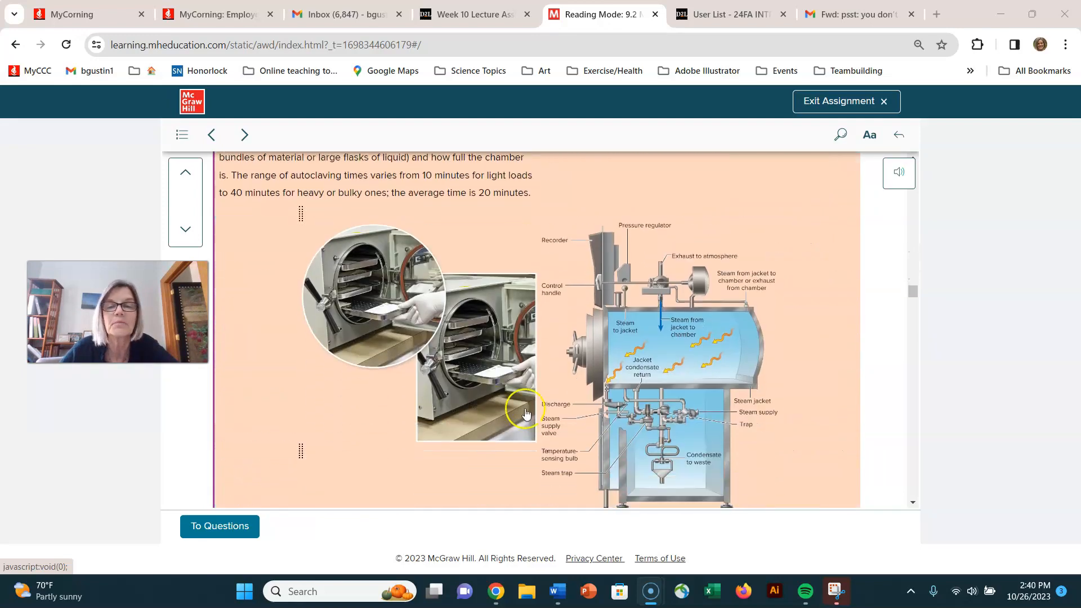
mouse_move(572, 374)
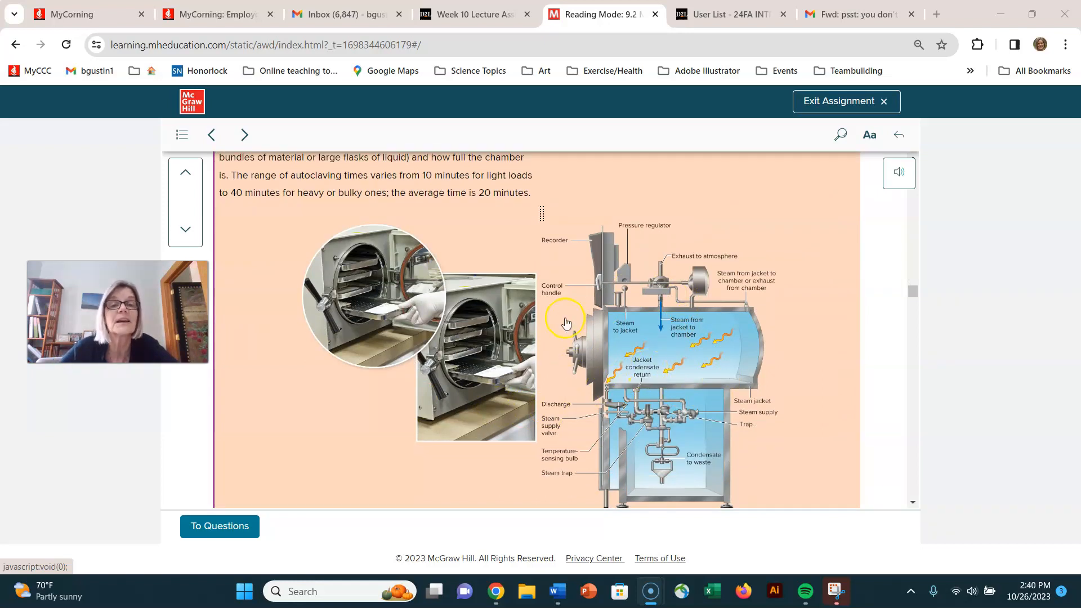
scroll(up, 3)
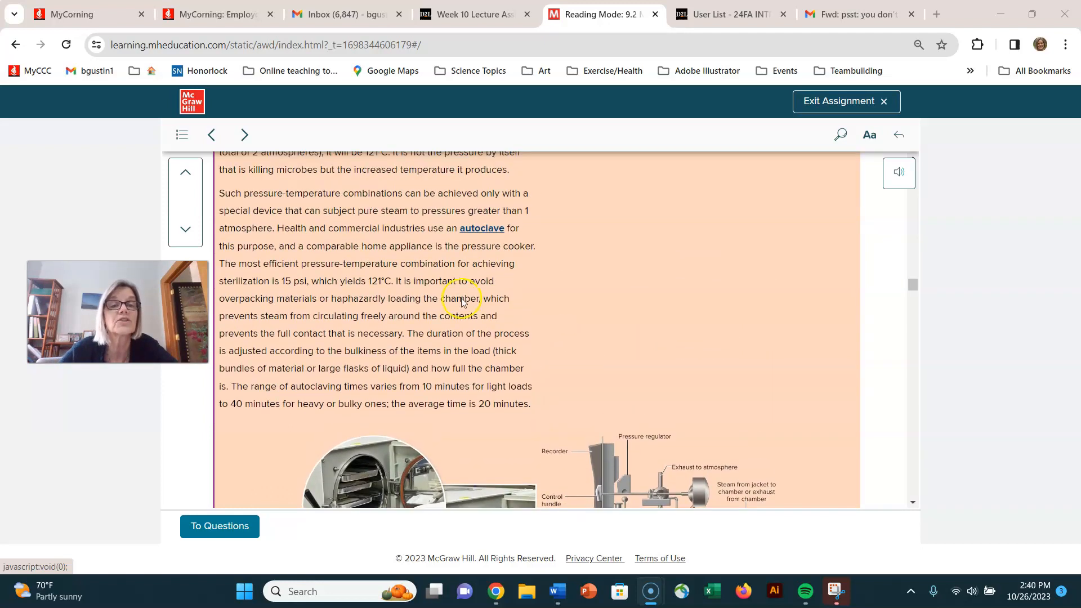
mouse_move(343, 259)
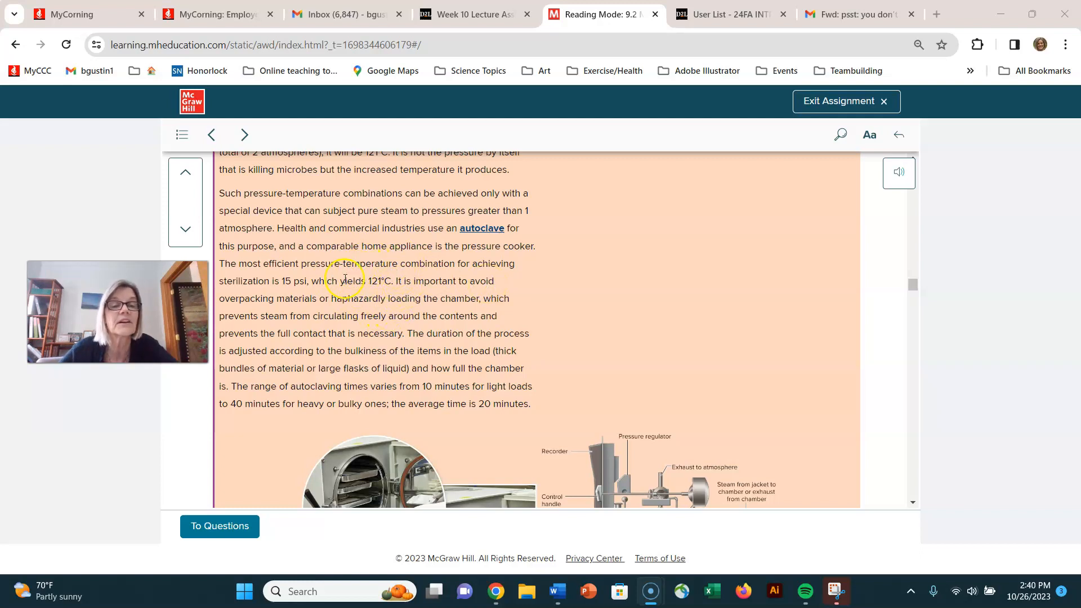
mouse_move(356, 298)
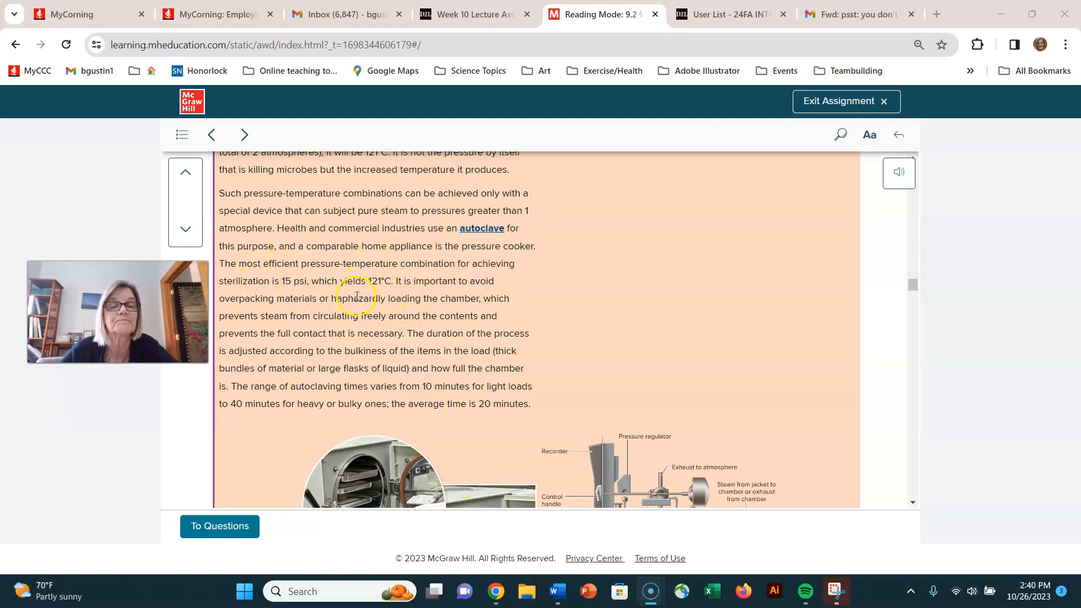
mouse_move(469, 420)
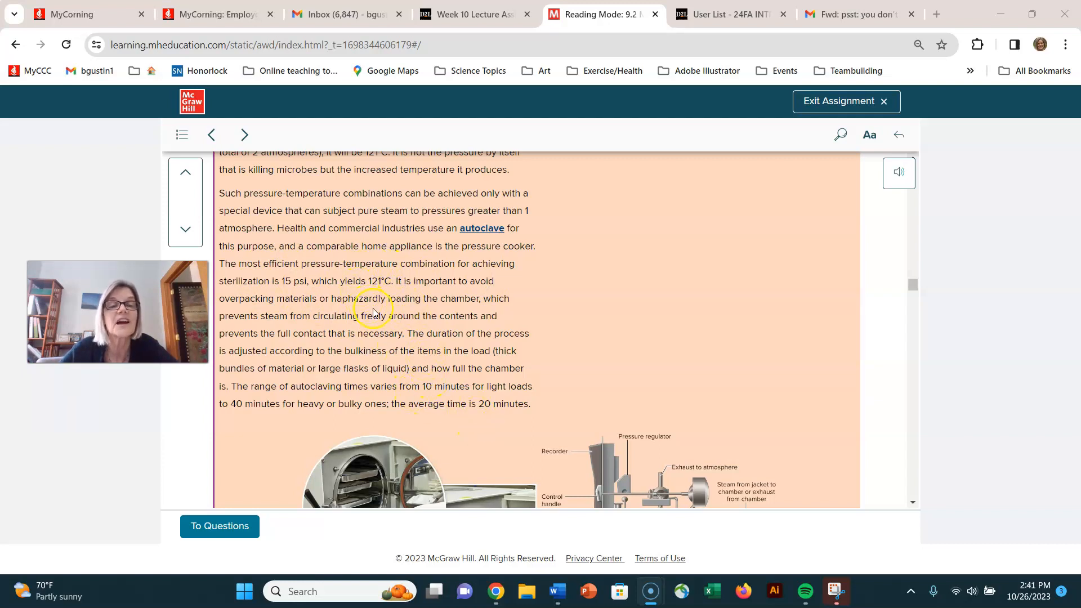
Scroll back to the autoclave photos and labelled steam-chamber diagram below the 10–40 minute paragraph.
scroll(down, 3)
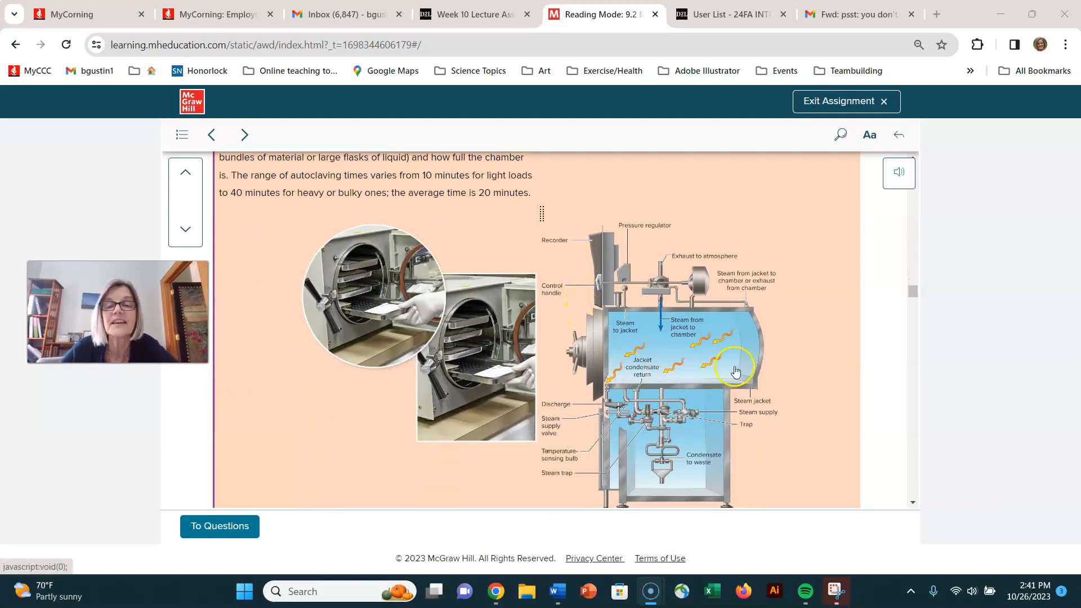
mouse_move(627, 357)
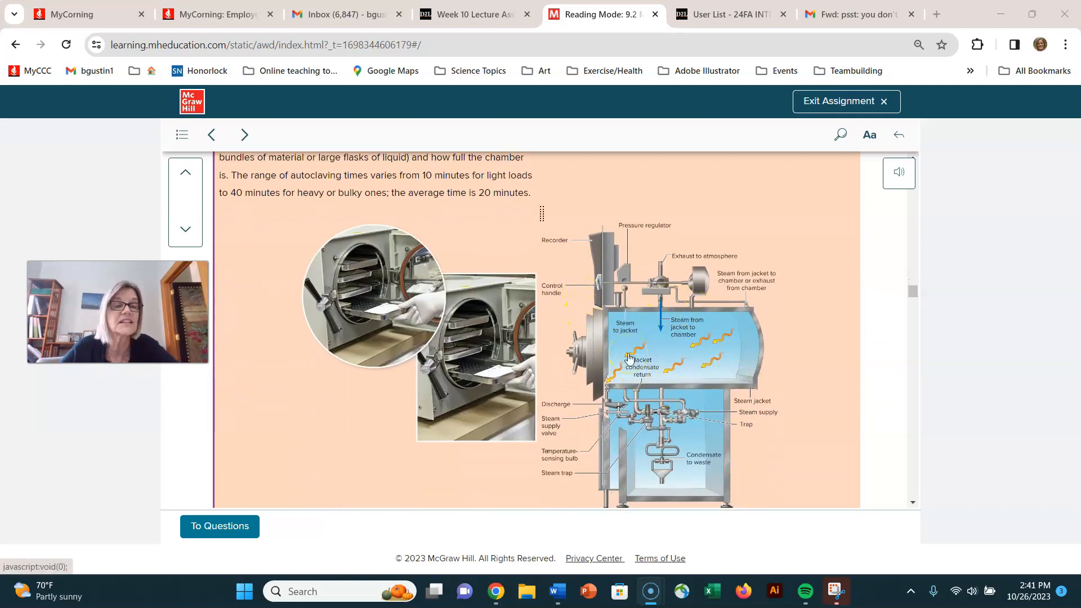
mouse_move(798, 212)
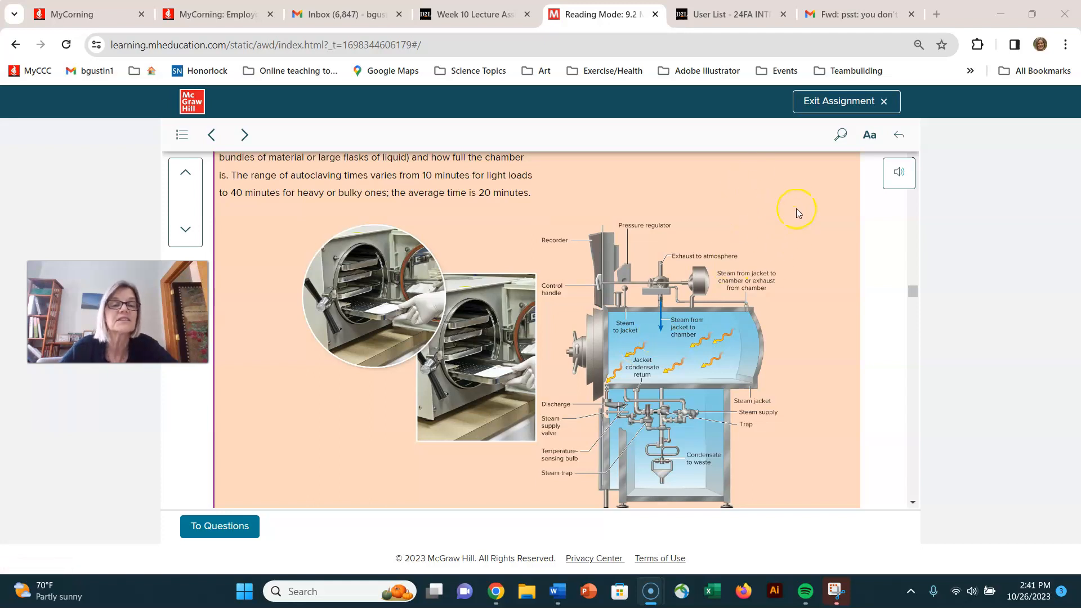
mouse_move(797, 208)
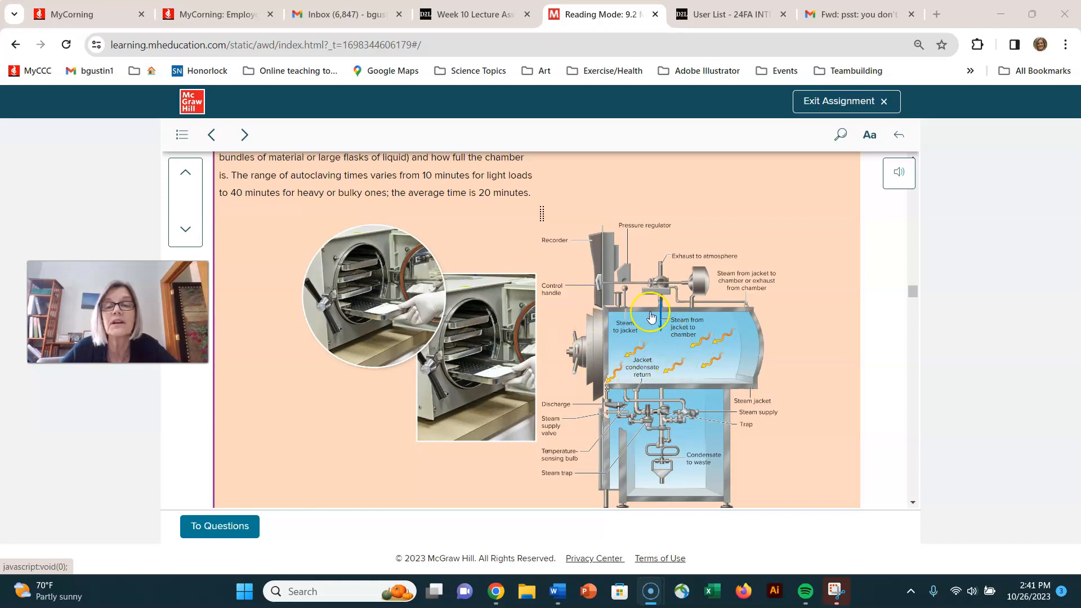
mouse_move(685, 343)
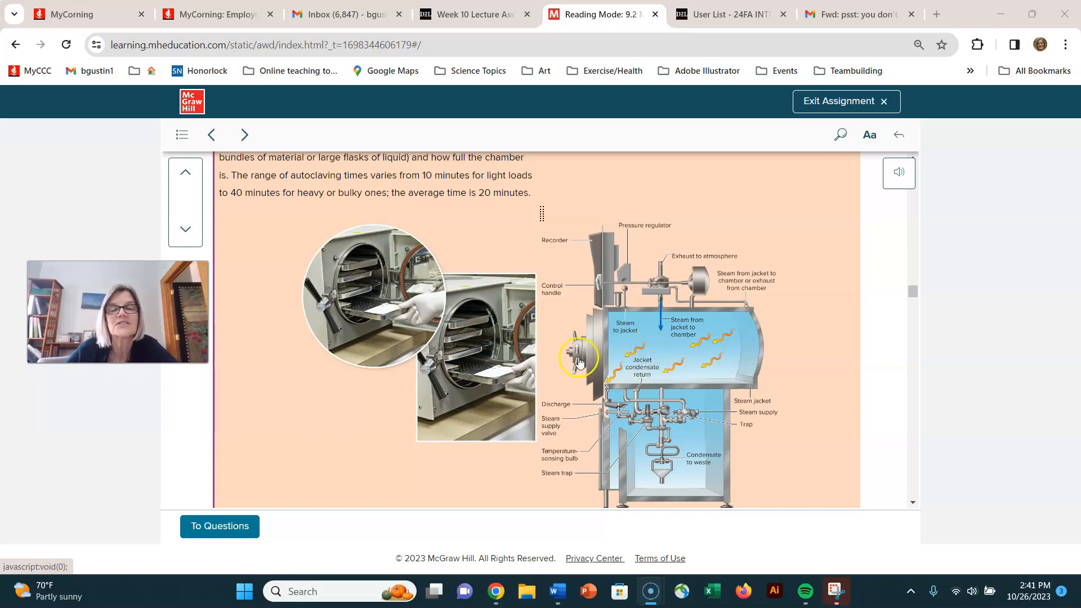
mouse_move(571, 323)
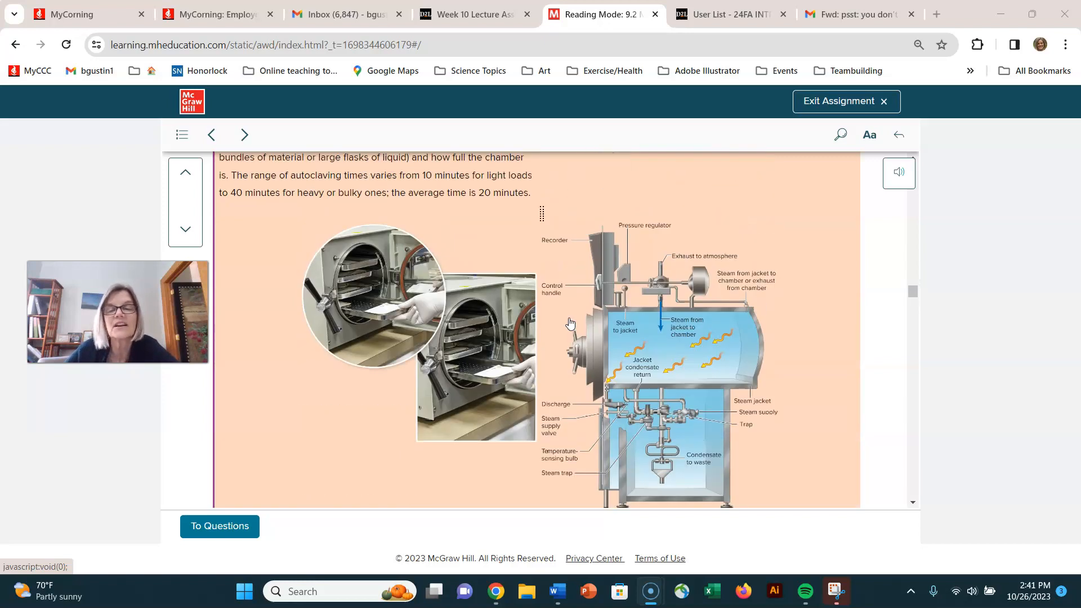
scroll(up, 3)
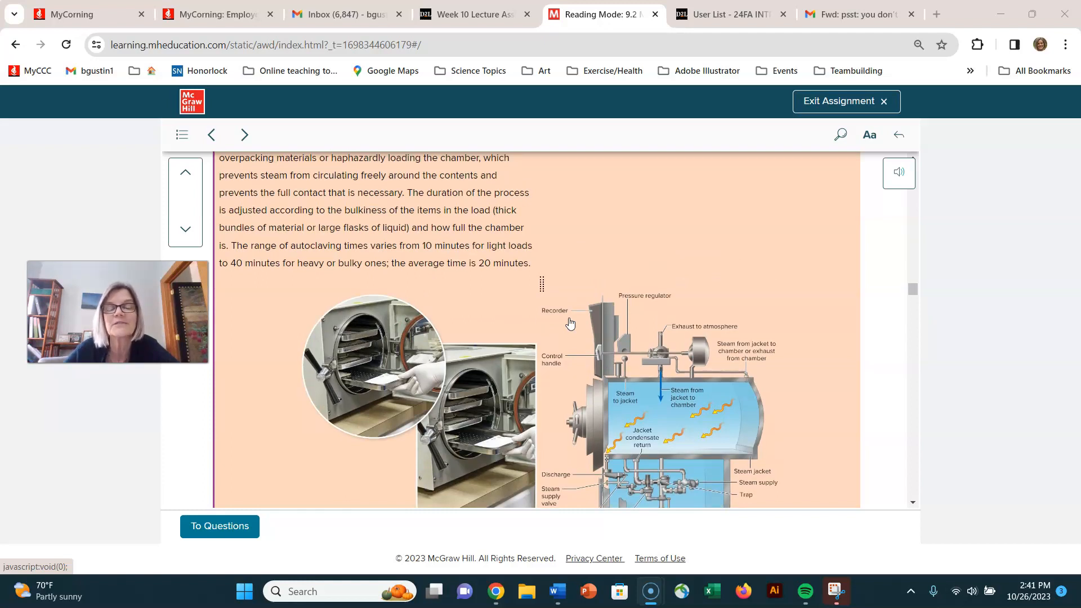
Scroll to Table 9.6's Incineration row and its Bunsen burner photo under Dry Heat: Hot Air and Incineration.
scroll(down, 3)
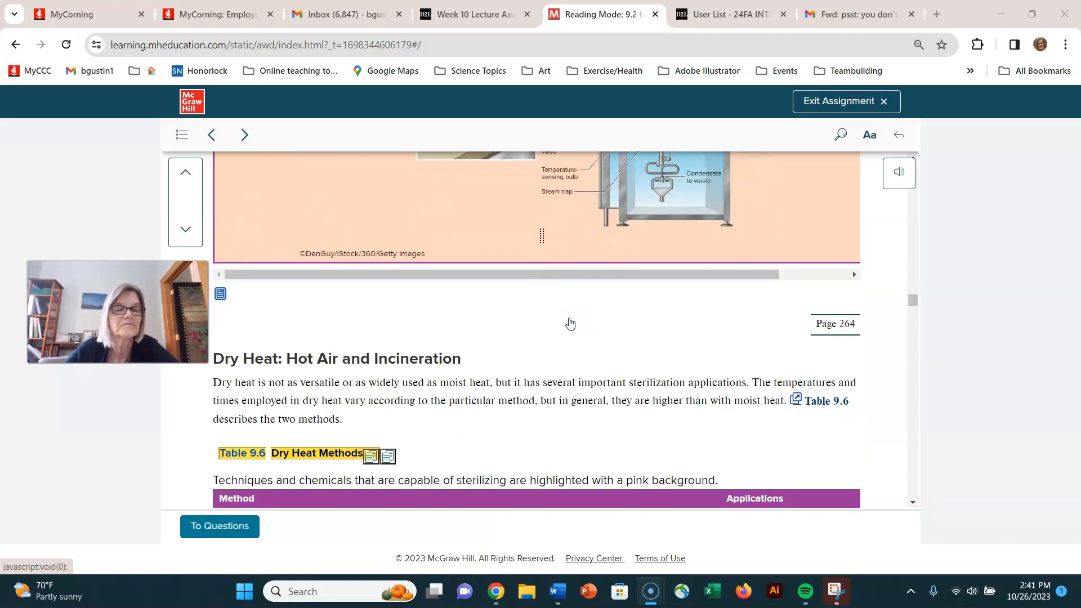
scroll(down, 3)
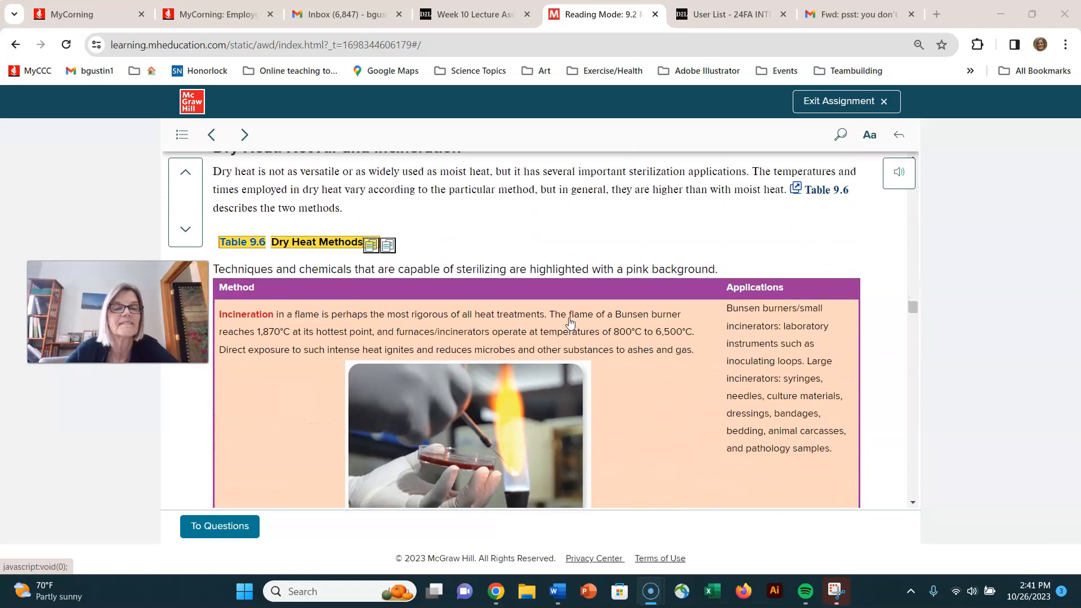
scroll(up, 3)
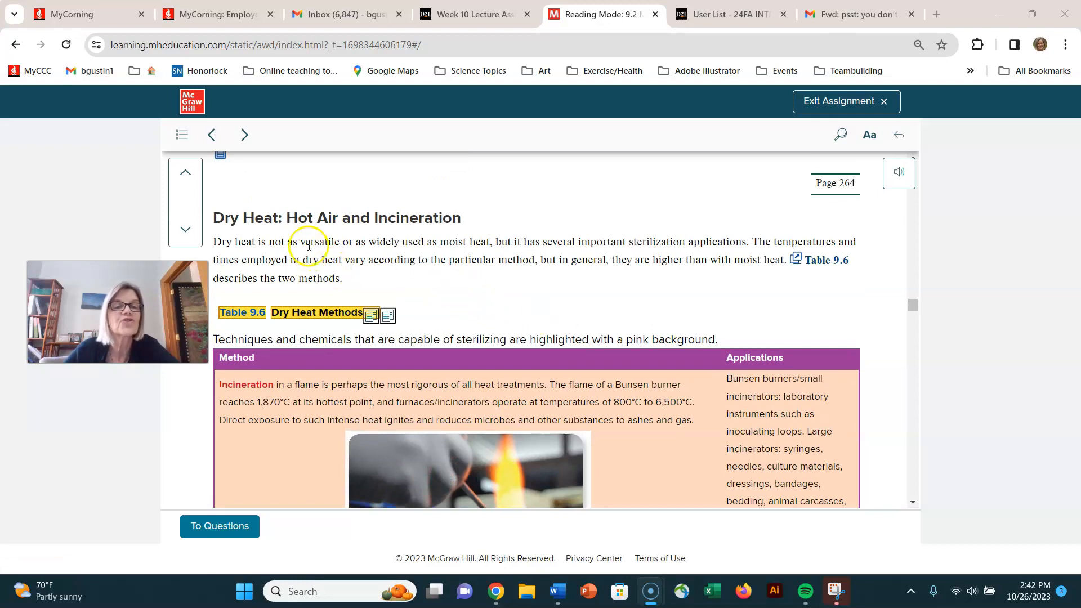
scroll(down, 3)
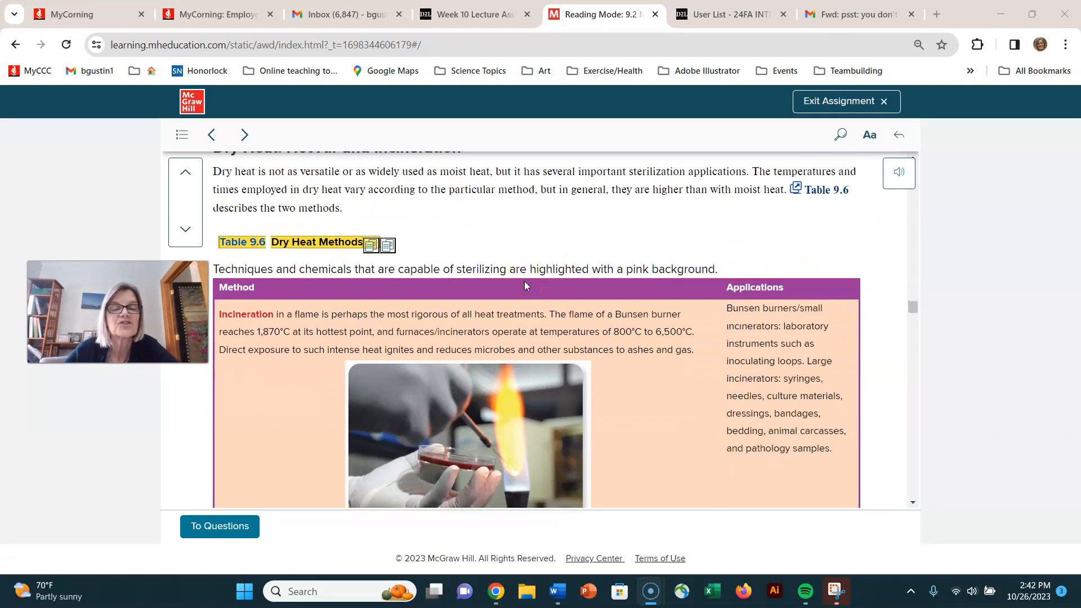
scroll(down, 3)
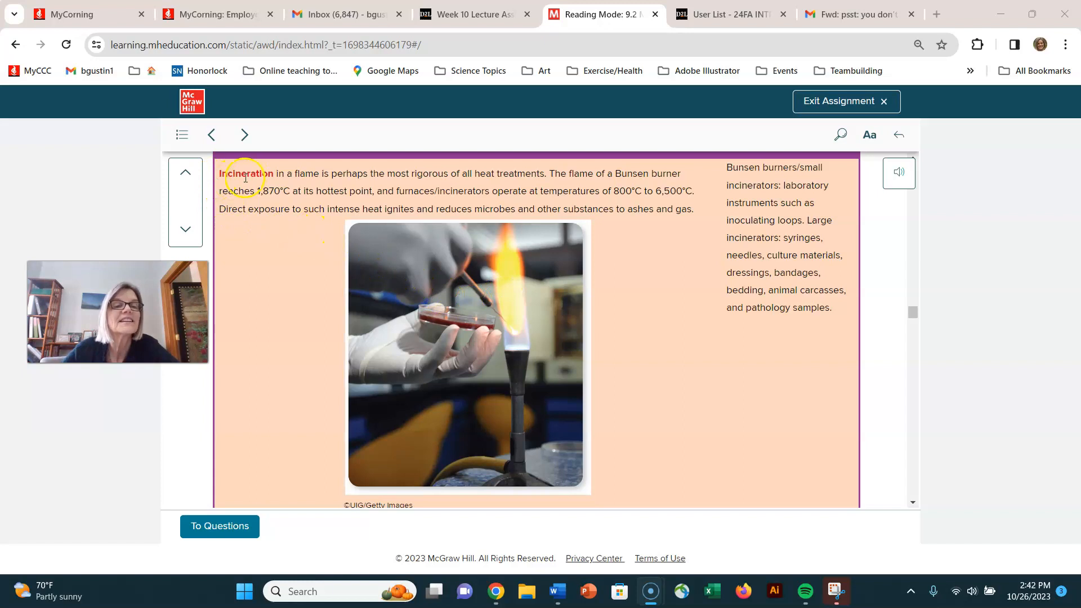
Select the Bunsen burner photo and show the paragraph on incinerating inoculating loops and needles.
click(489, 286)
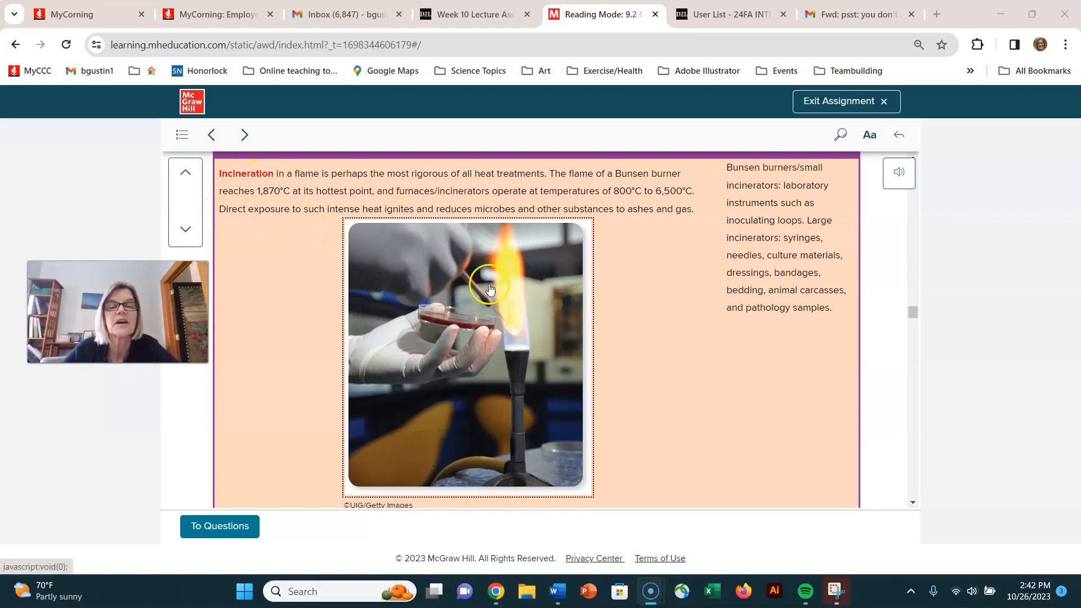
mouse_move(501, 312)
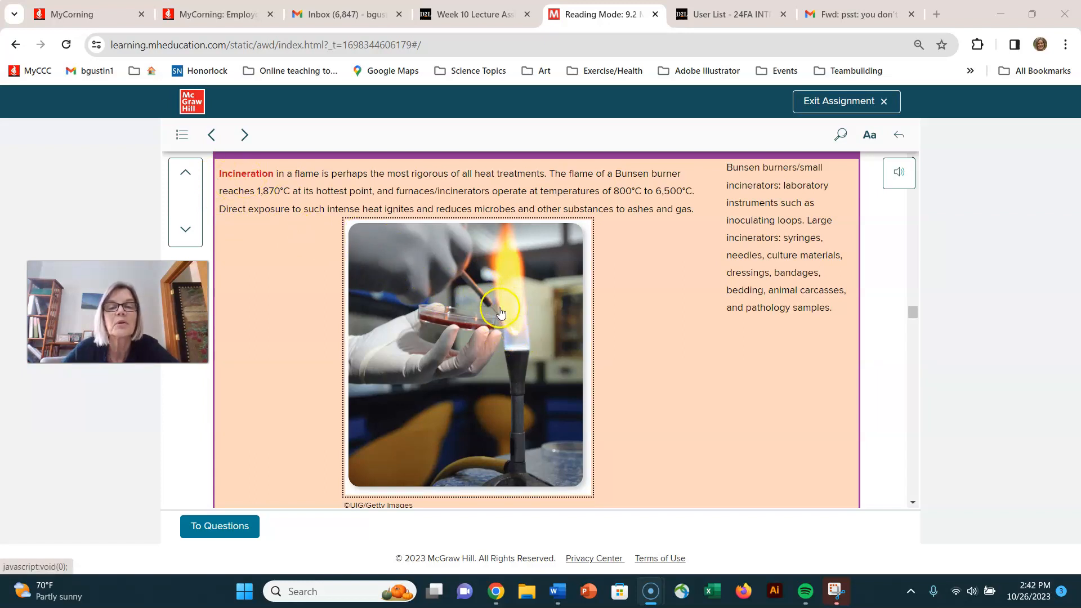
mouse_move(578, 344)
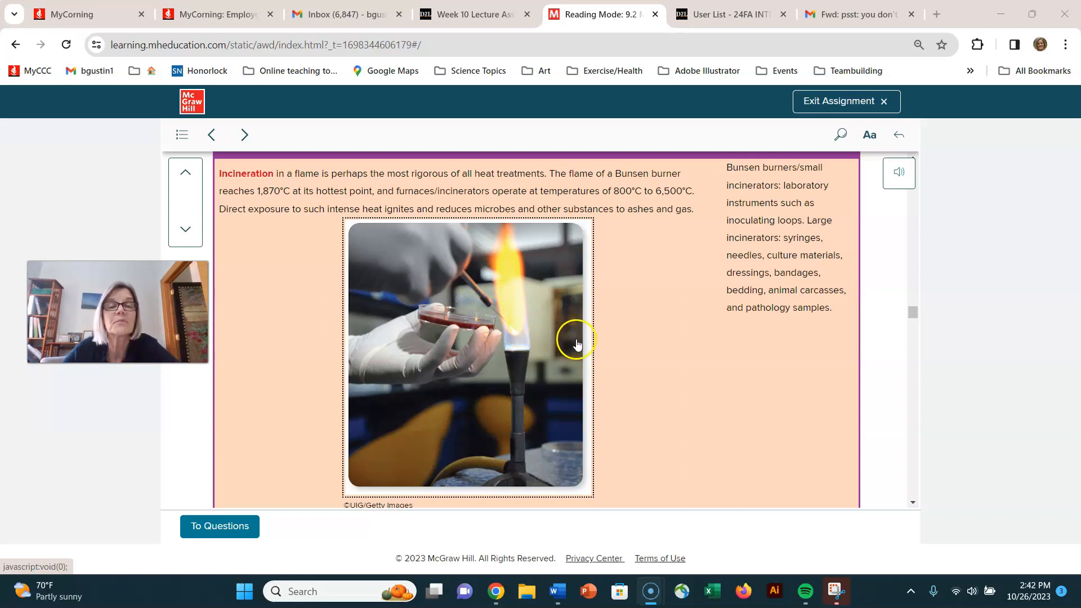
mouse_move(684, 362)
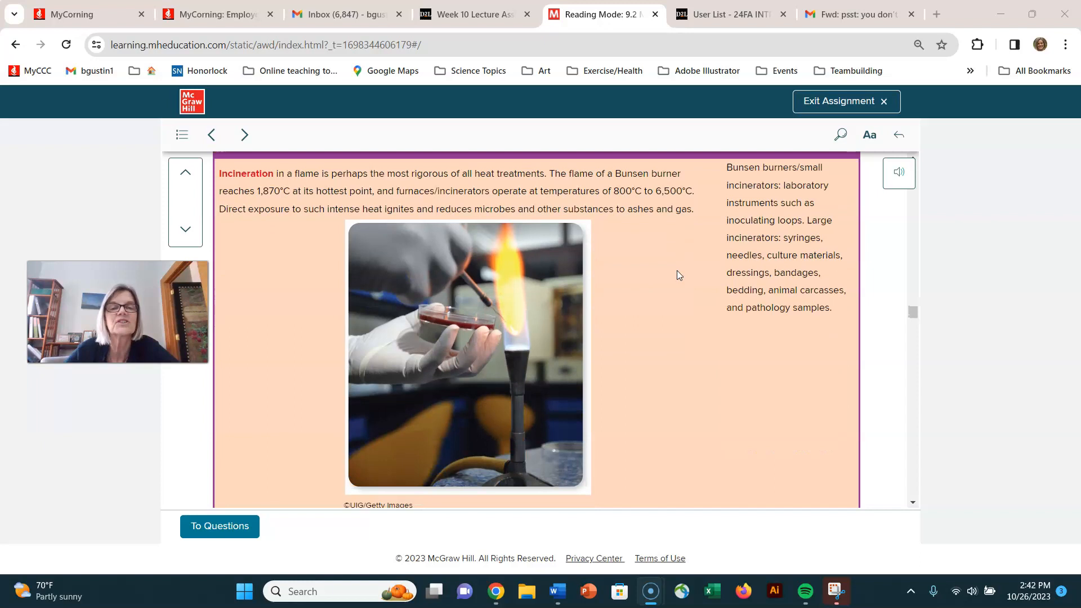
scroll(down, 3)
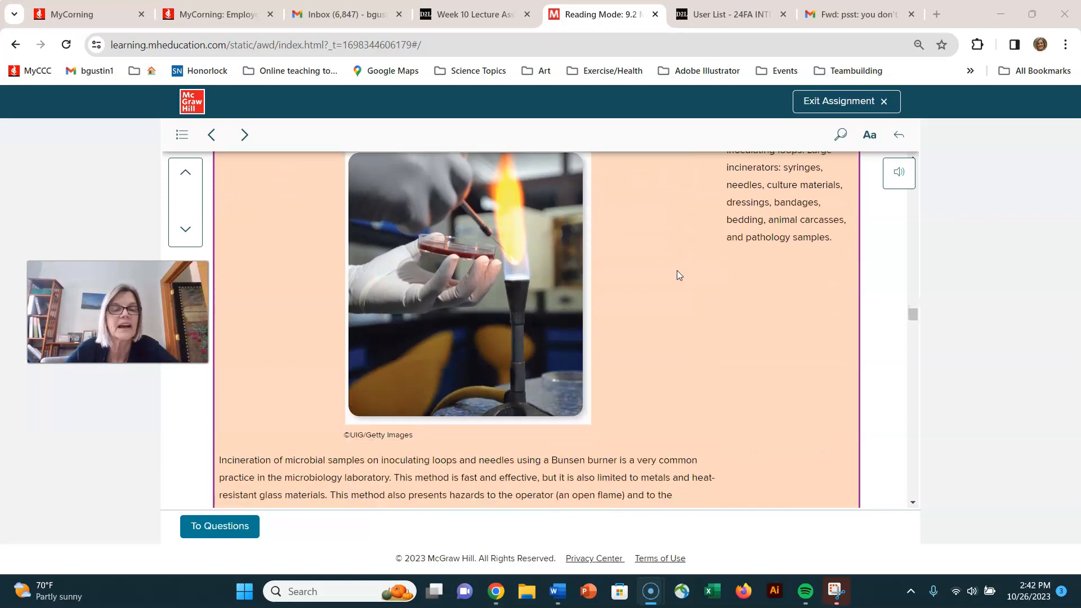
scroll(up, 3)
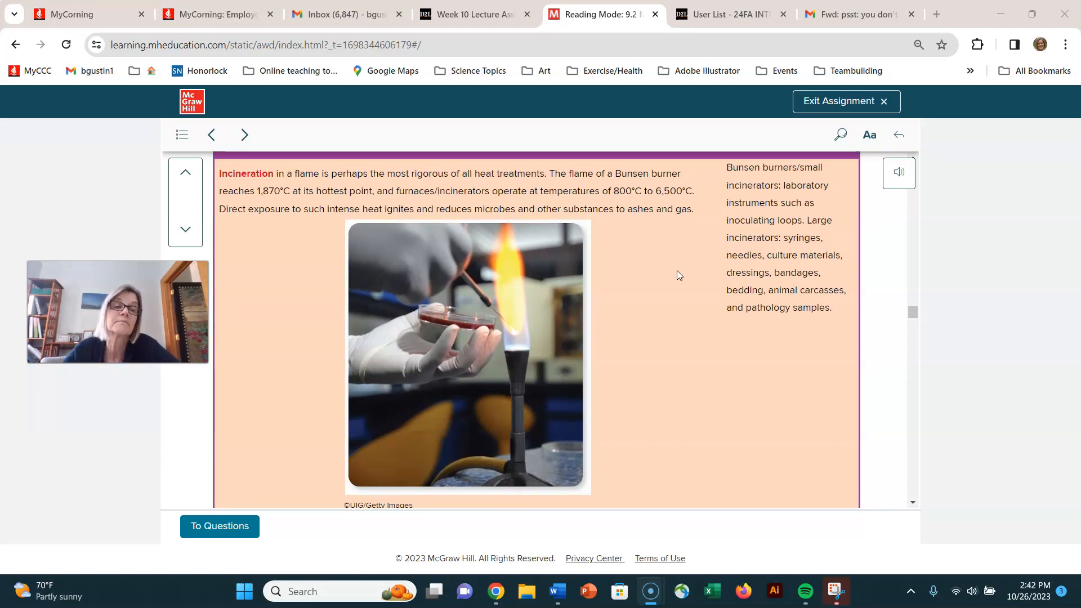
mouse_move(652, 248)
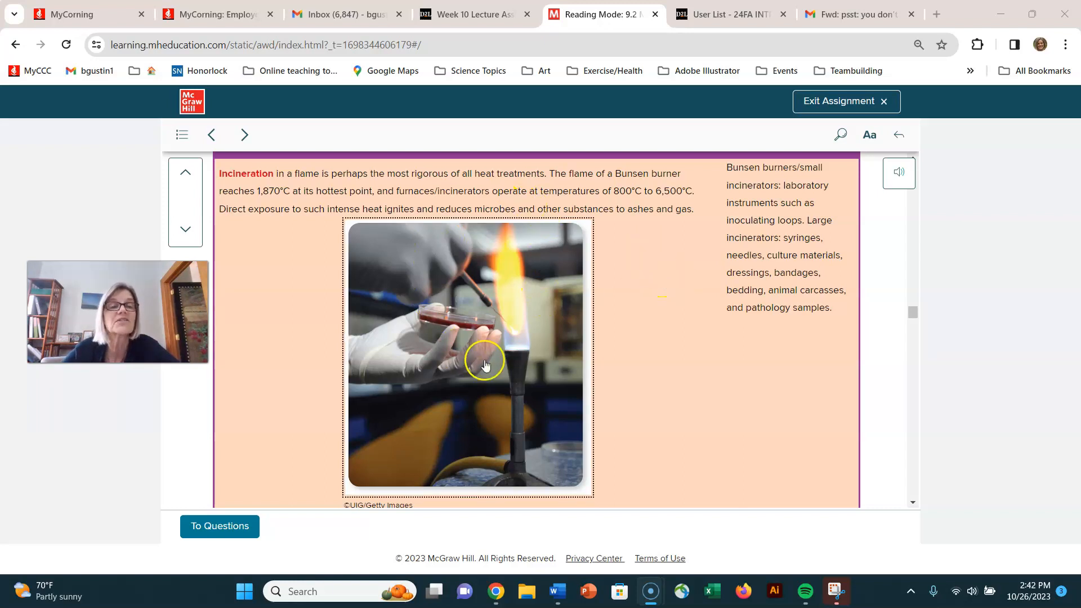
mouse_move(493, 326)
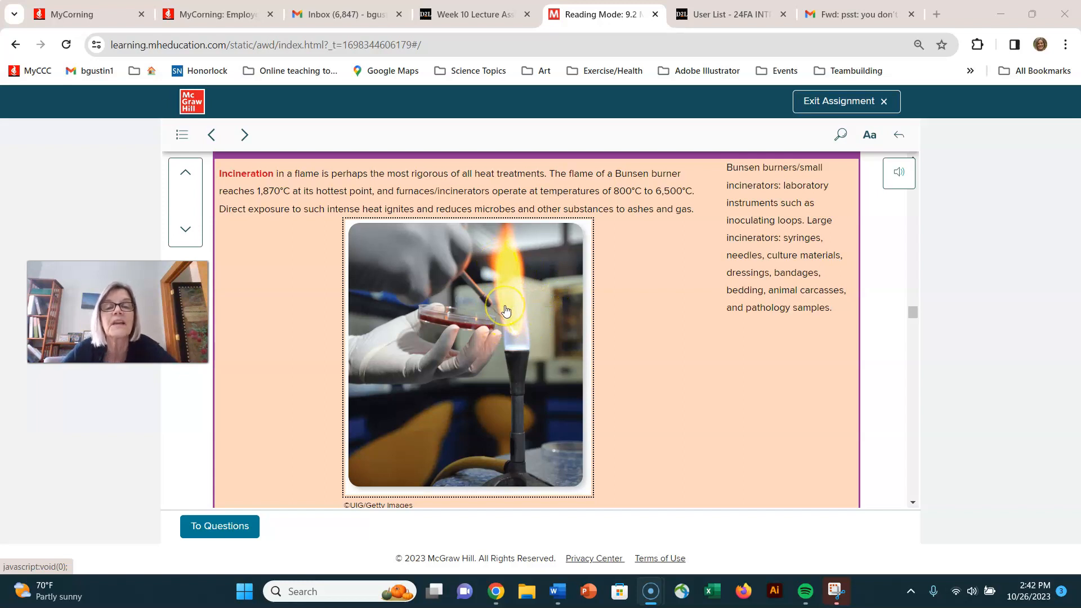
mouse_move(538, 329)
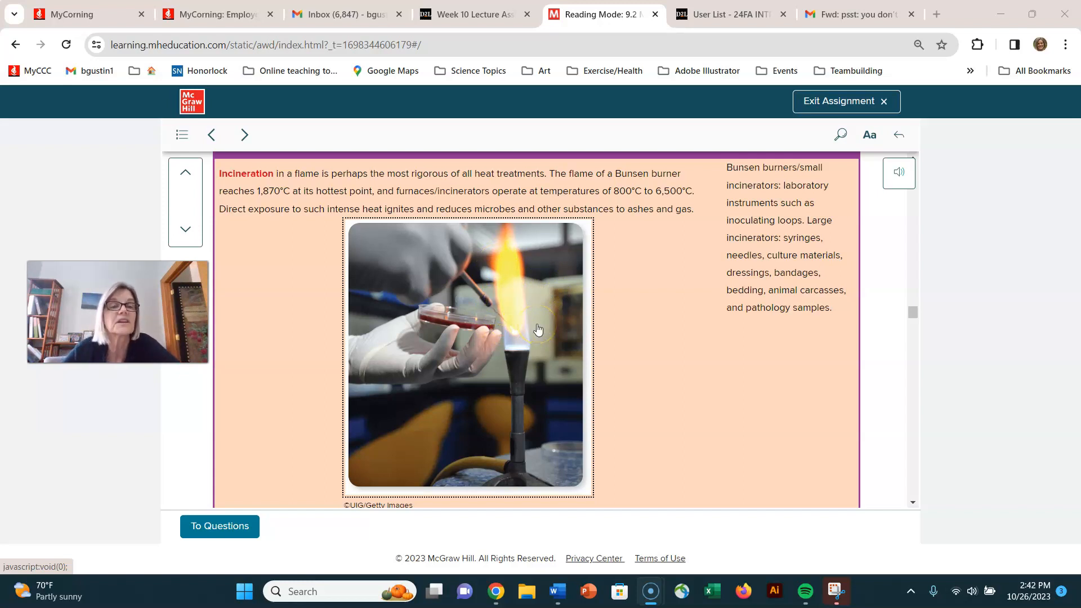
scroll(down, 3)
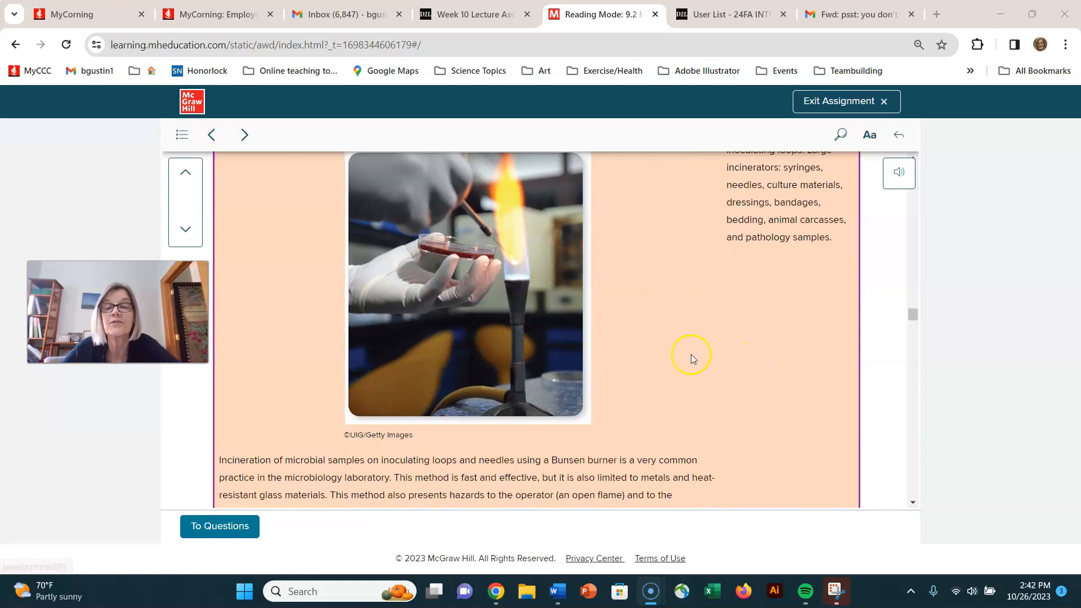
mouse_move(719, 326)
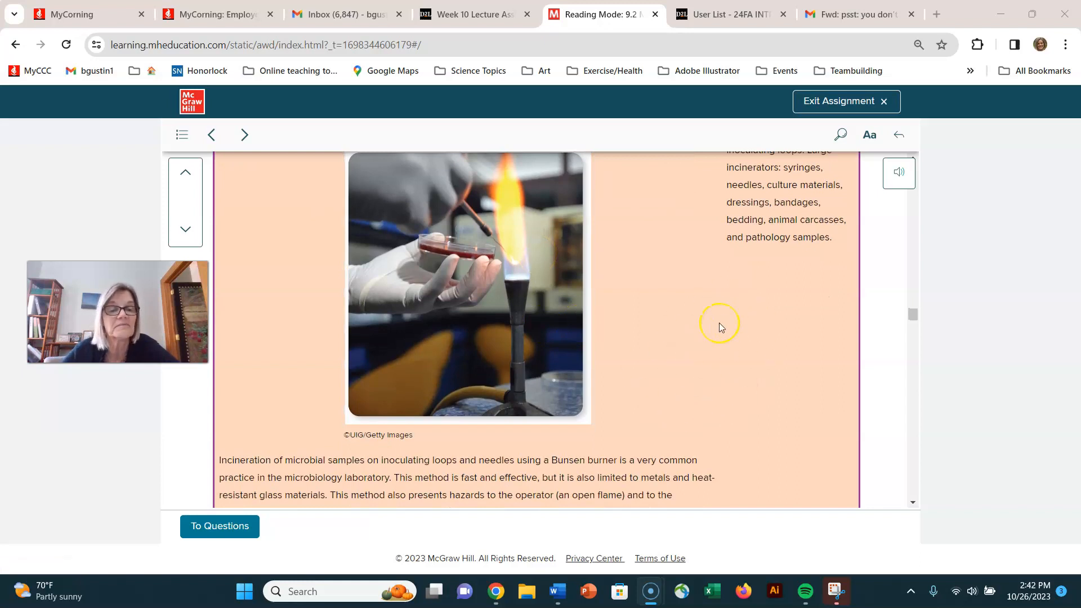
Scroll past the hot-air oven row to The Effects of Cold and Desiccation heading and irradiated foods photo.
scroll(down, 3)
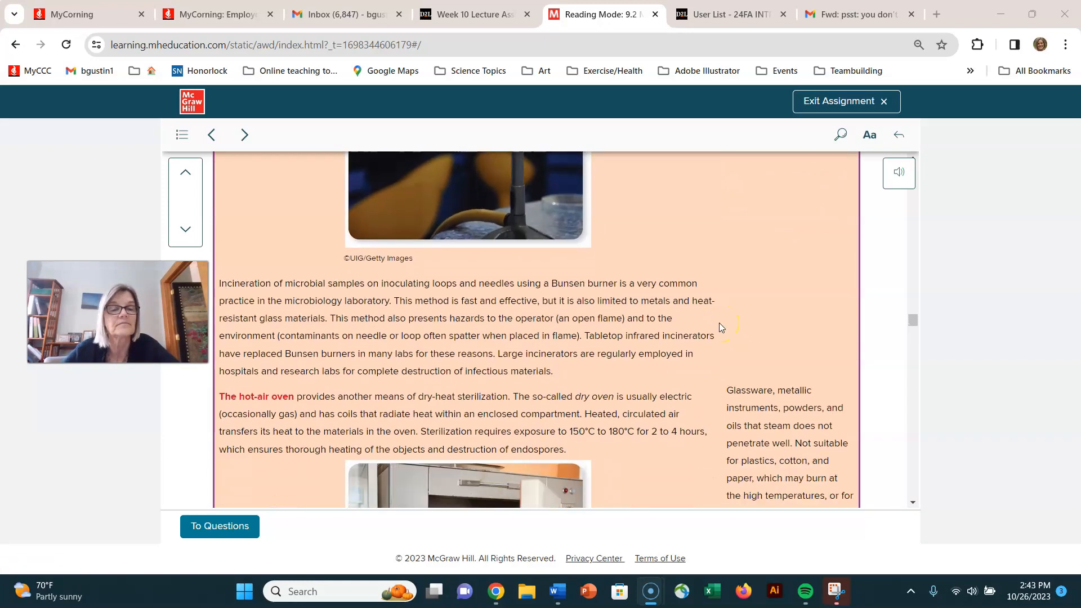
scroll(down, 3)
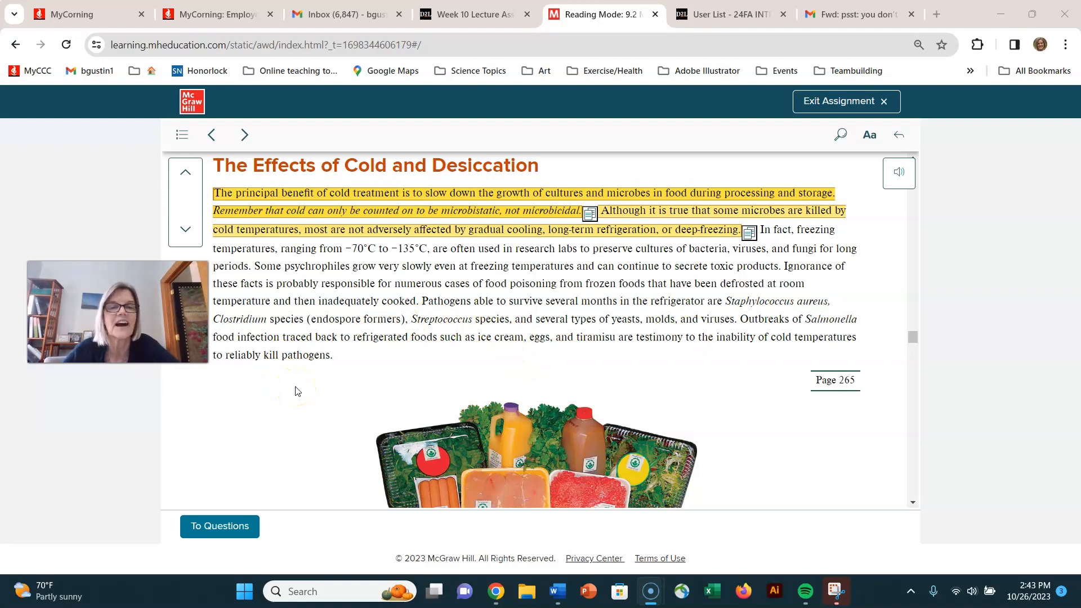
scroll(up, 3)
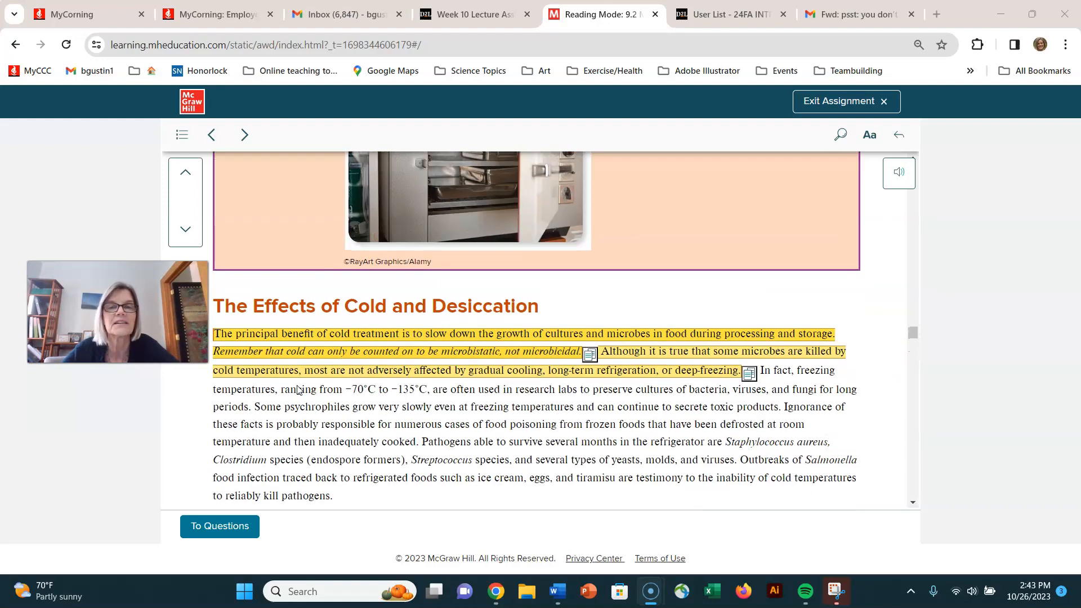
scroll(down, 3)
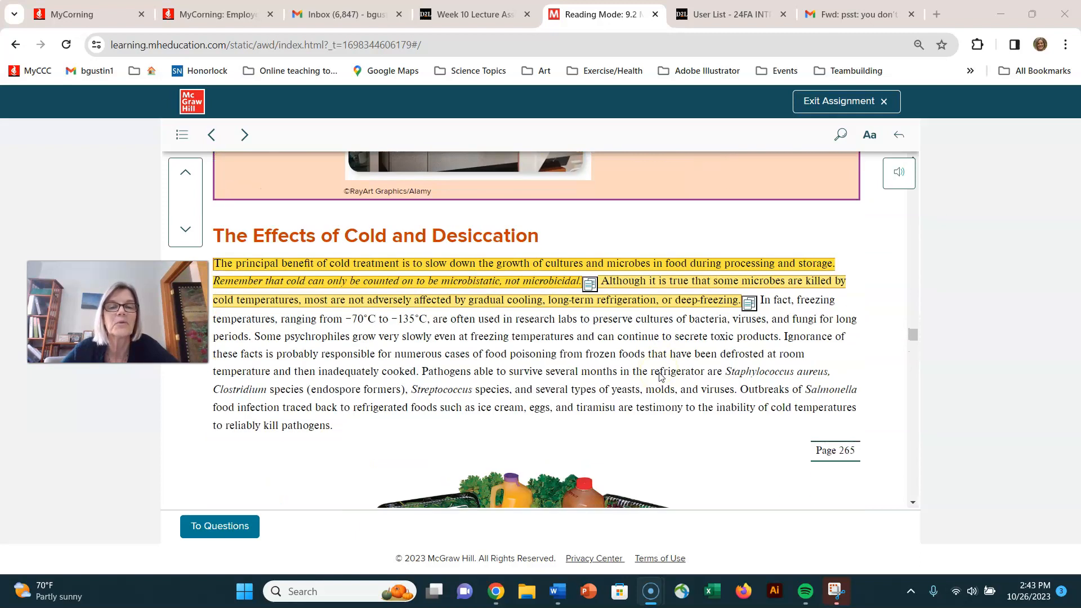
scroll(up, 3)
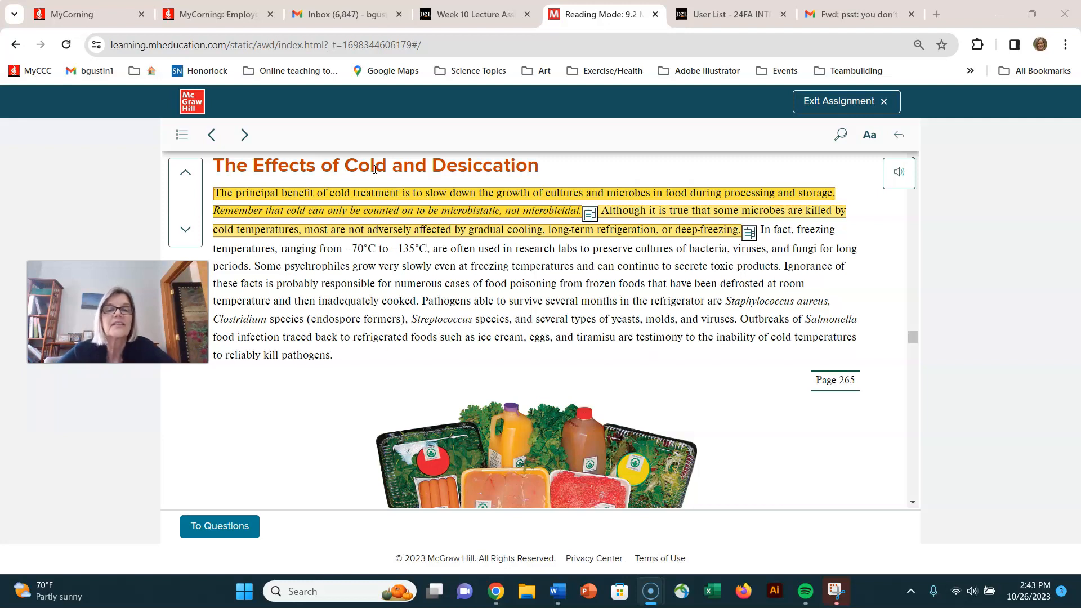
scroll(down, 3)
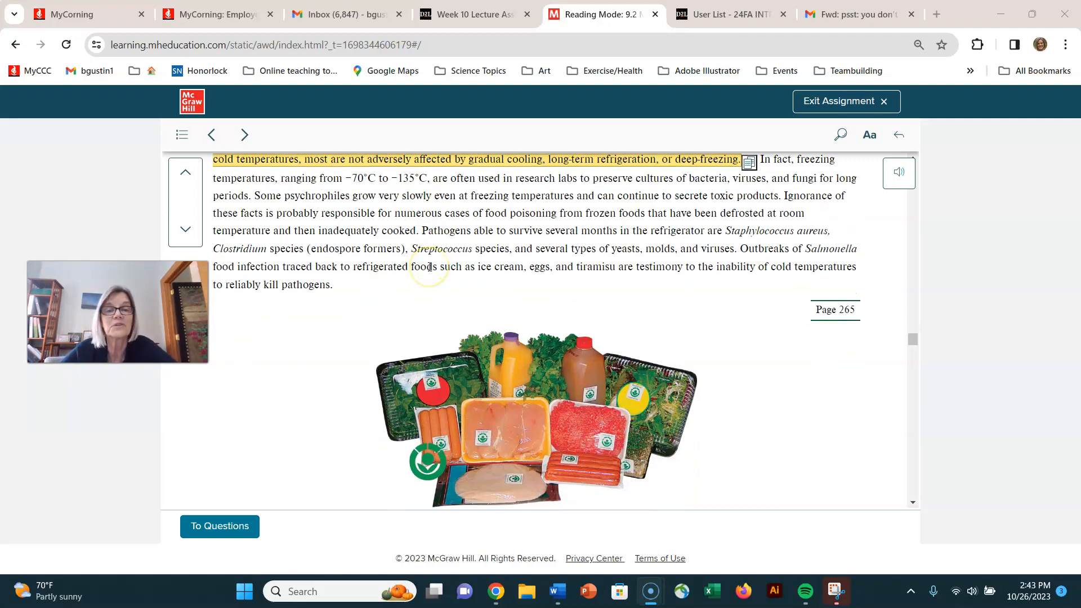
click(621, 372)
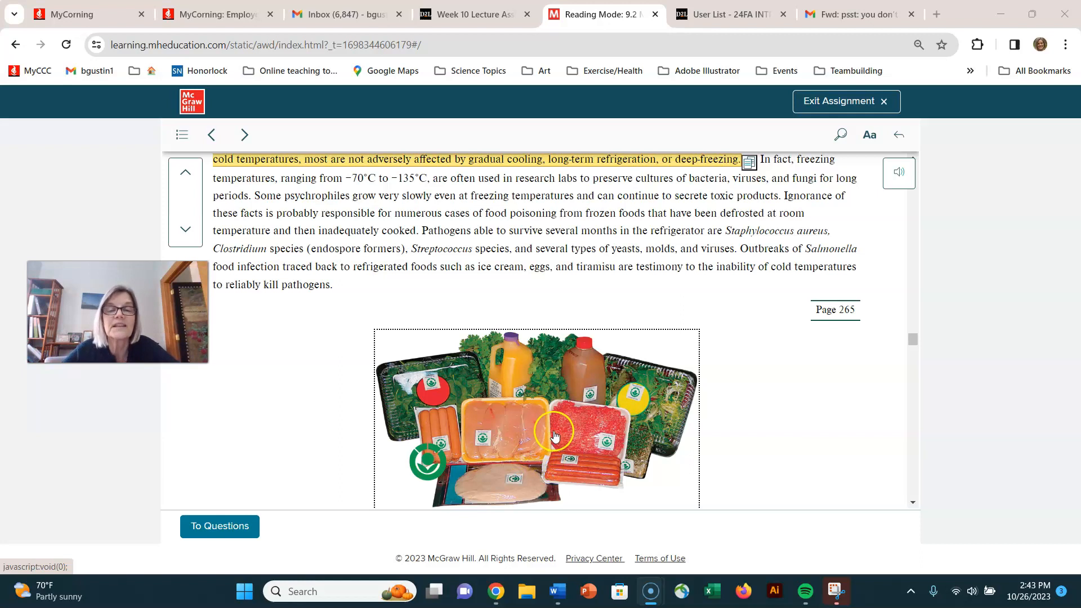
scroll(up, 3)
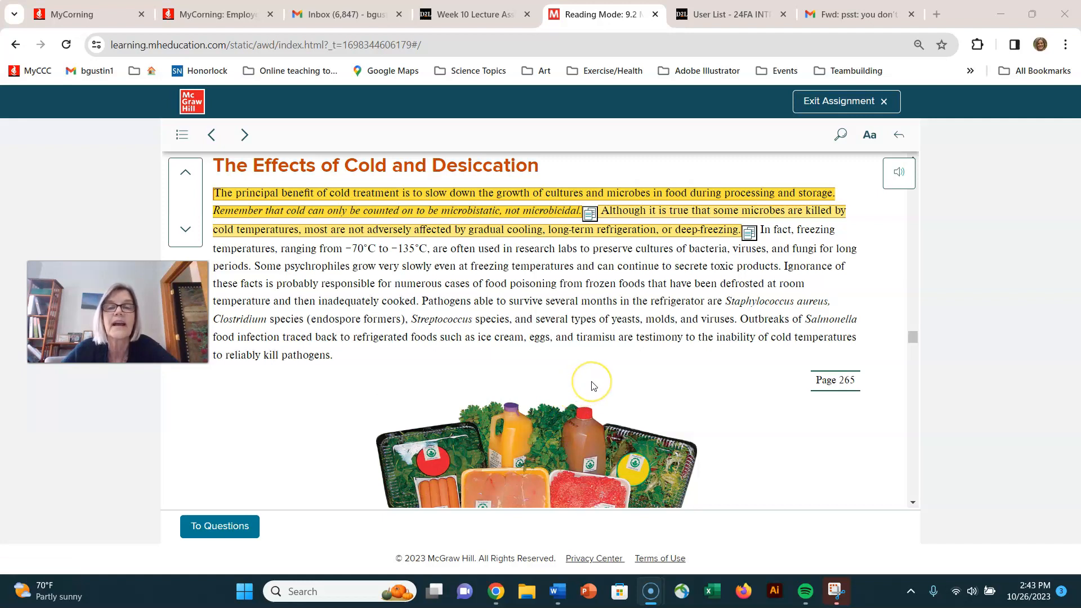
mouse_move(591, 384)
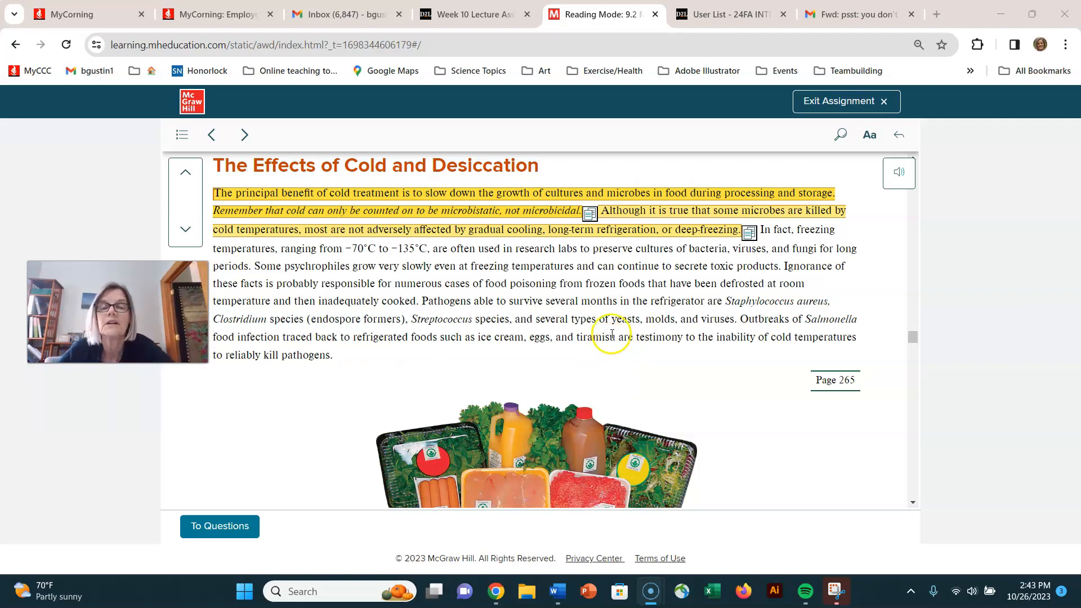
scroll(down, 3)
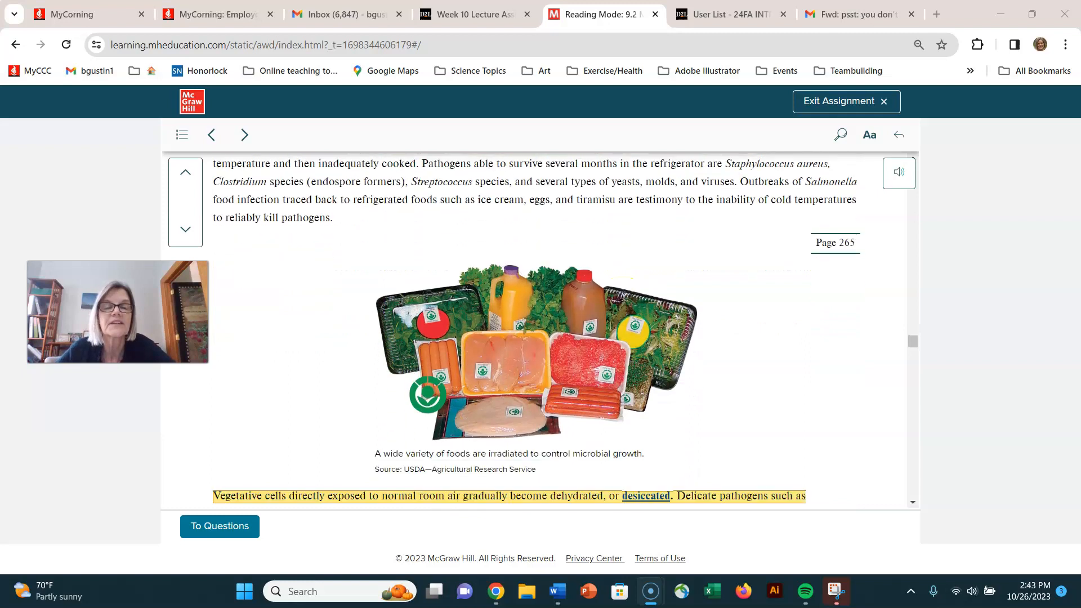
Position the view on the complete cold treatment paragraph above the irradiated foods photo.
scroll(up, 3)
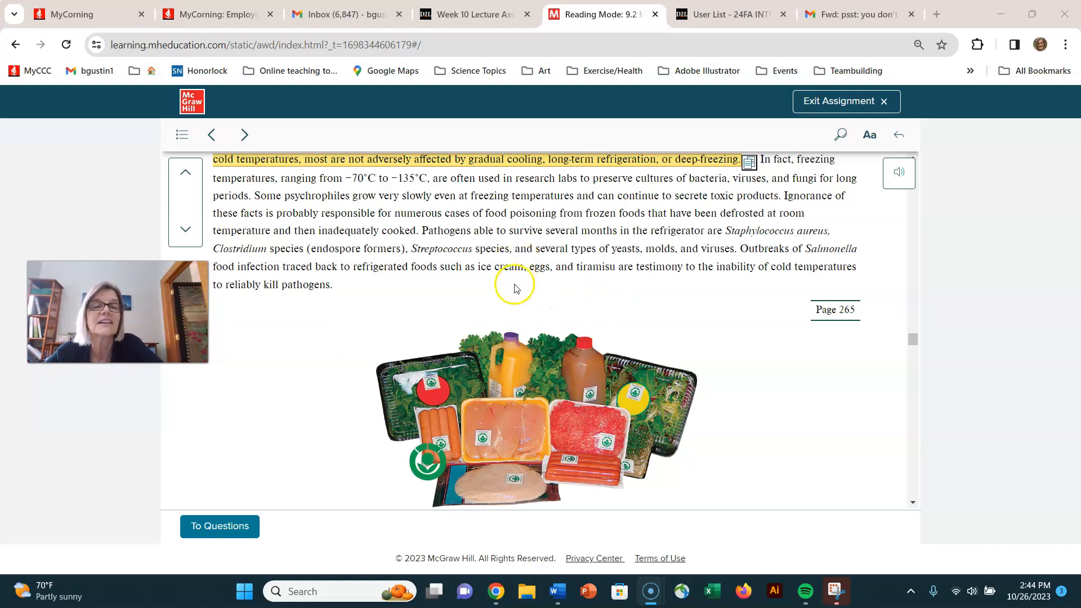
mouse_move(612, 294)
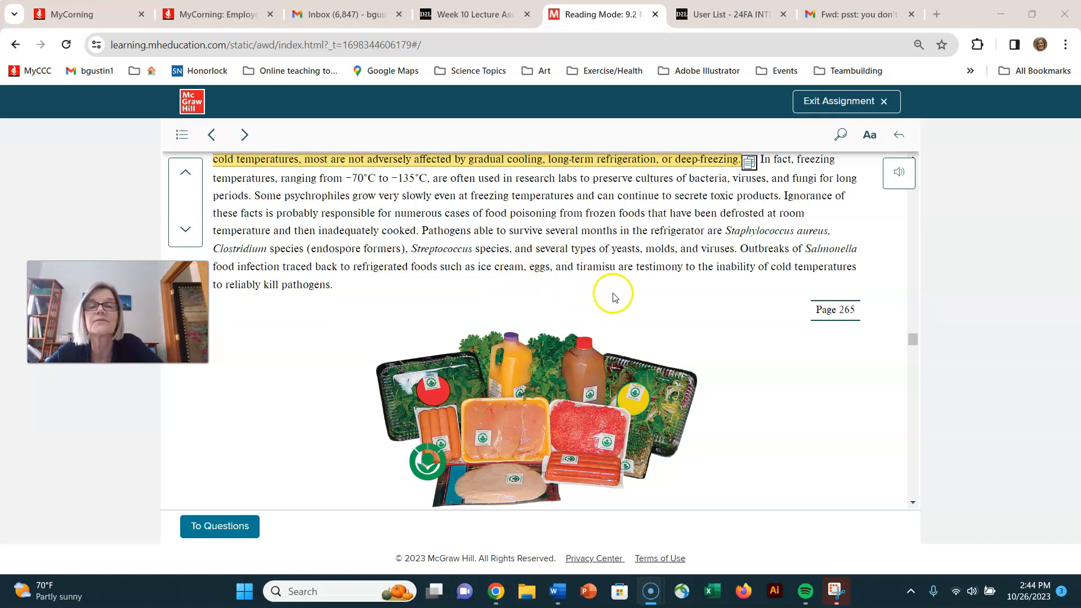
scroll(down, 3)
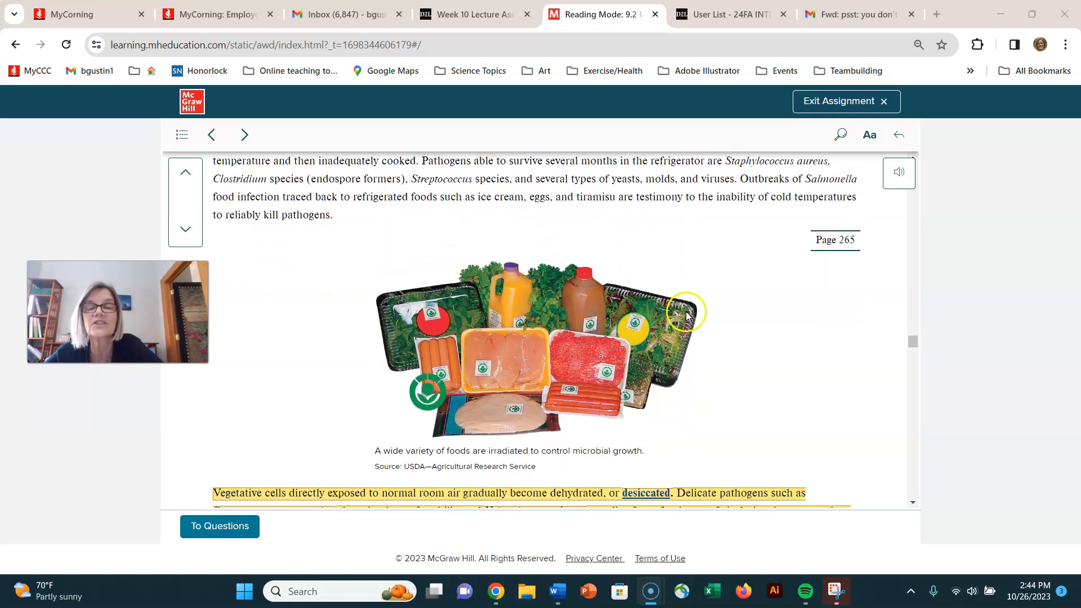
scroll(down, 3)
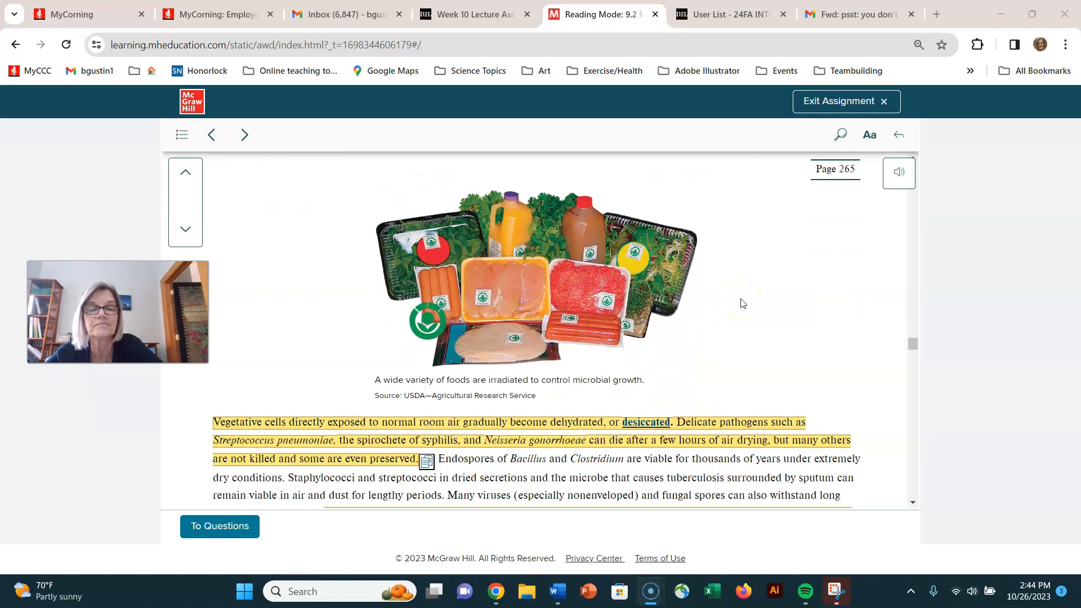
scroll(up, 3)
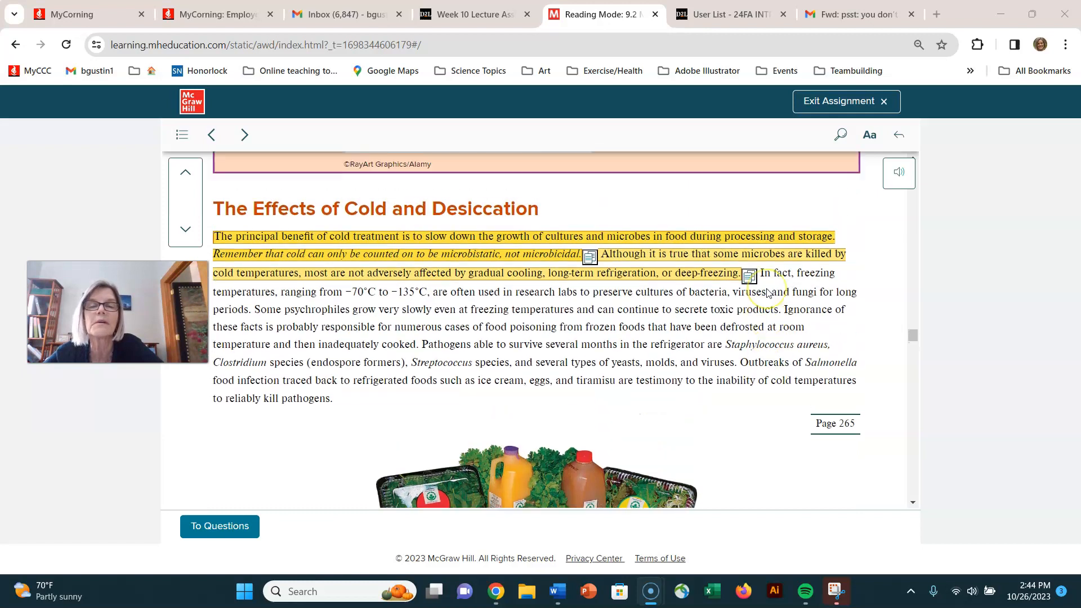
scroll(up, 3)
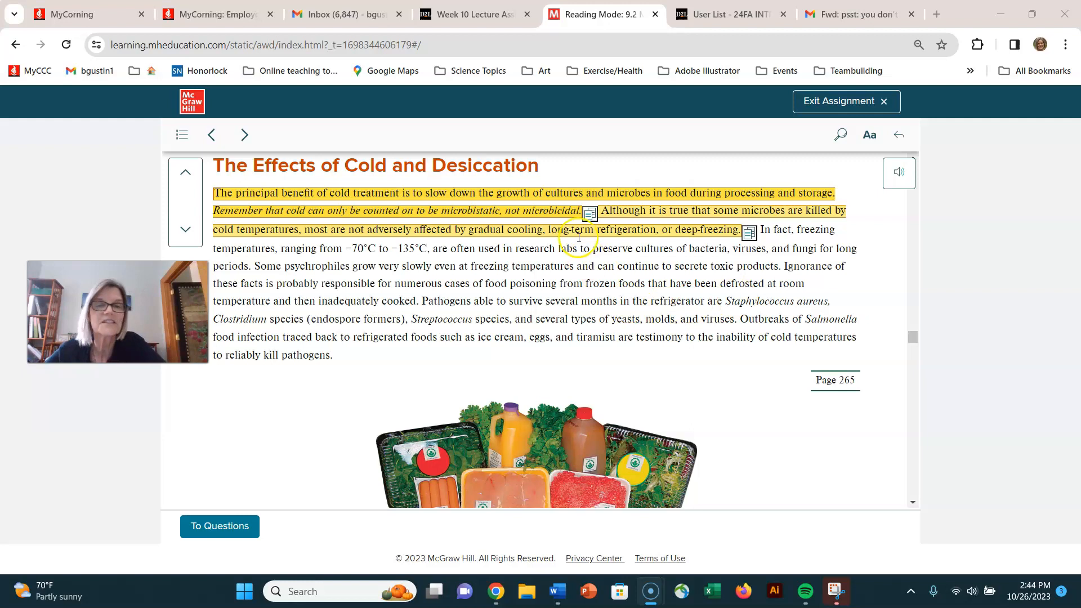
scroll(up, 3)
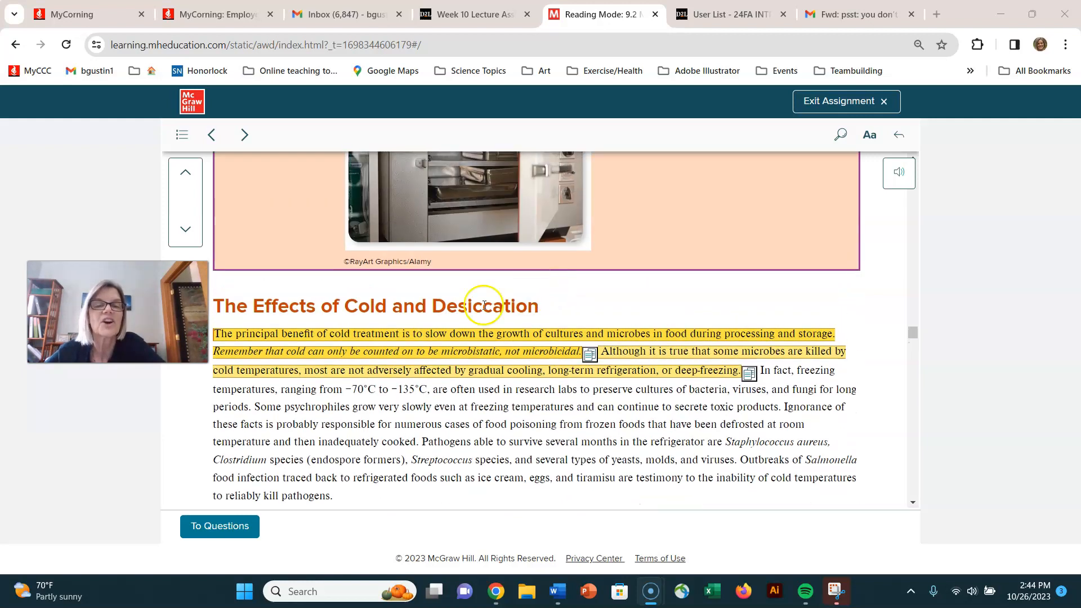
mouse_move(574, 280)
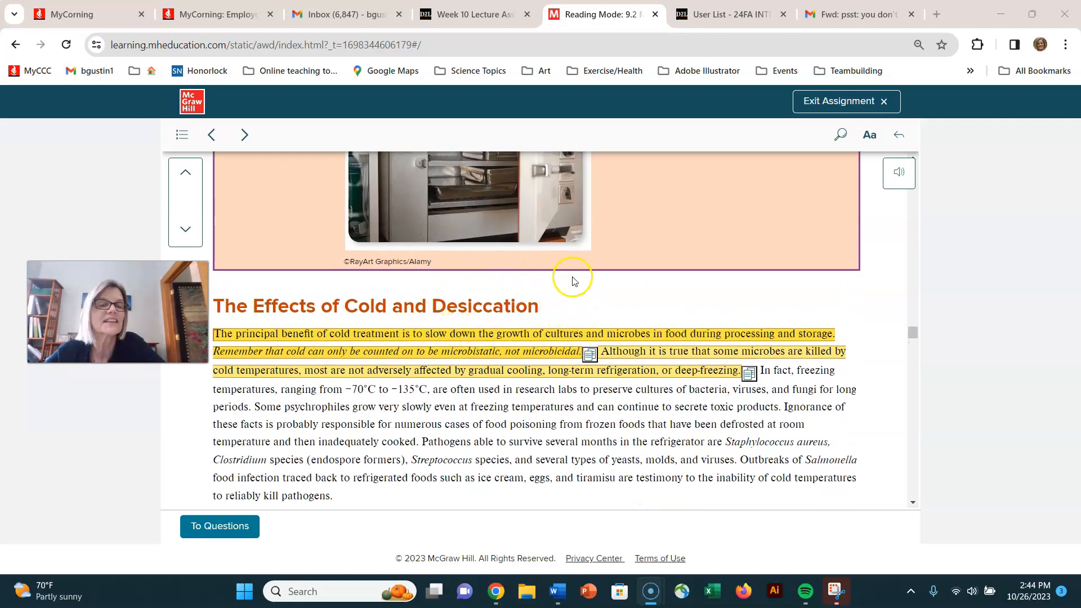
mouse_move(534, 280)
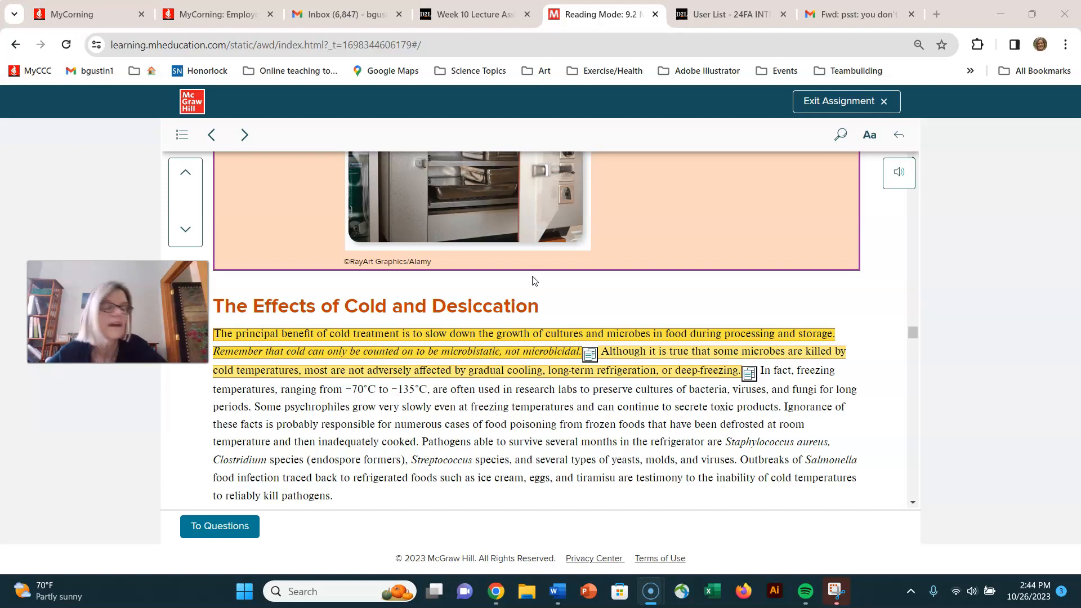
scroll(down, 3)
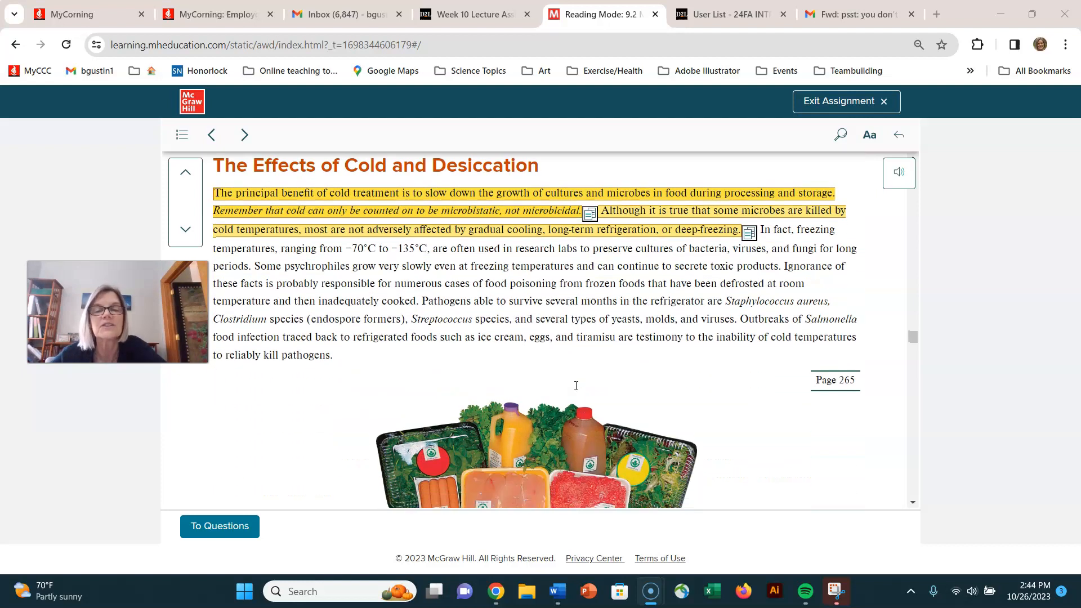
Scroll past the irradiated foods photo to the desiccation paragraph on dried pathogens and endospores.
scroll(down, 3)
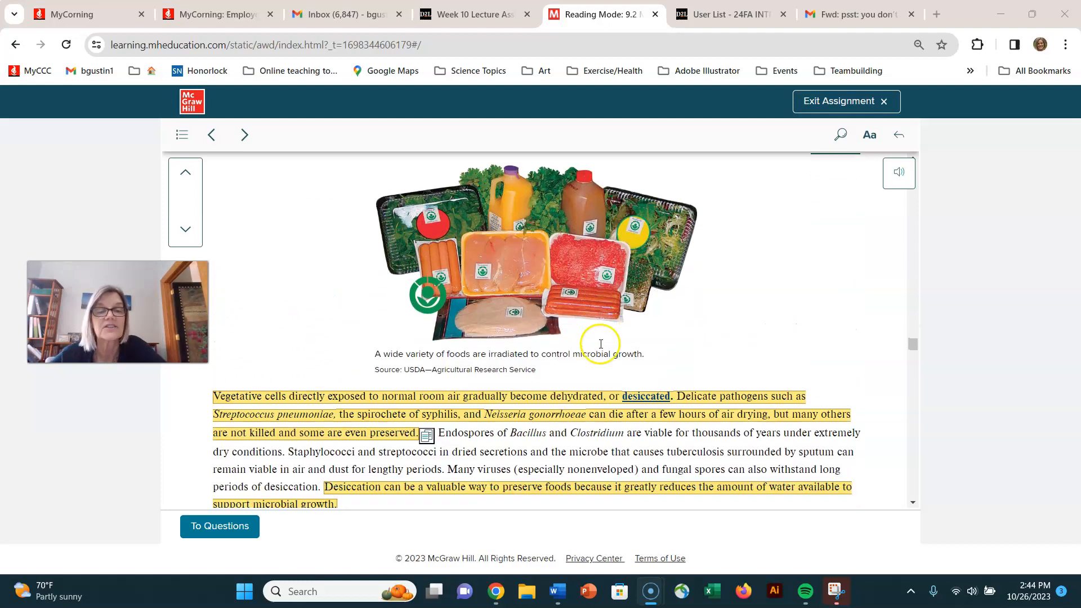
scroll(down, 3)
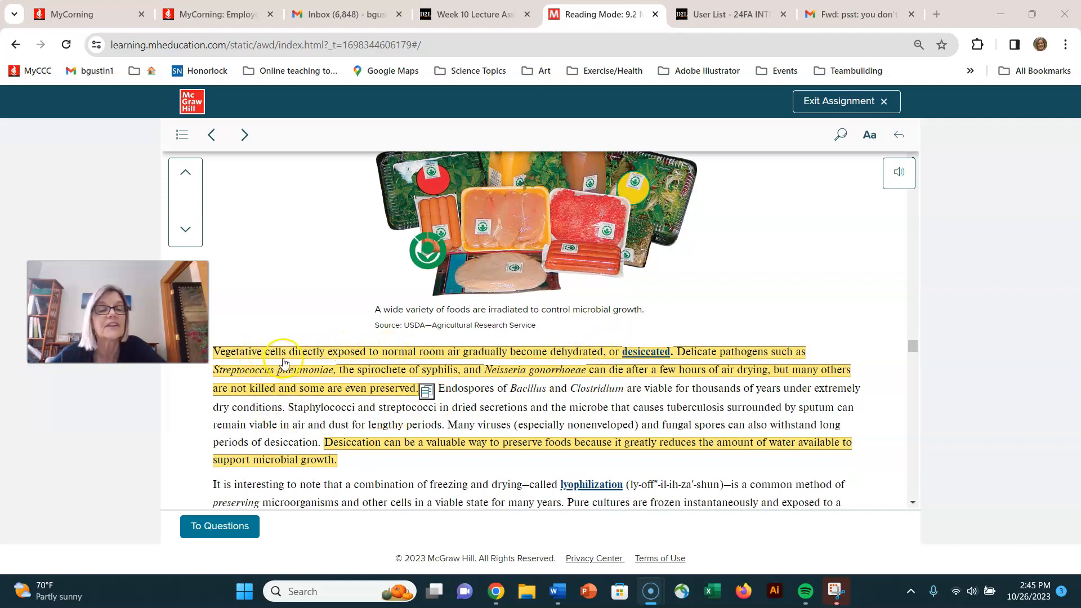
mouse_move(472, 362)
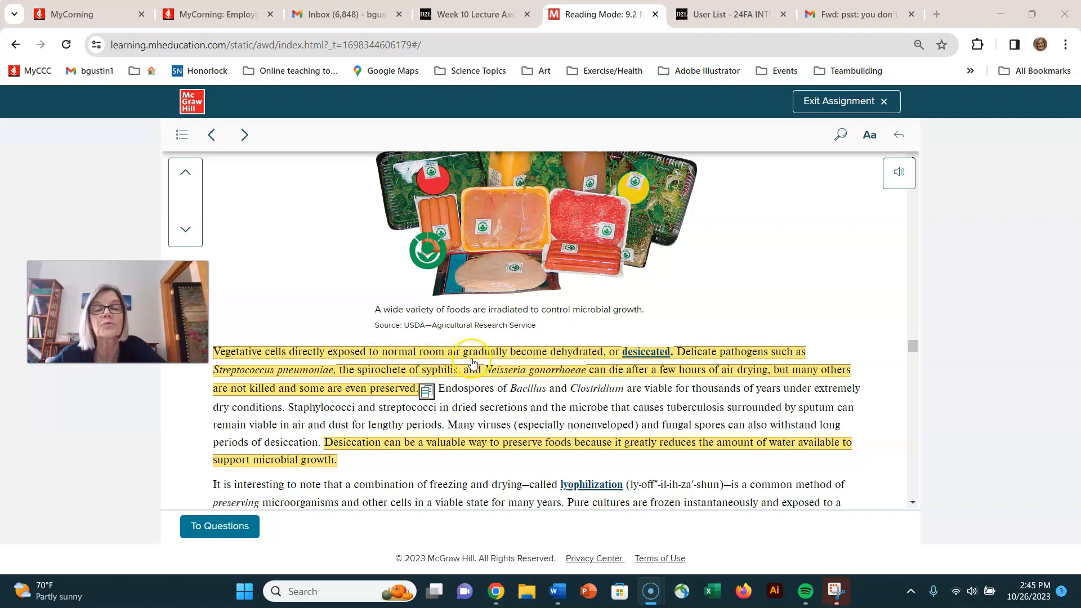
mouse_move(631, 365)
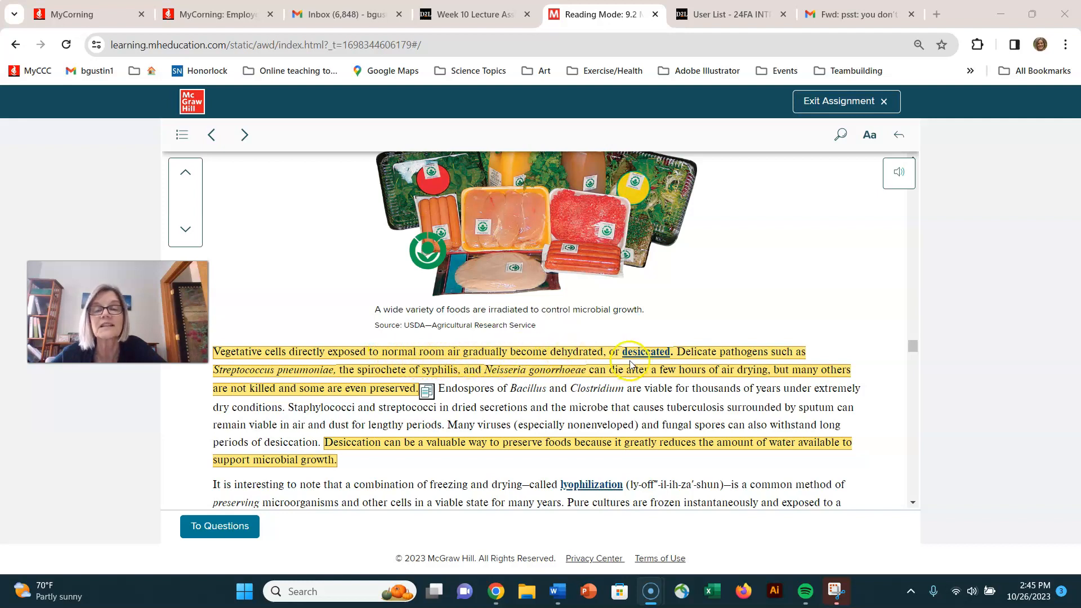
mouse_move(748, 364)
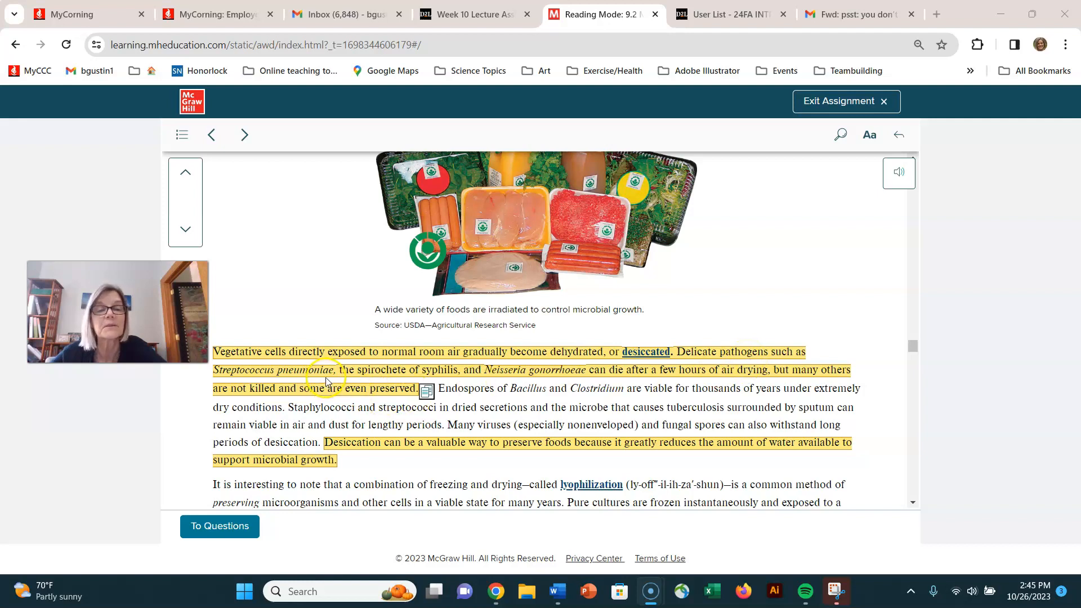
mouse_move(634, 377)
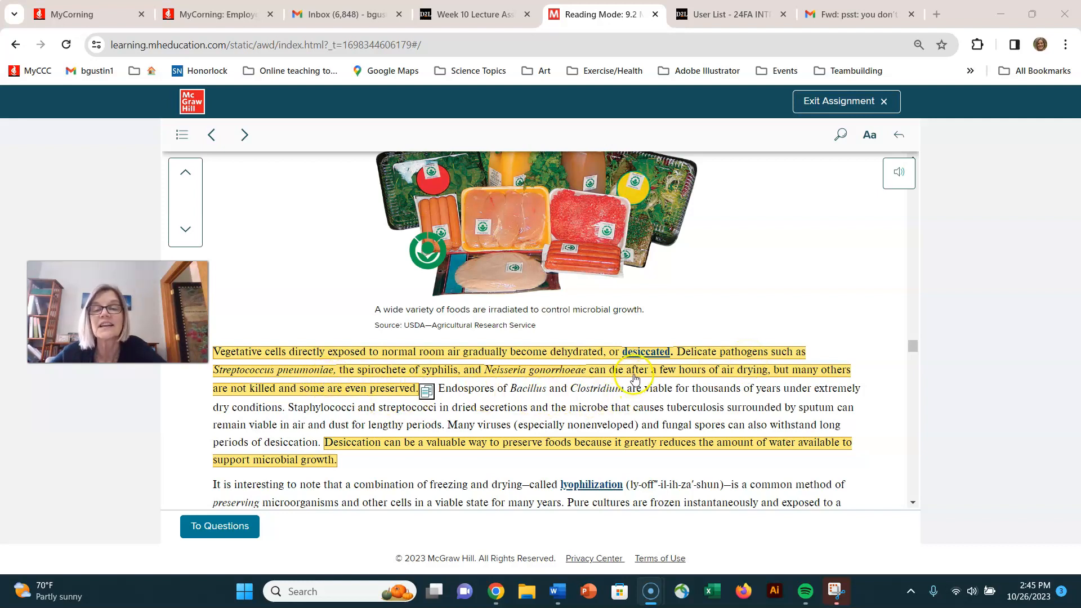
mouse_move(769, 384)
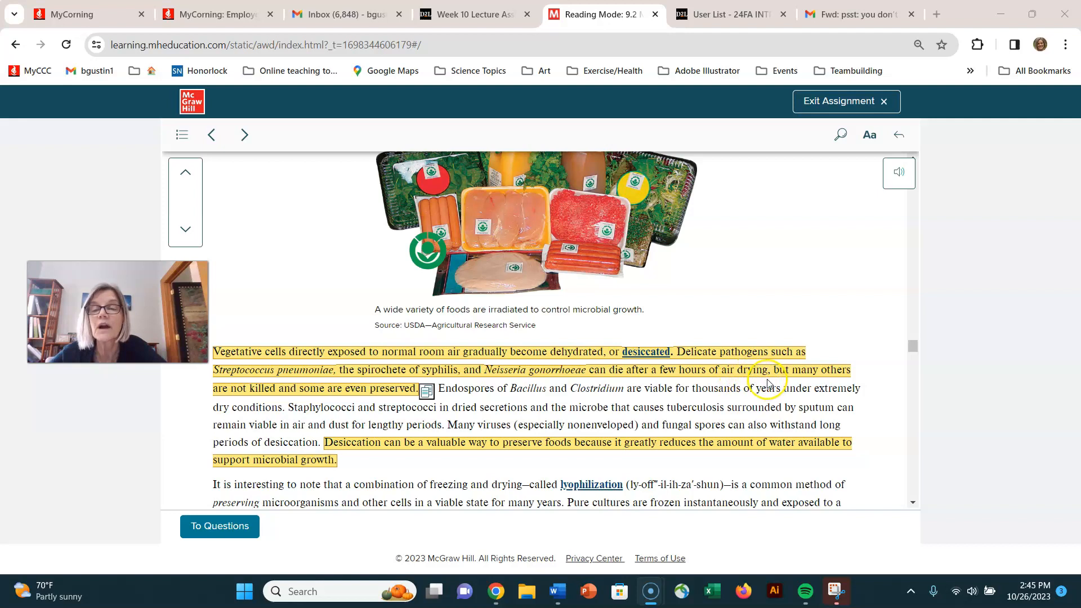
mouse_move(567, 402)
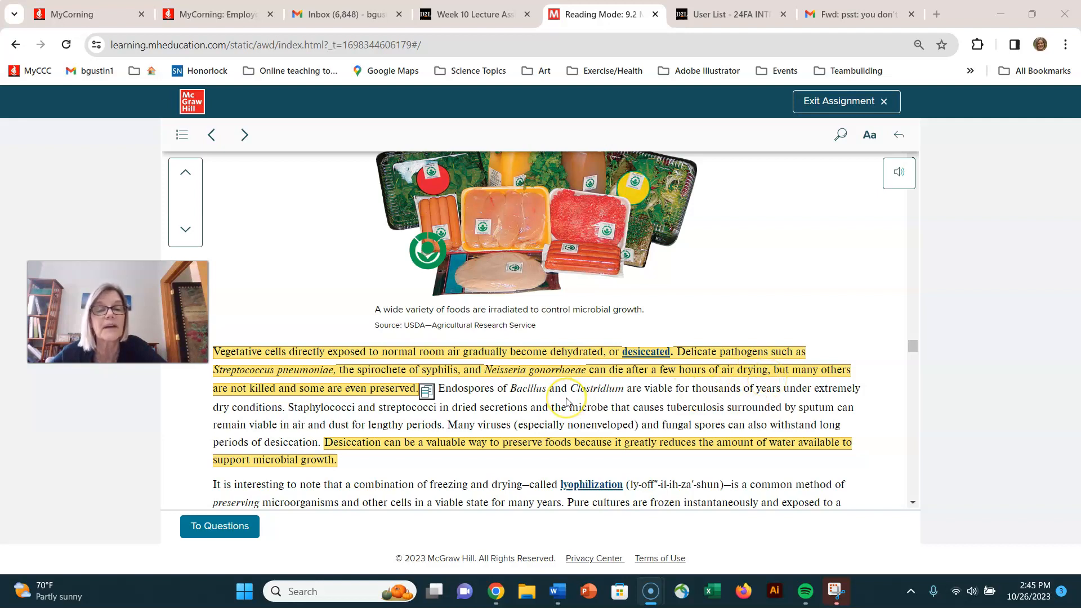
mouse_move(520, 419)
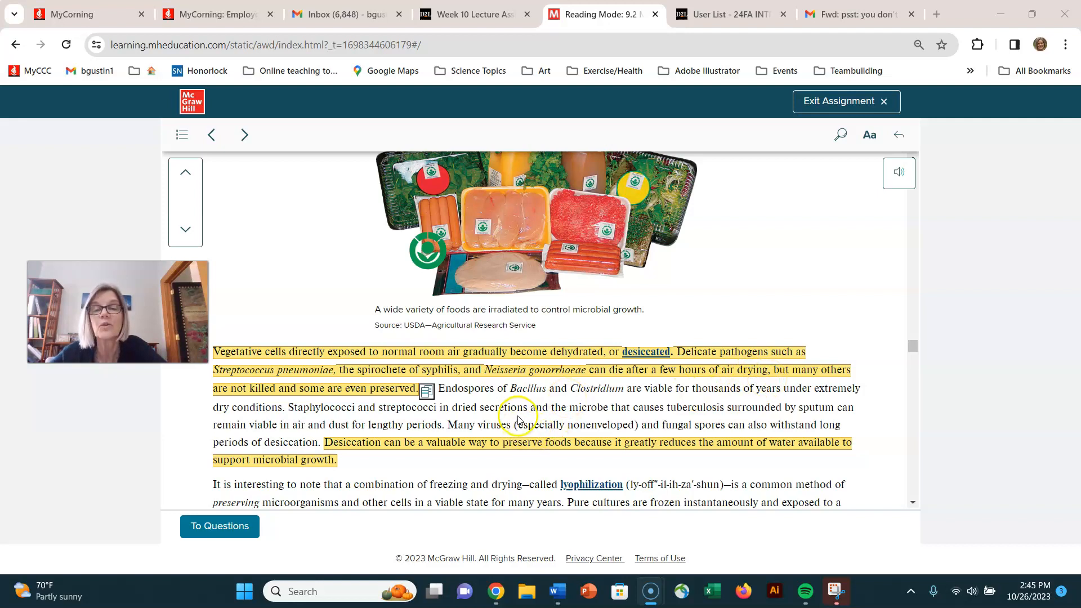
mouse_move(474, 421)
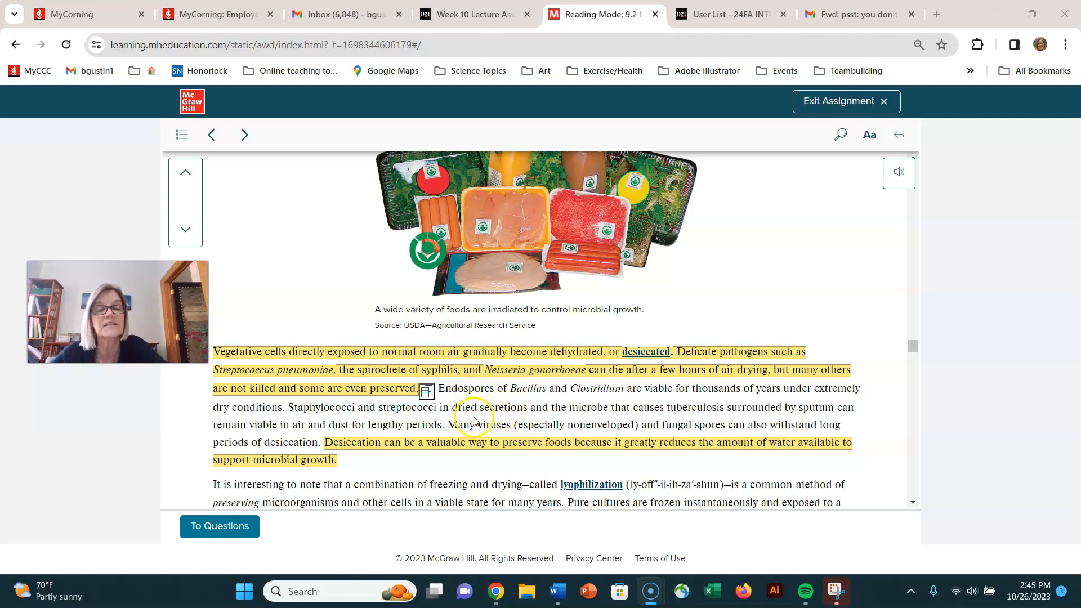
mouse_move(456, 412)
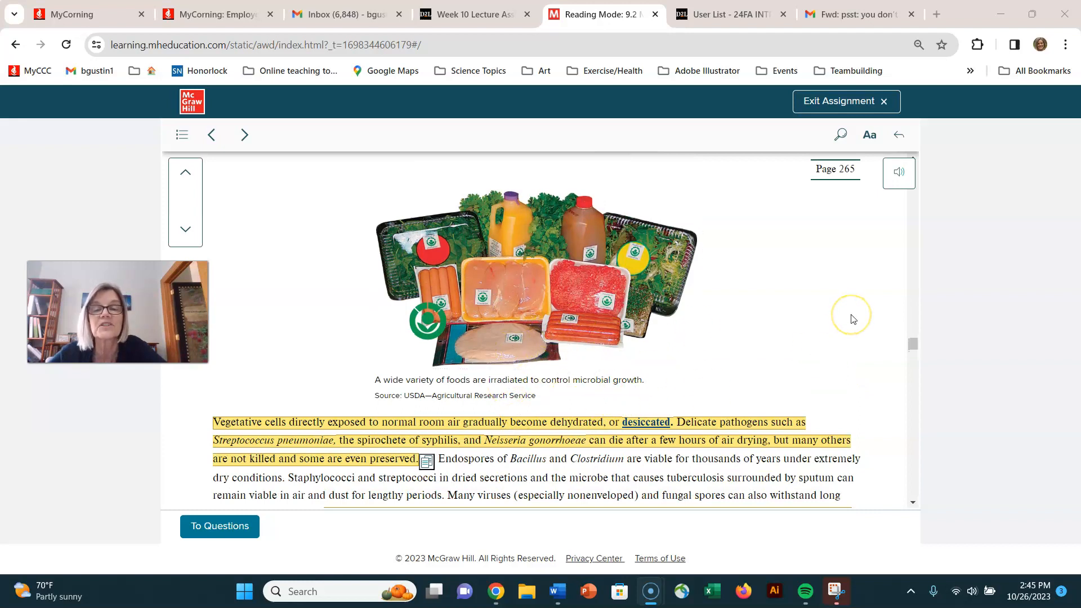
scroll(down, 3)
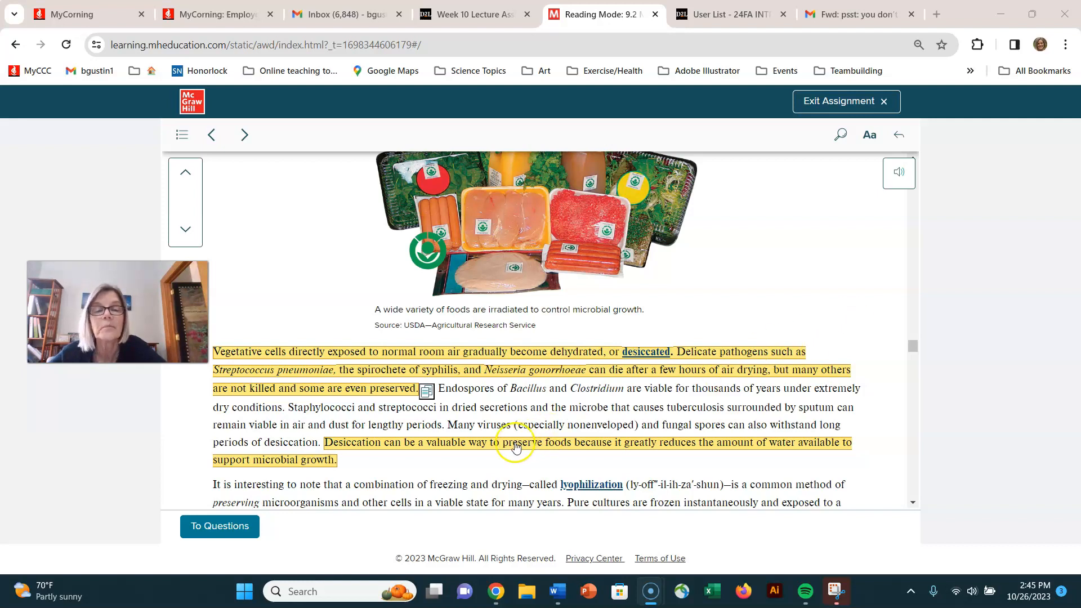
mouse_move(389, 456)
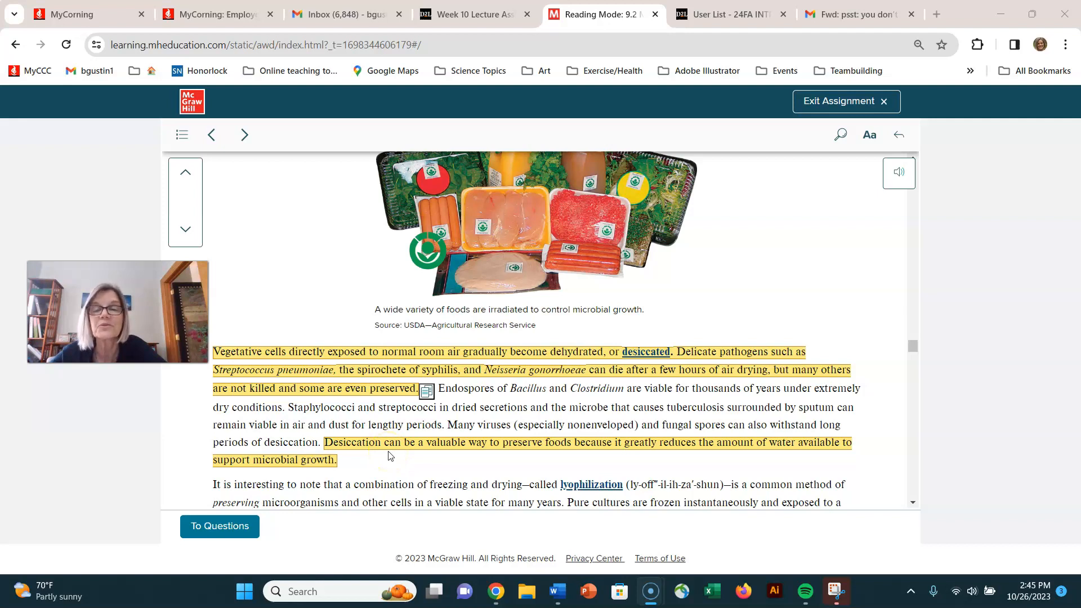
Scroll through the lyophilization paragraph and general rule until the Radiation heading appears.
scroll(down, 3)
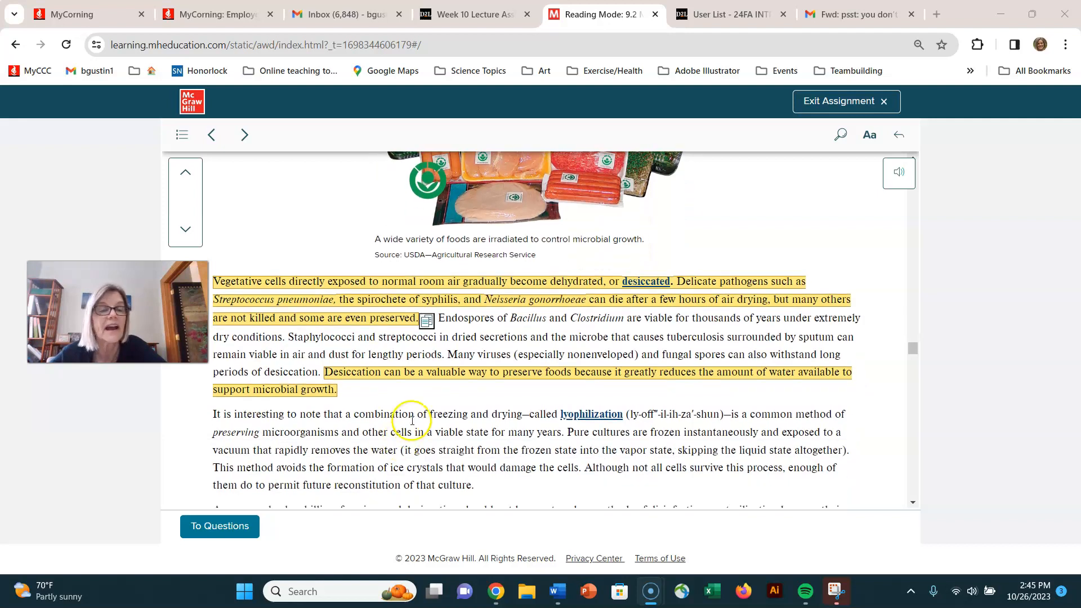
mouse_move(433, 389)
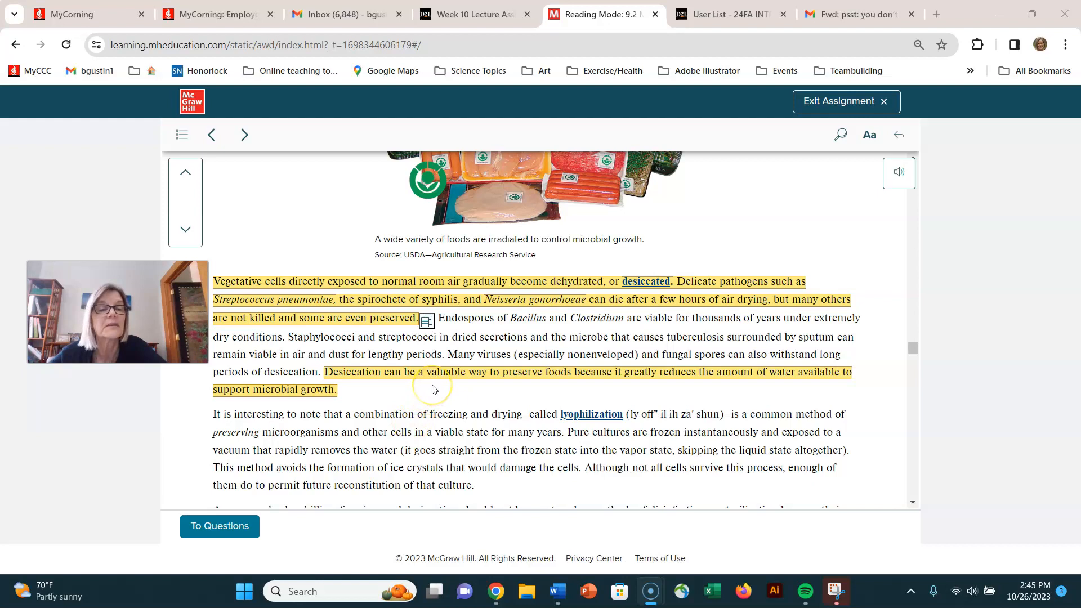
mouse_move(434, 386)
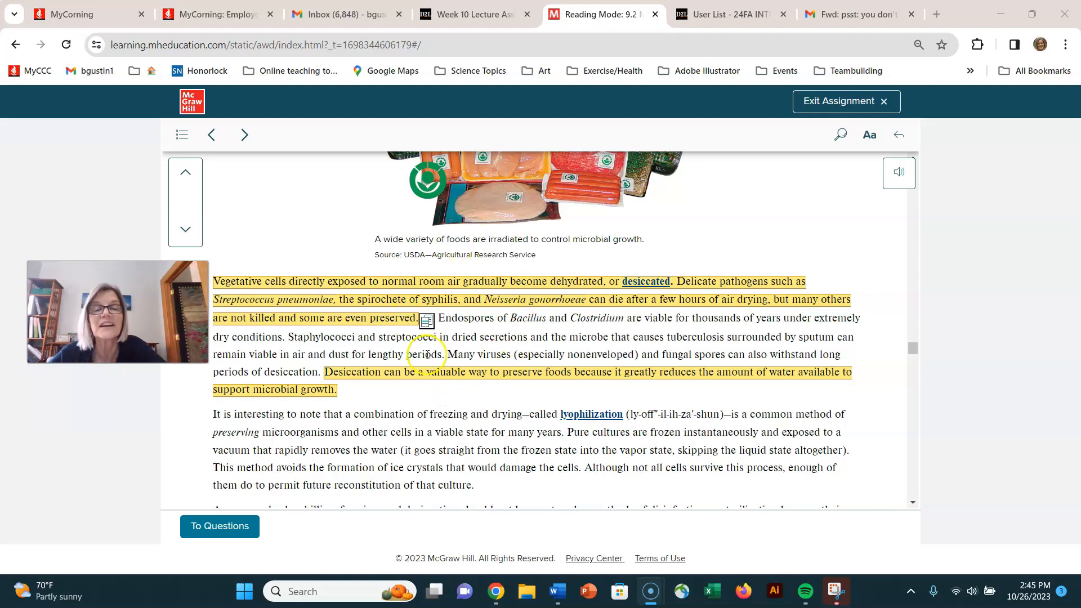
scroll(down, 3)
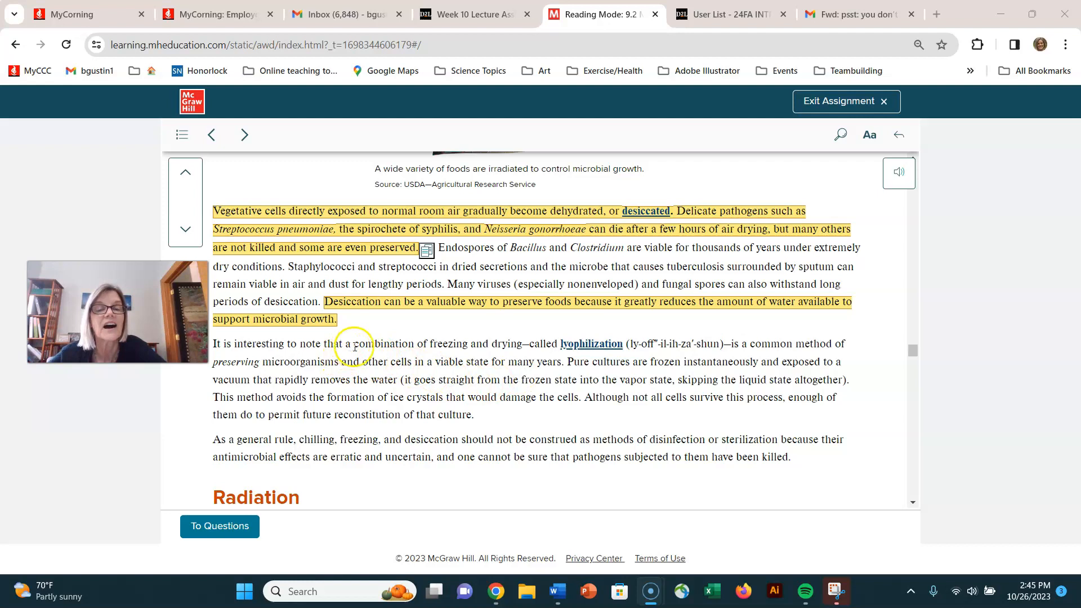
mouse_move(630, 342)
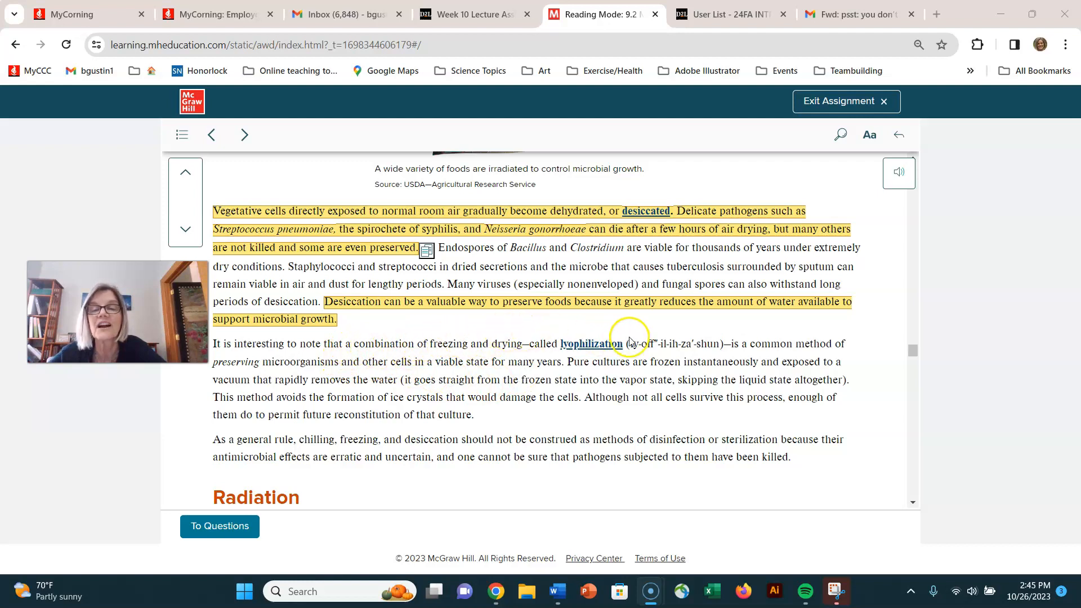
mouse_move(414, 366)
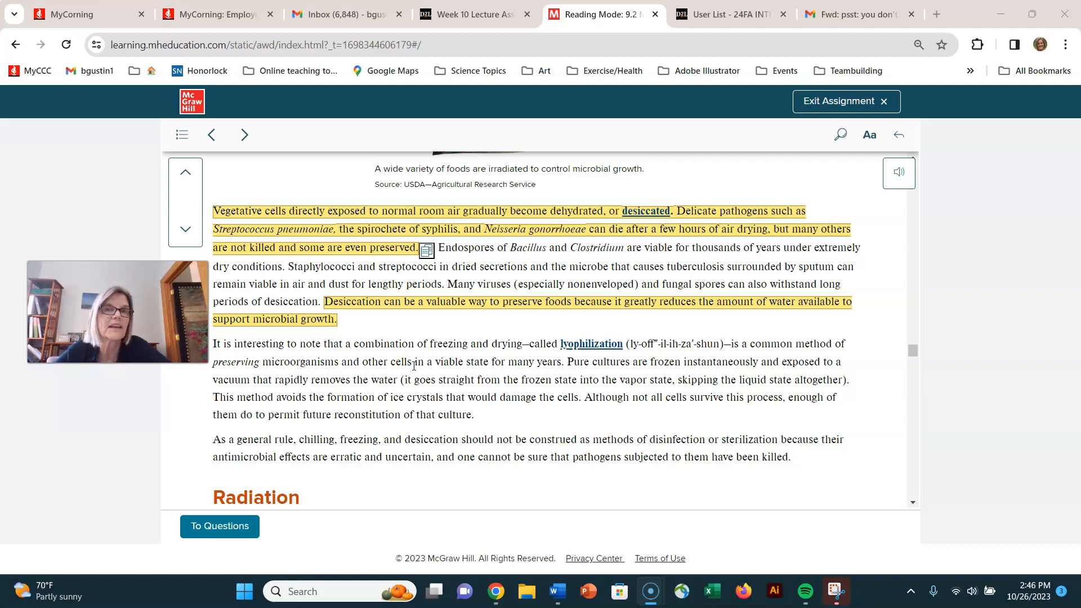
mouse_move(461, 257)
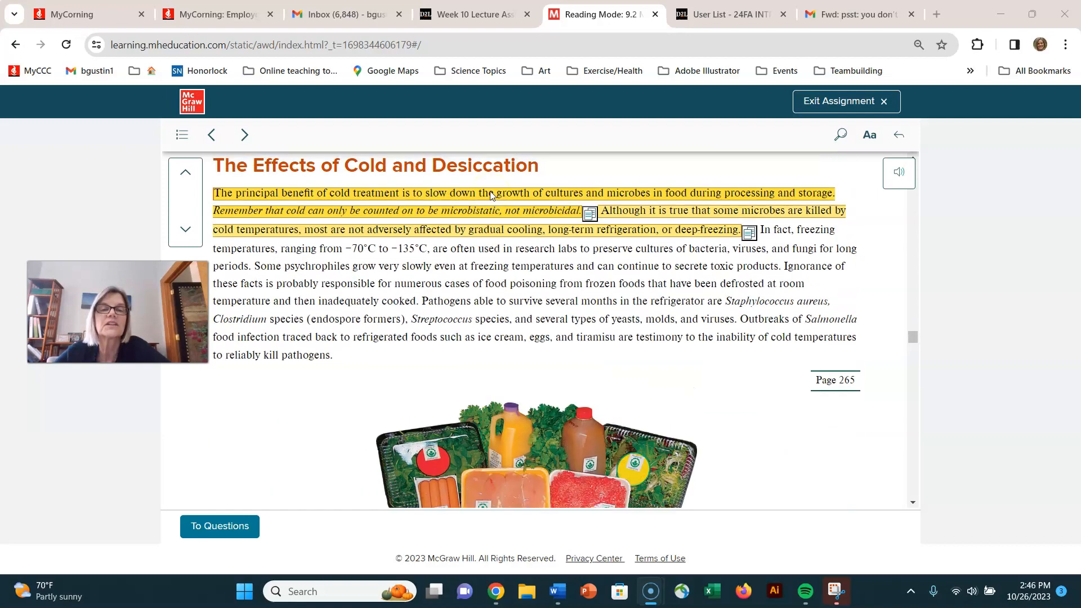
scroll(down, 3)
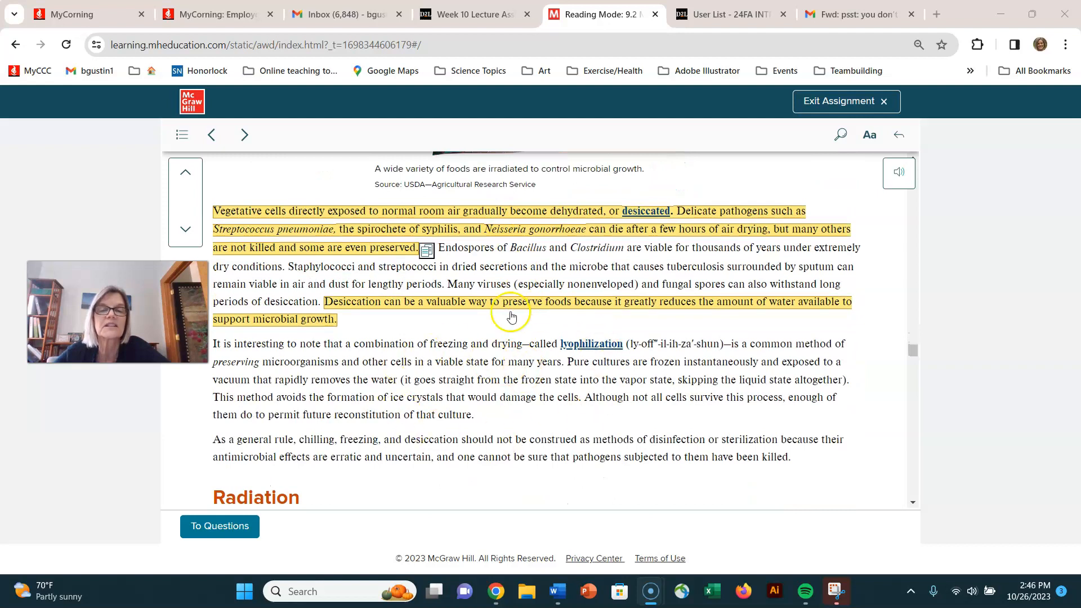
mouse_move(623, 406)
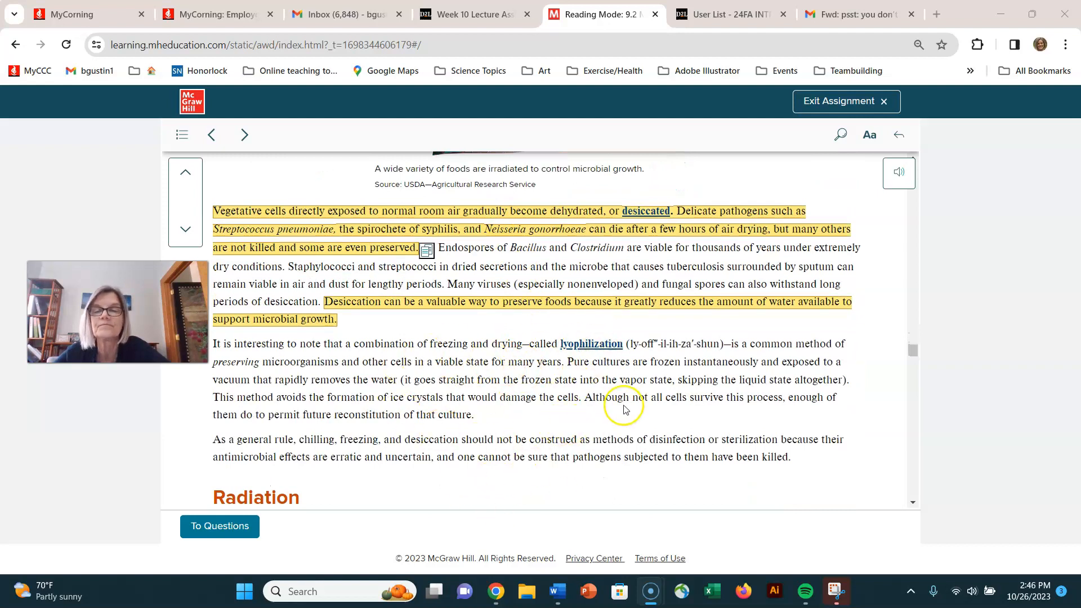
Scroll to the Radiation section's opening paragraph and the Figure 9.5 wavelength diagram.
scroll(down, 3)
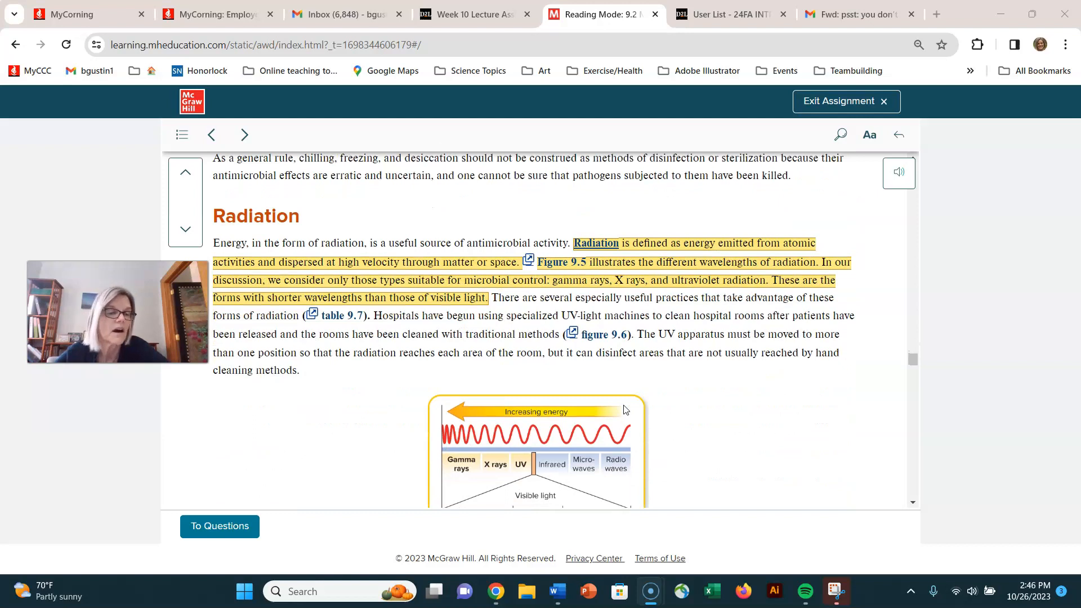
mouse_move(328, 385)
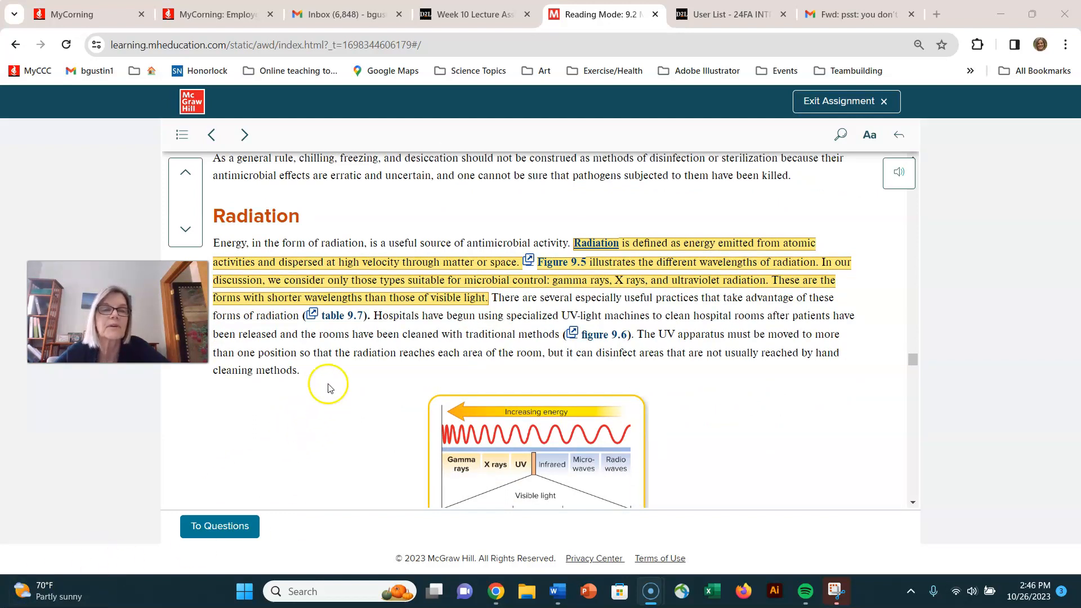